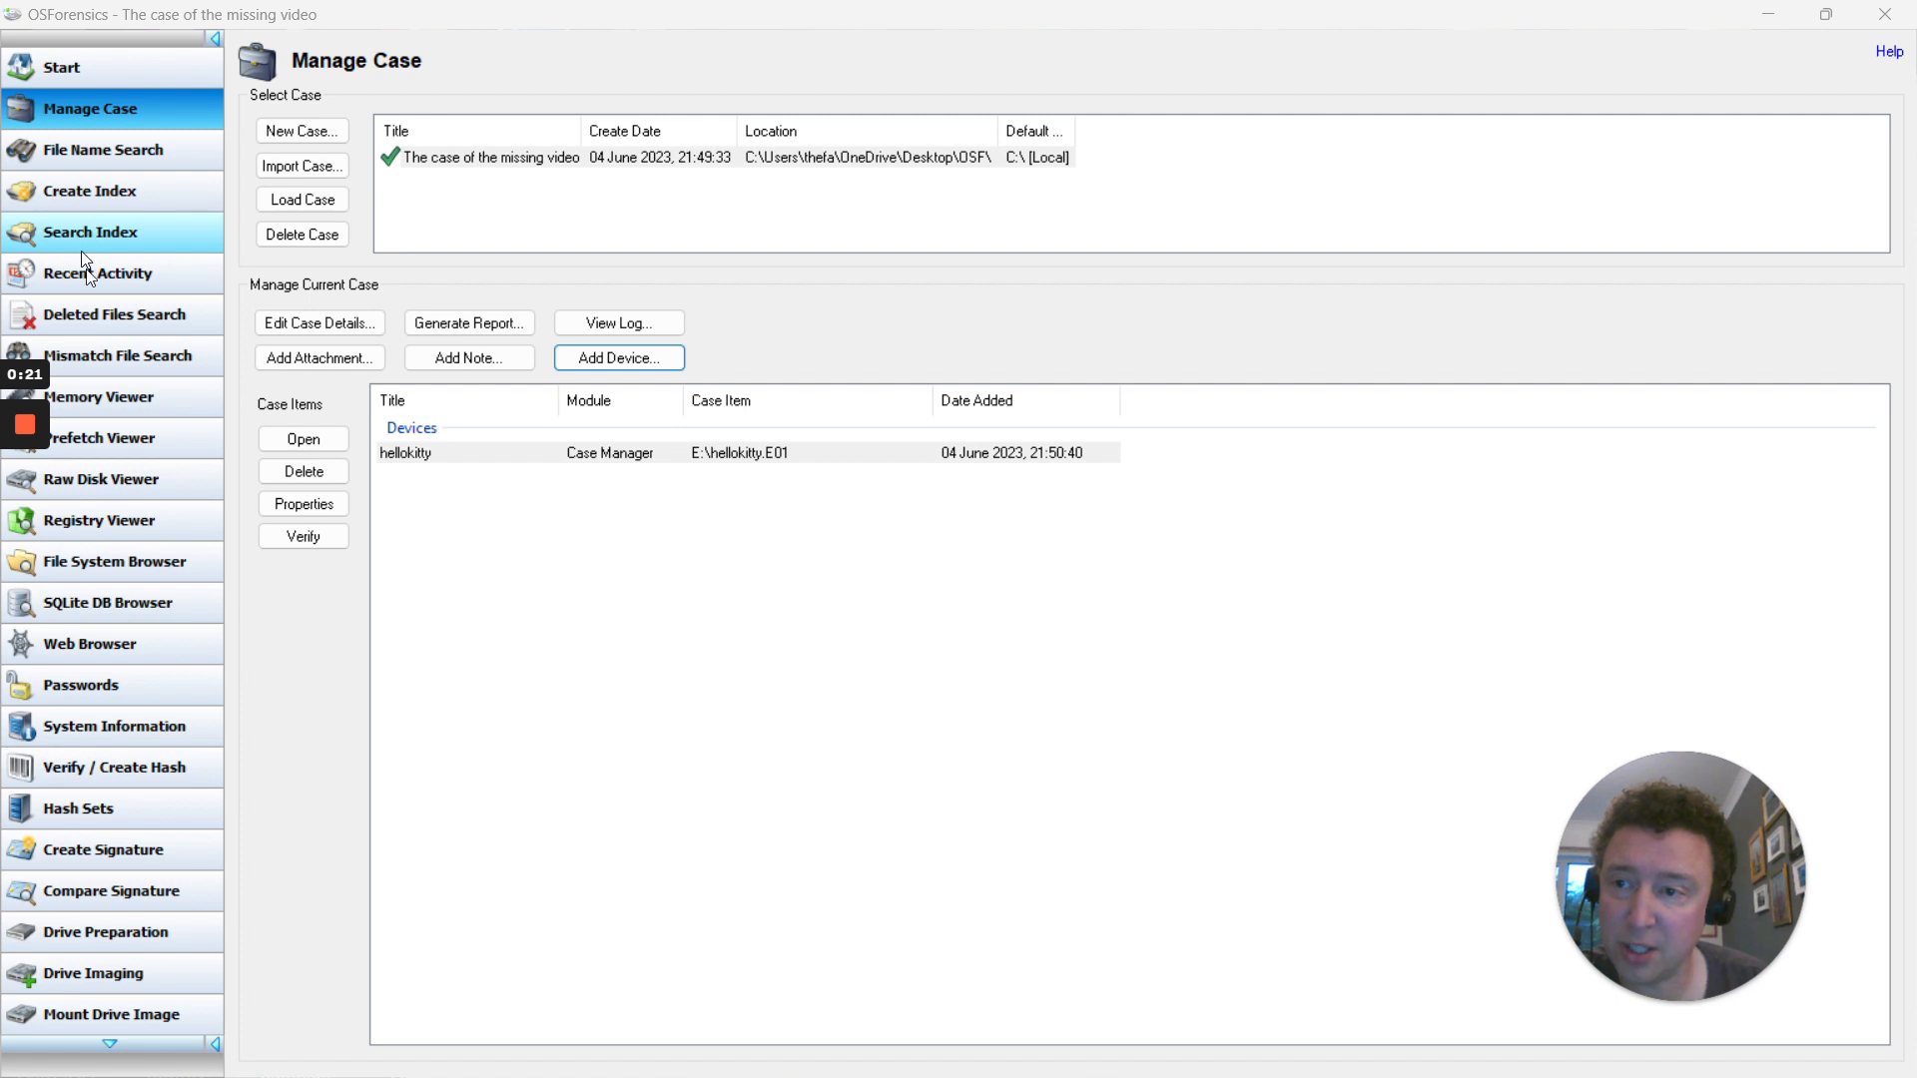
mouse_move(142, 315)
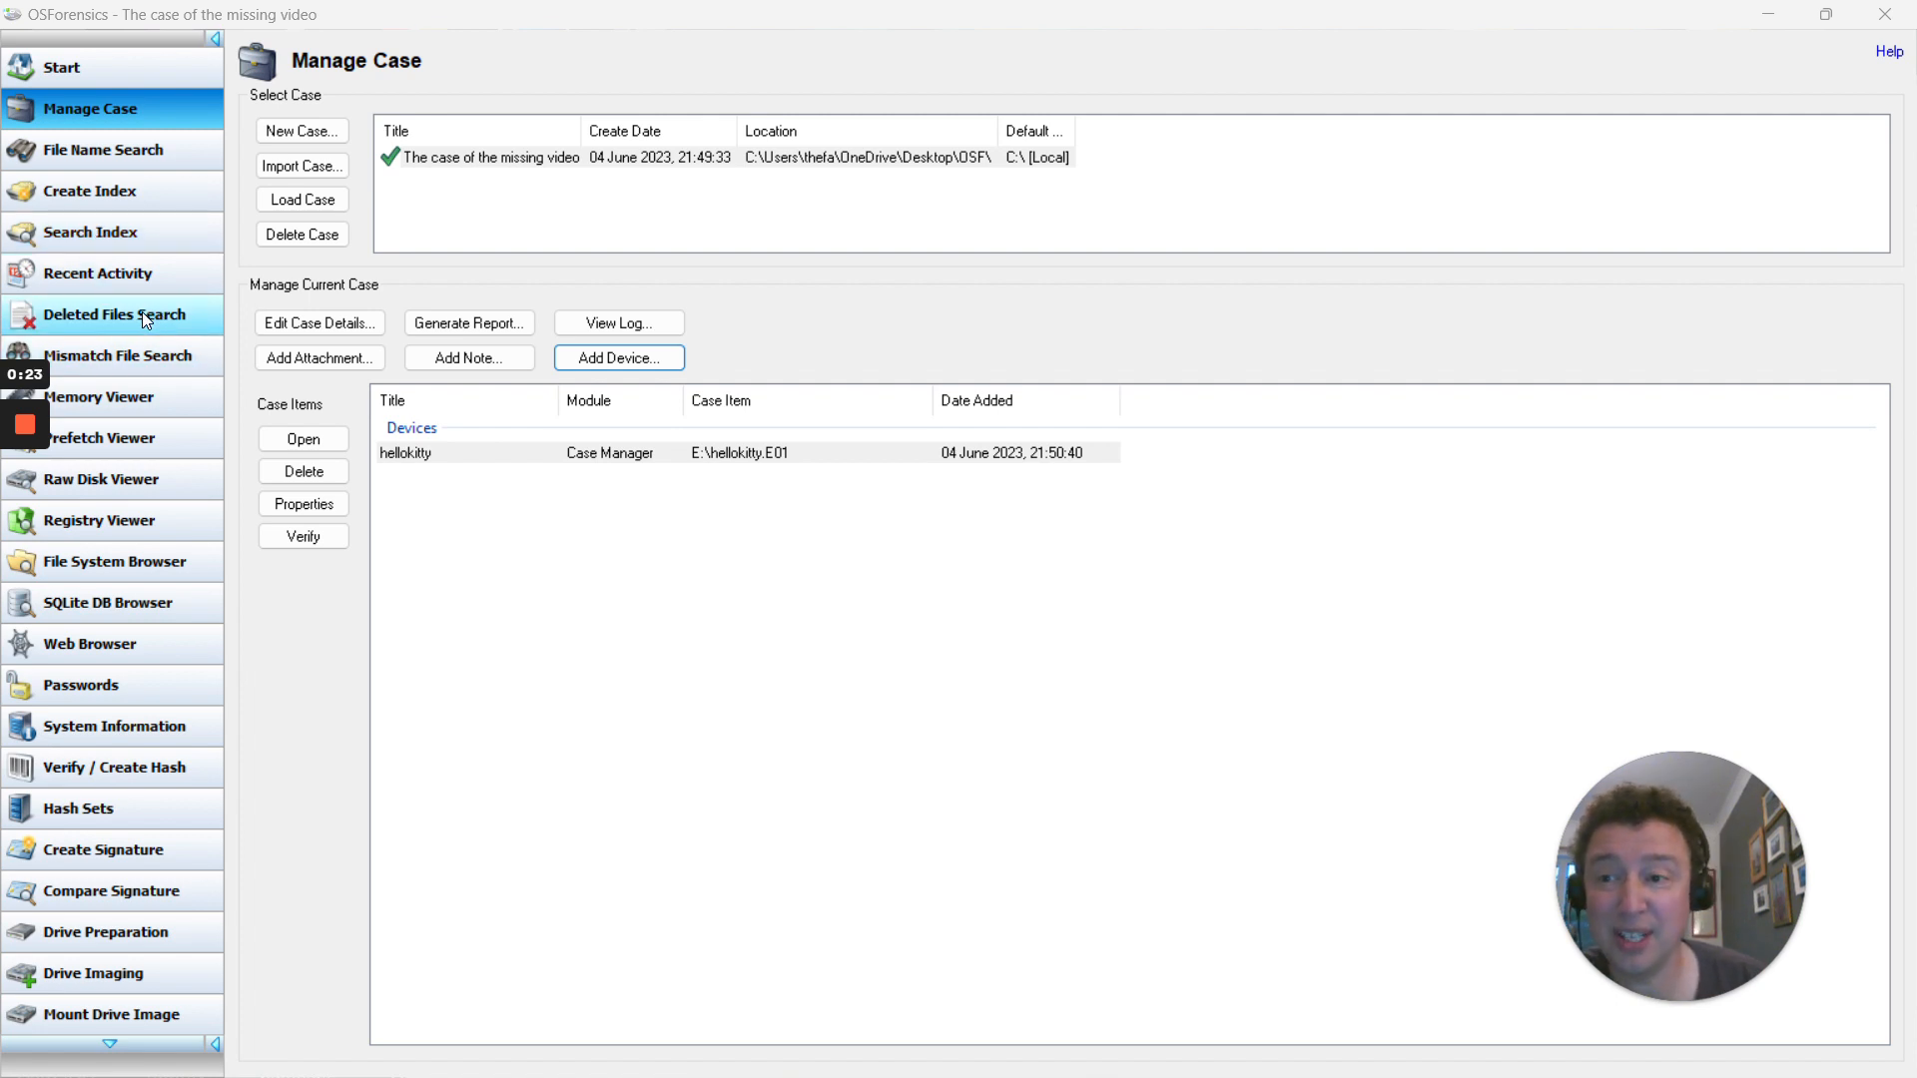
mouse_move(116, 355)
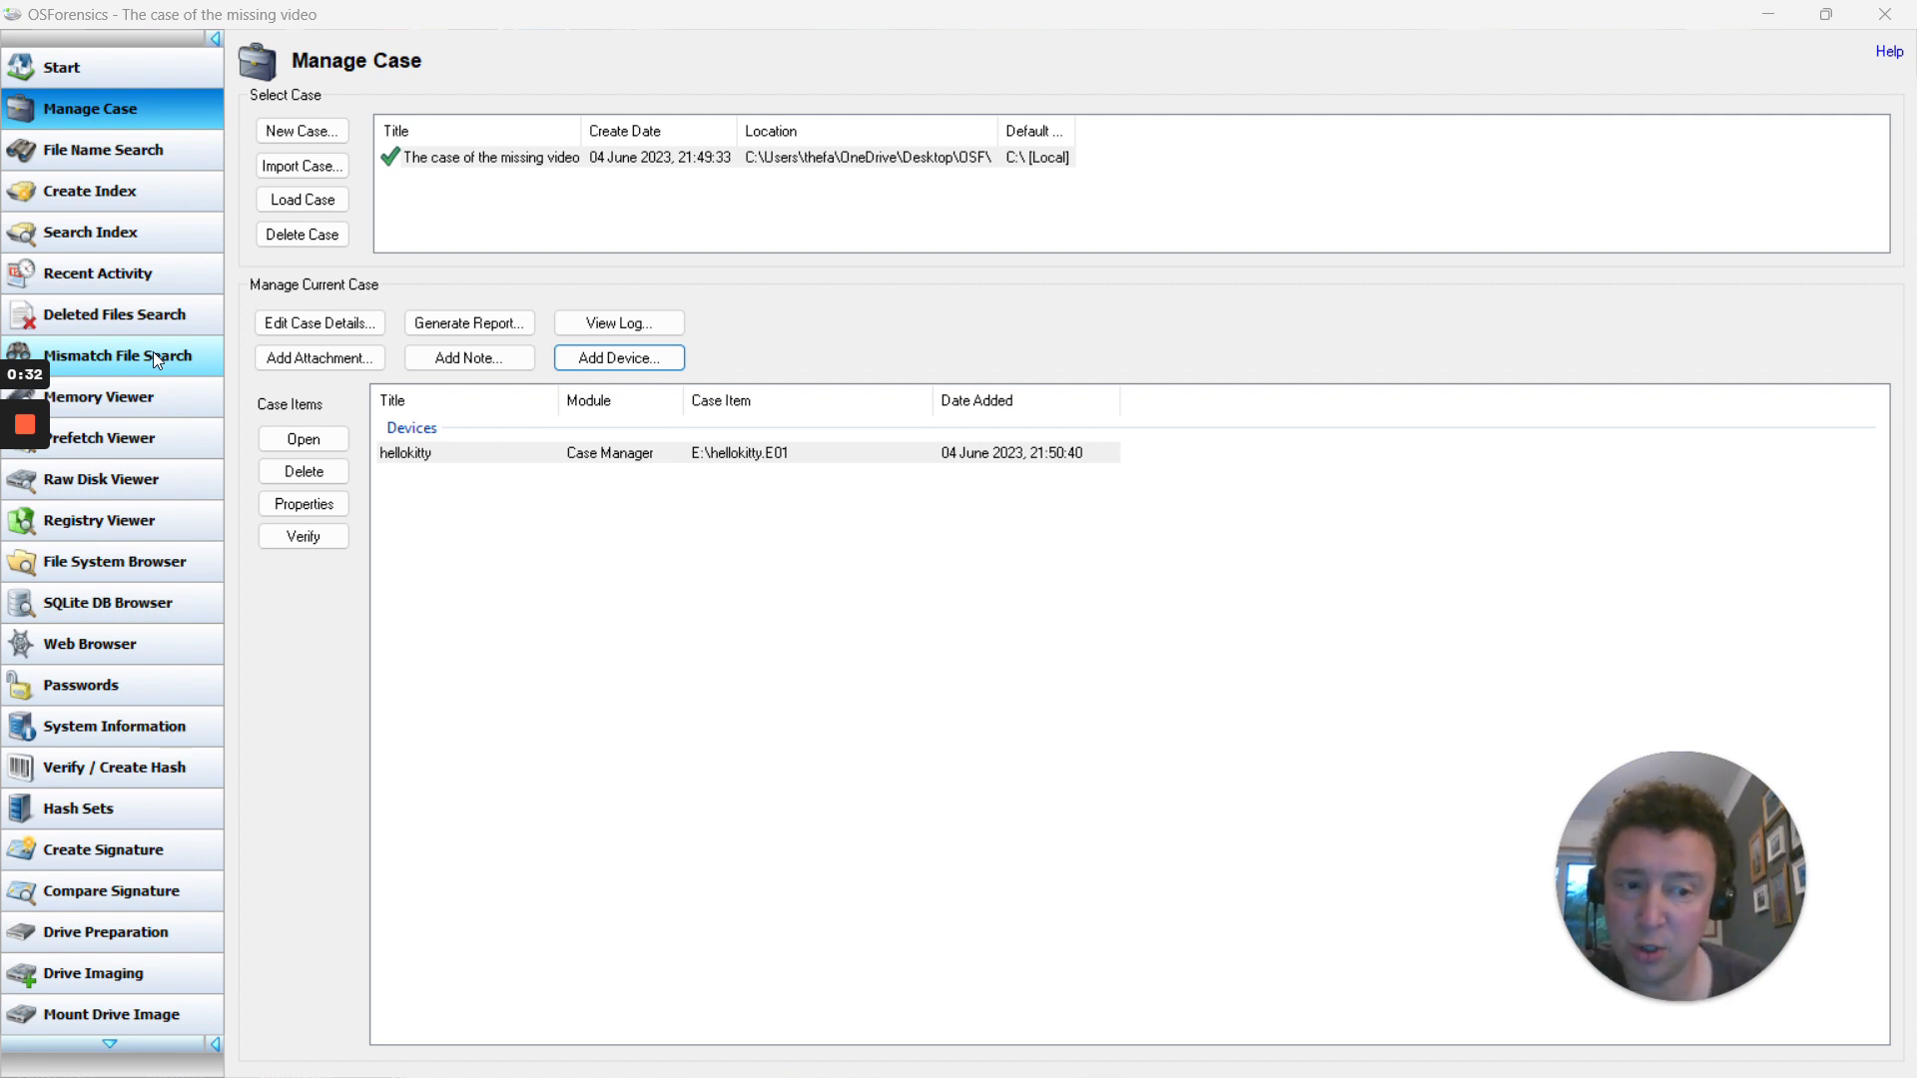
mouse_move(98, 334)
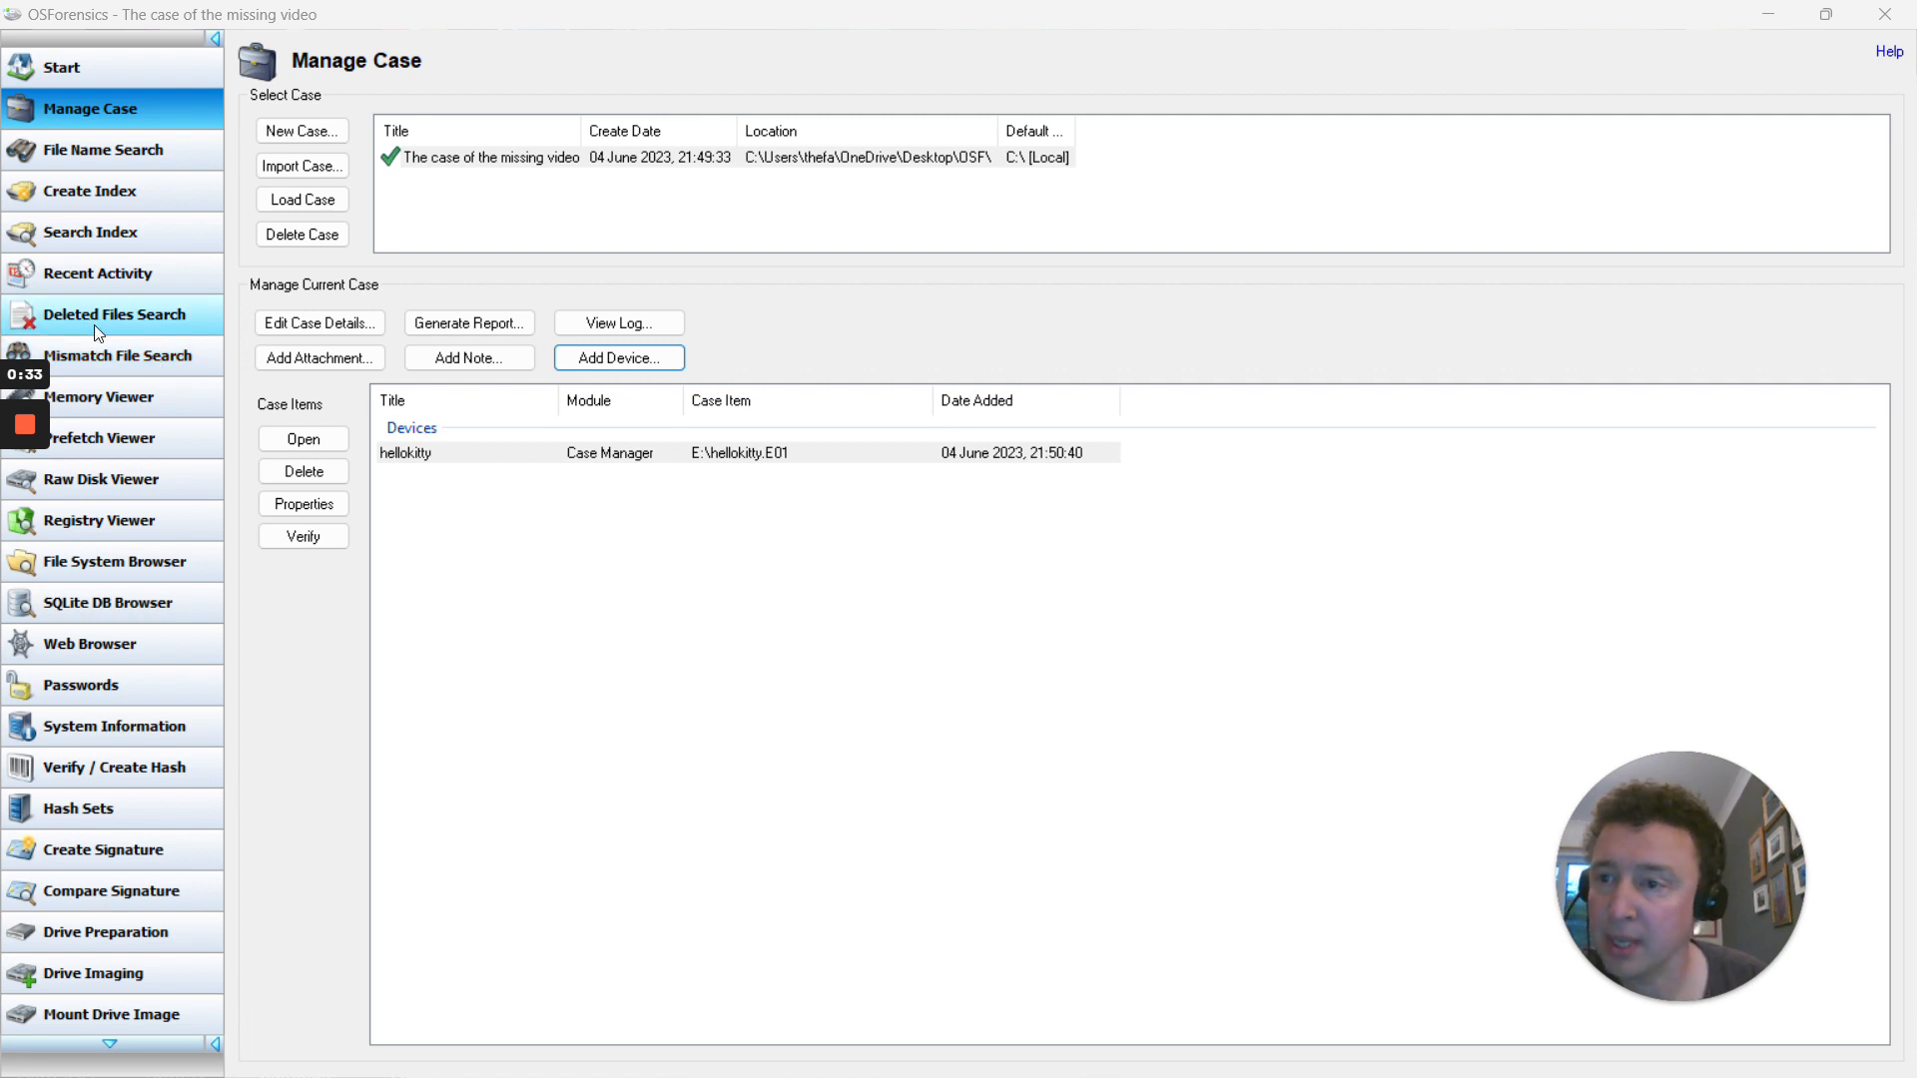
- Choose 'hellokitty: [Image File]' as the disk for Deleted Files Search and bring up its Config settings
click(112, 313)
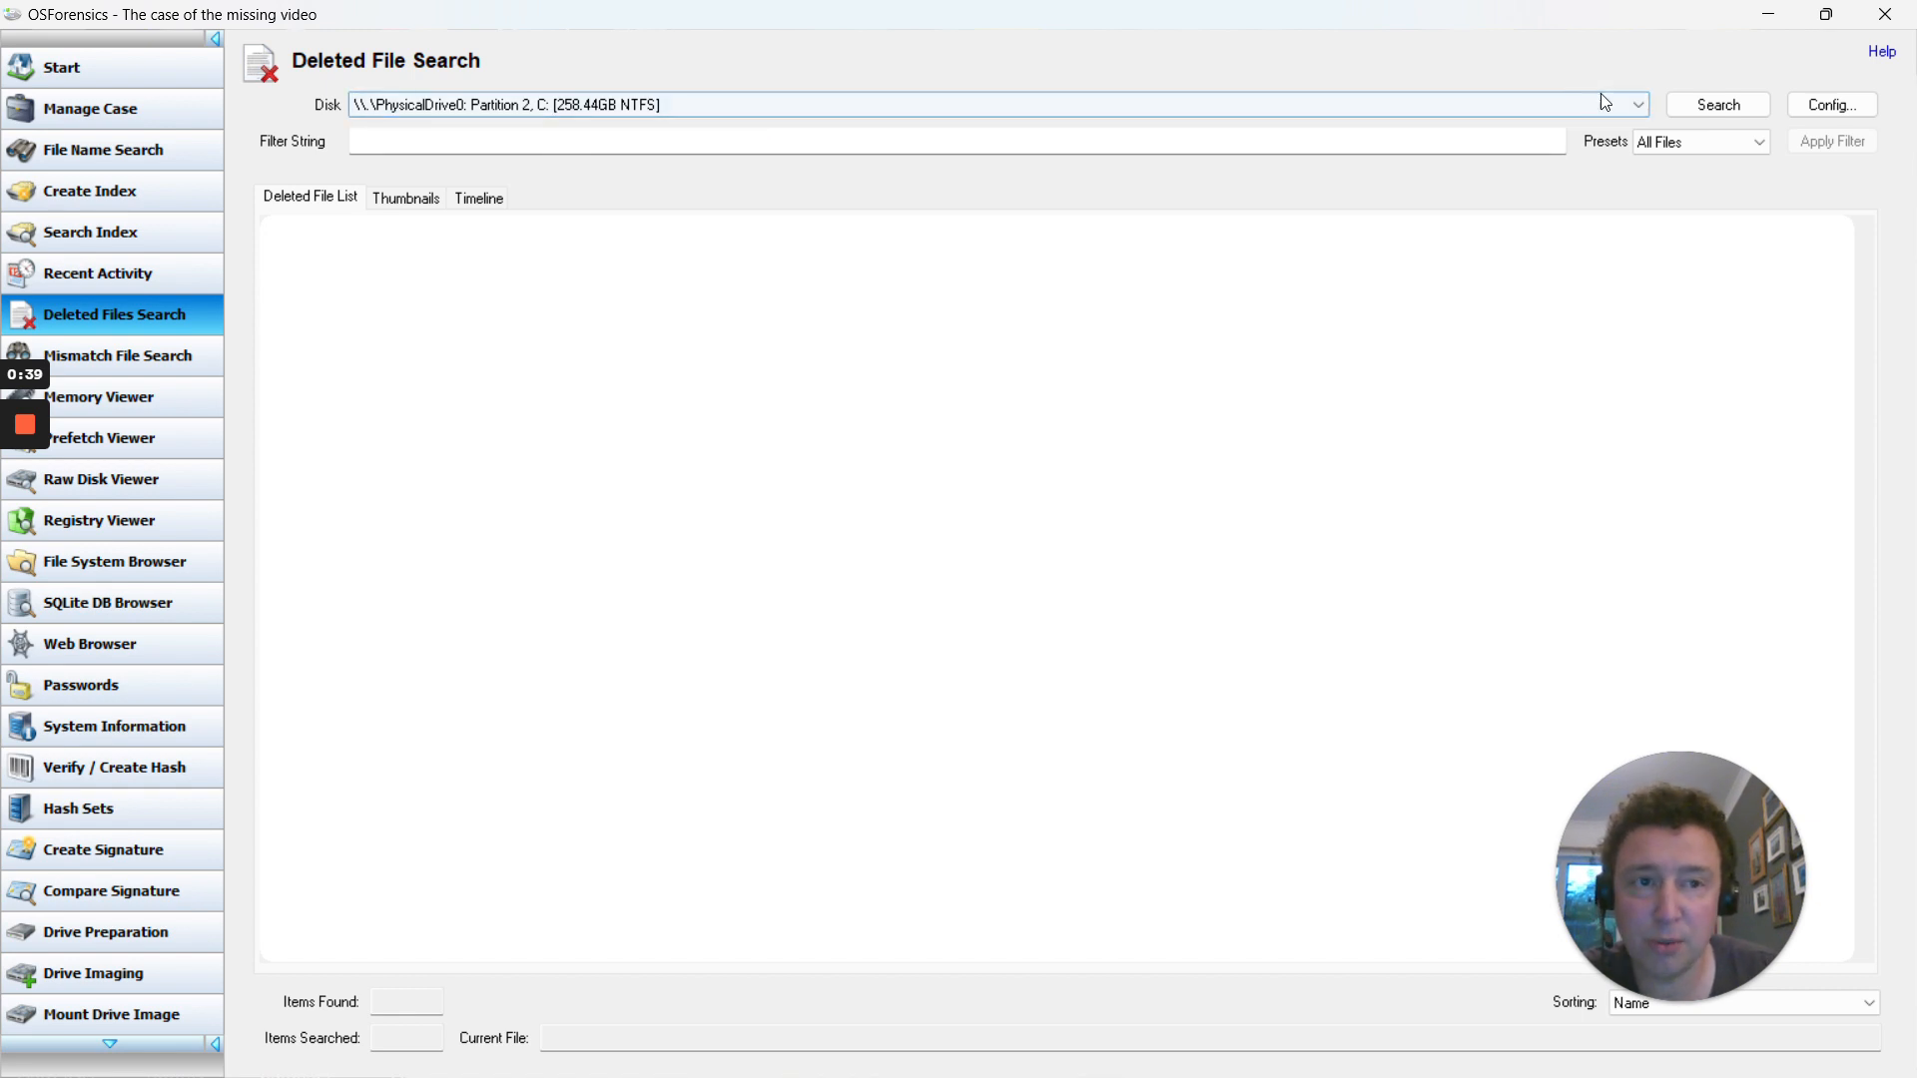
click(1635, 104)
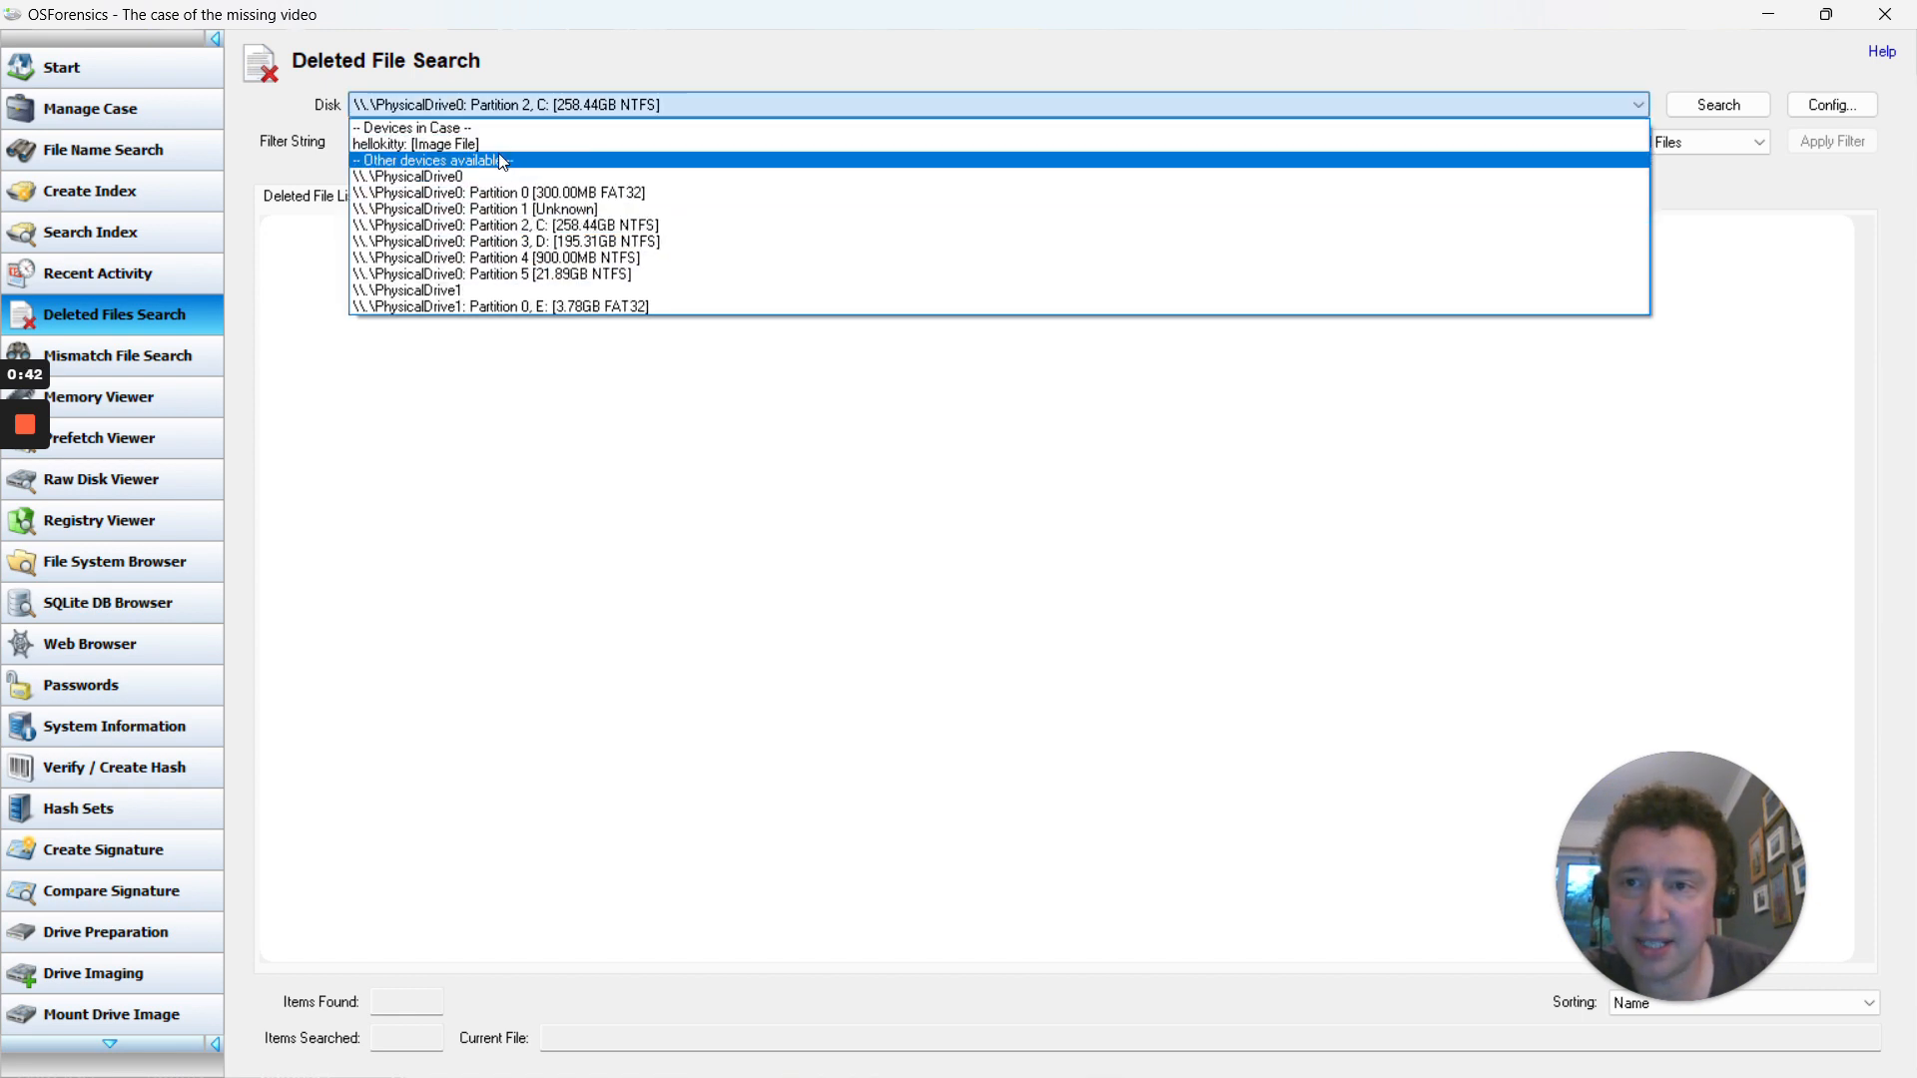
click(415, 143)
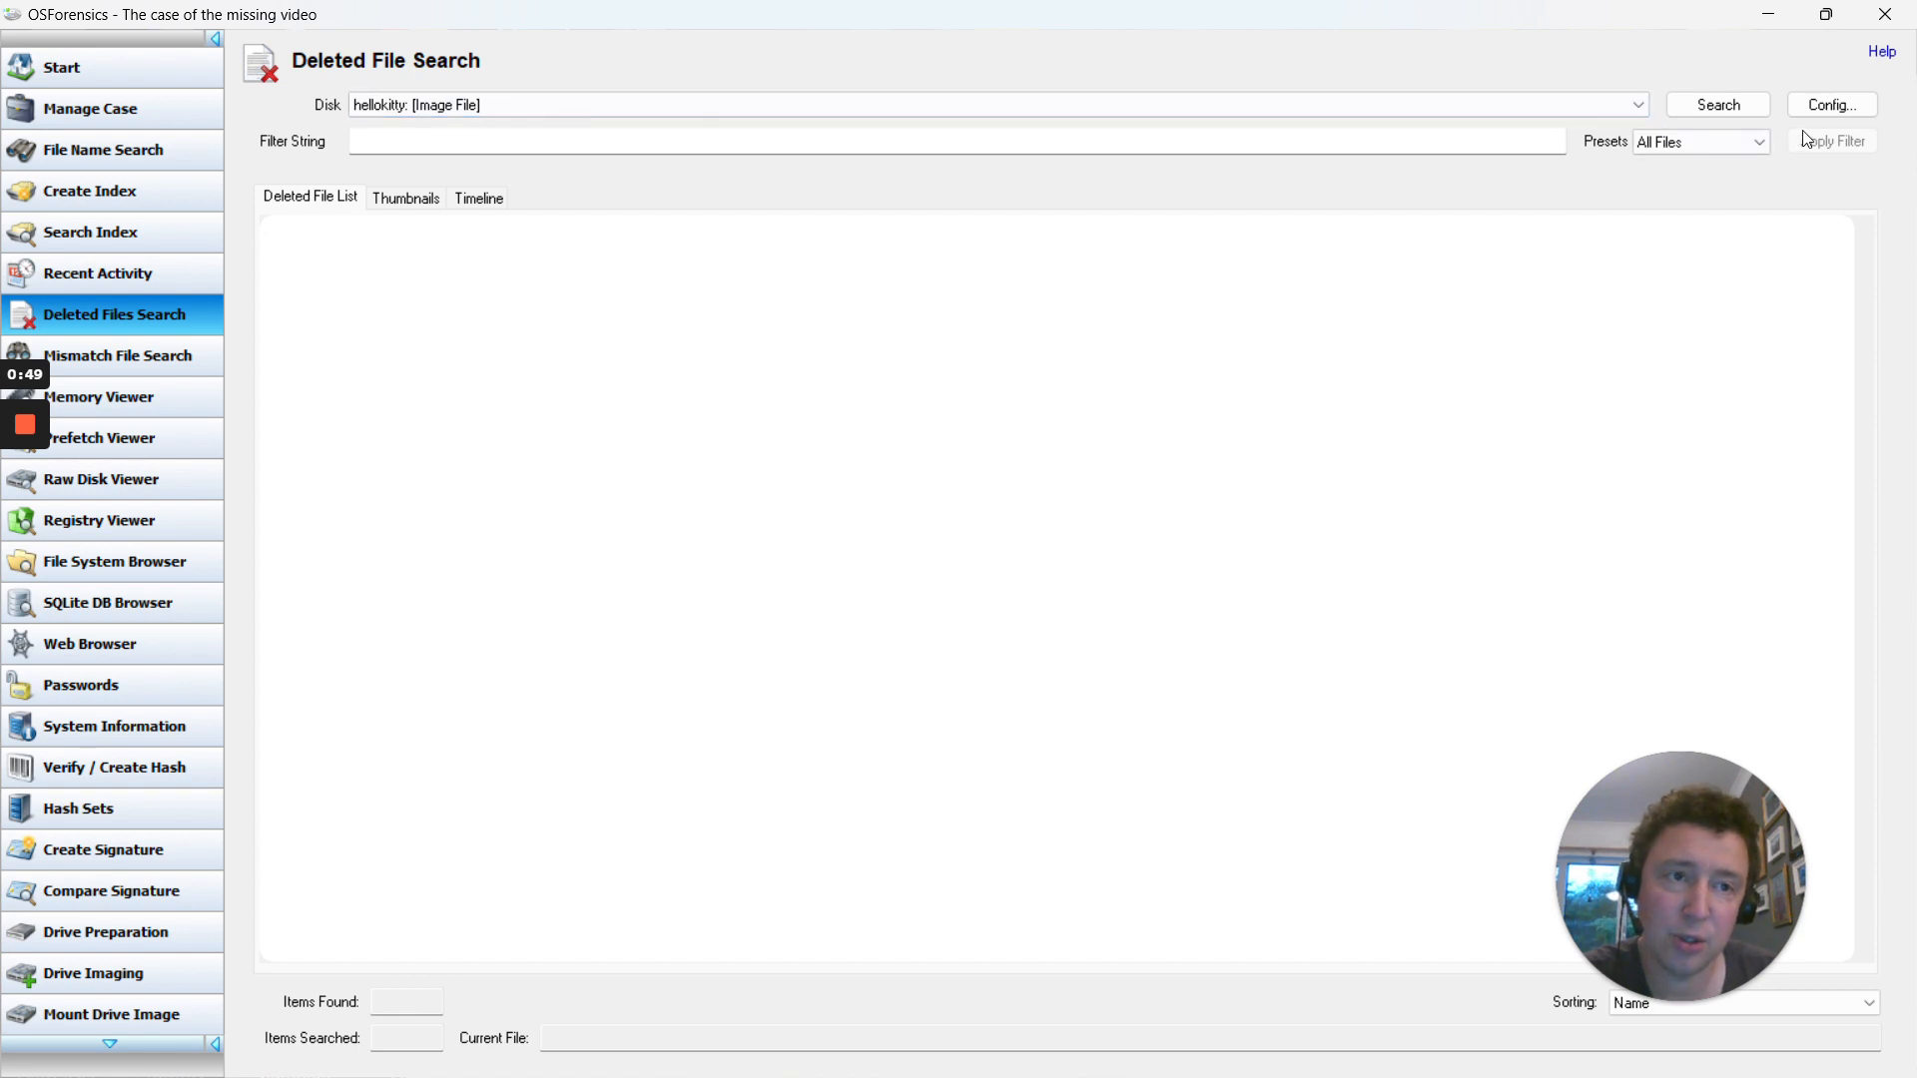
click(1831, 104)
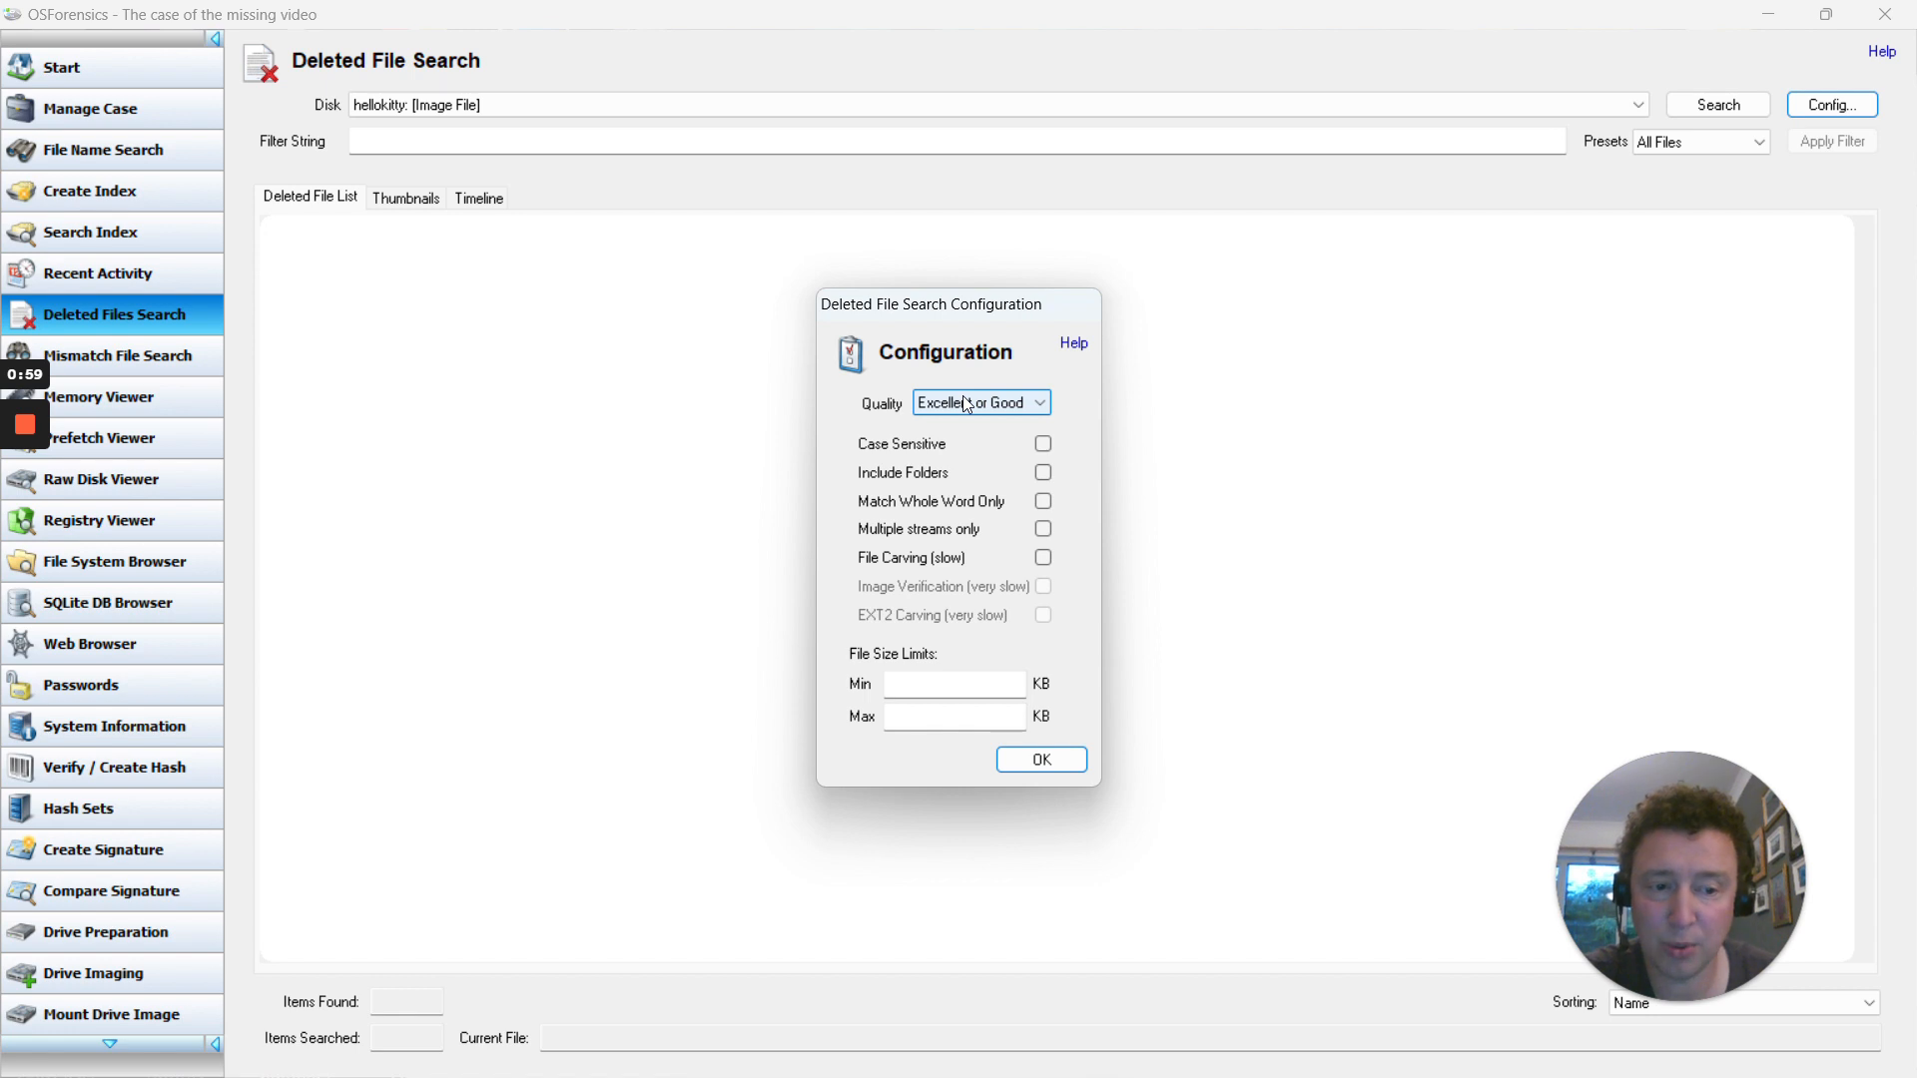
- Set Quality to All Files with a 1 KB minimum and 1024 KB maximum size, and confirm
click(1039, 401)
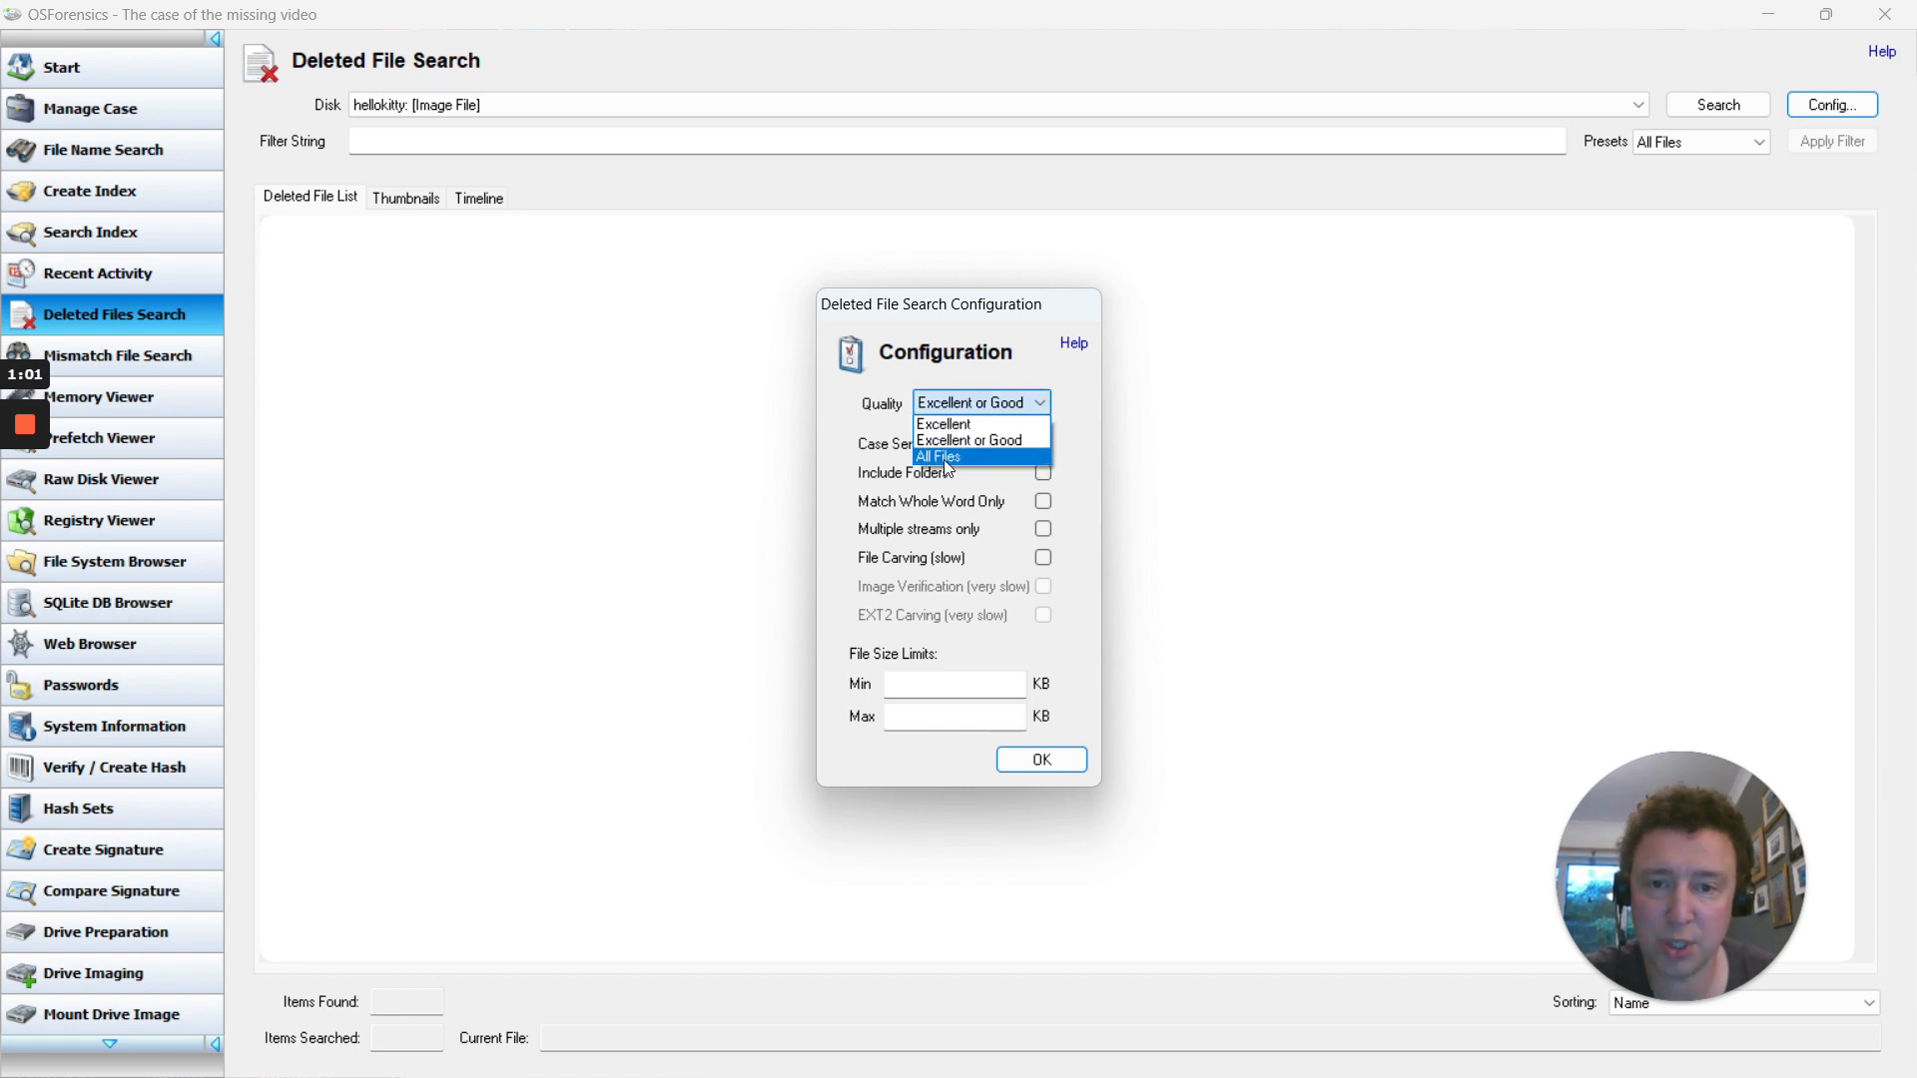
click(939, 455)
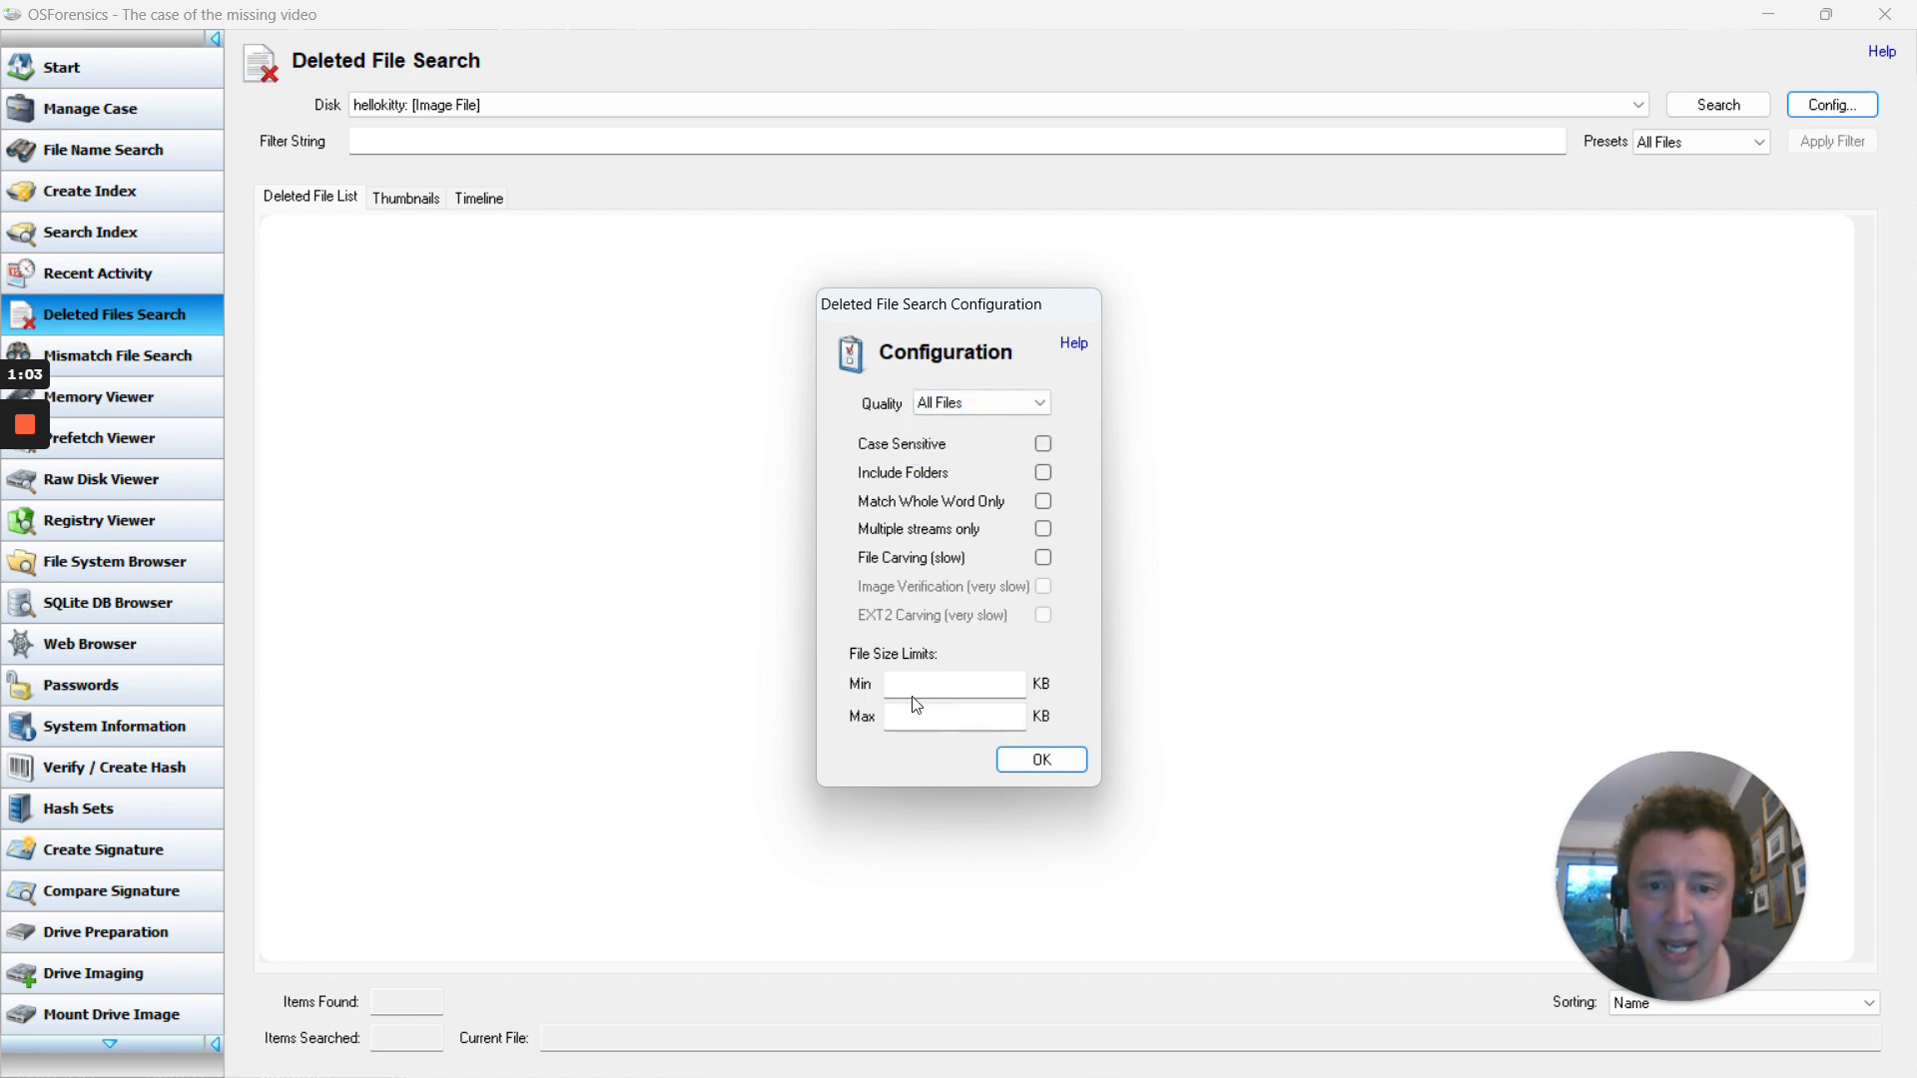
click(954, 683)
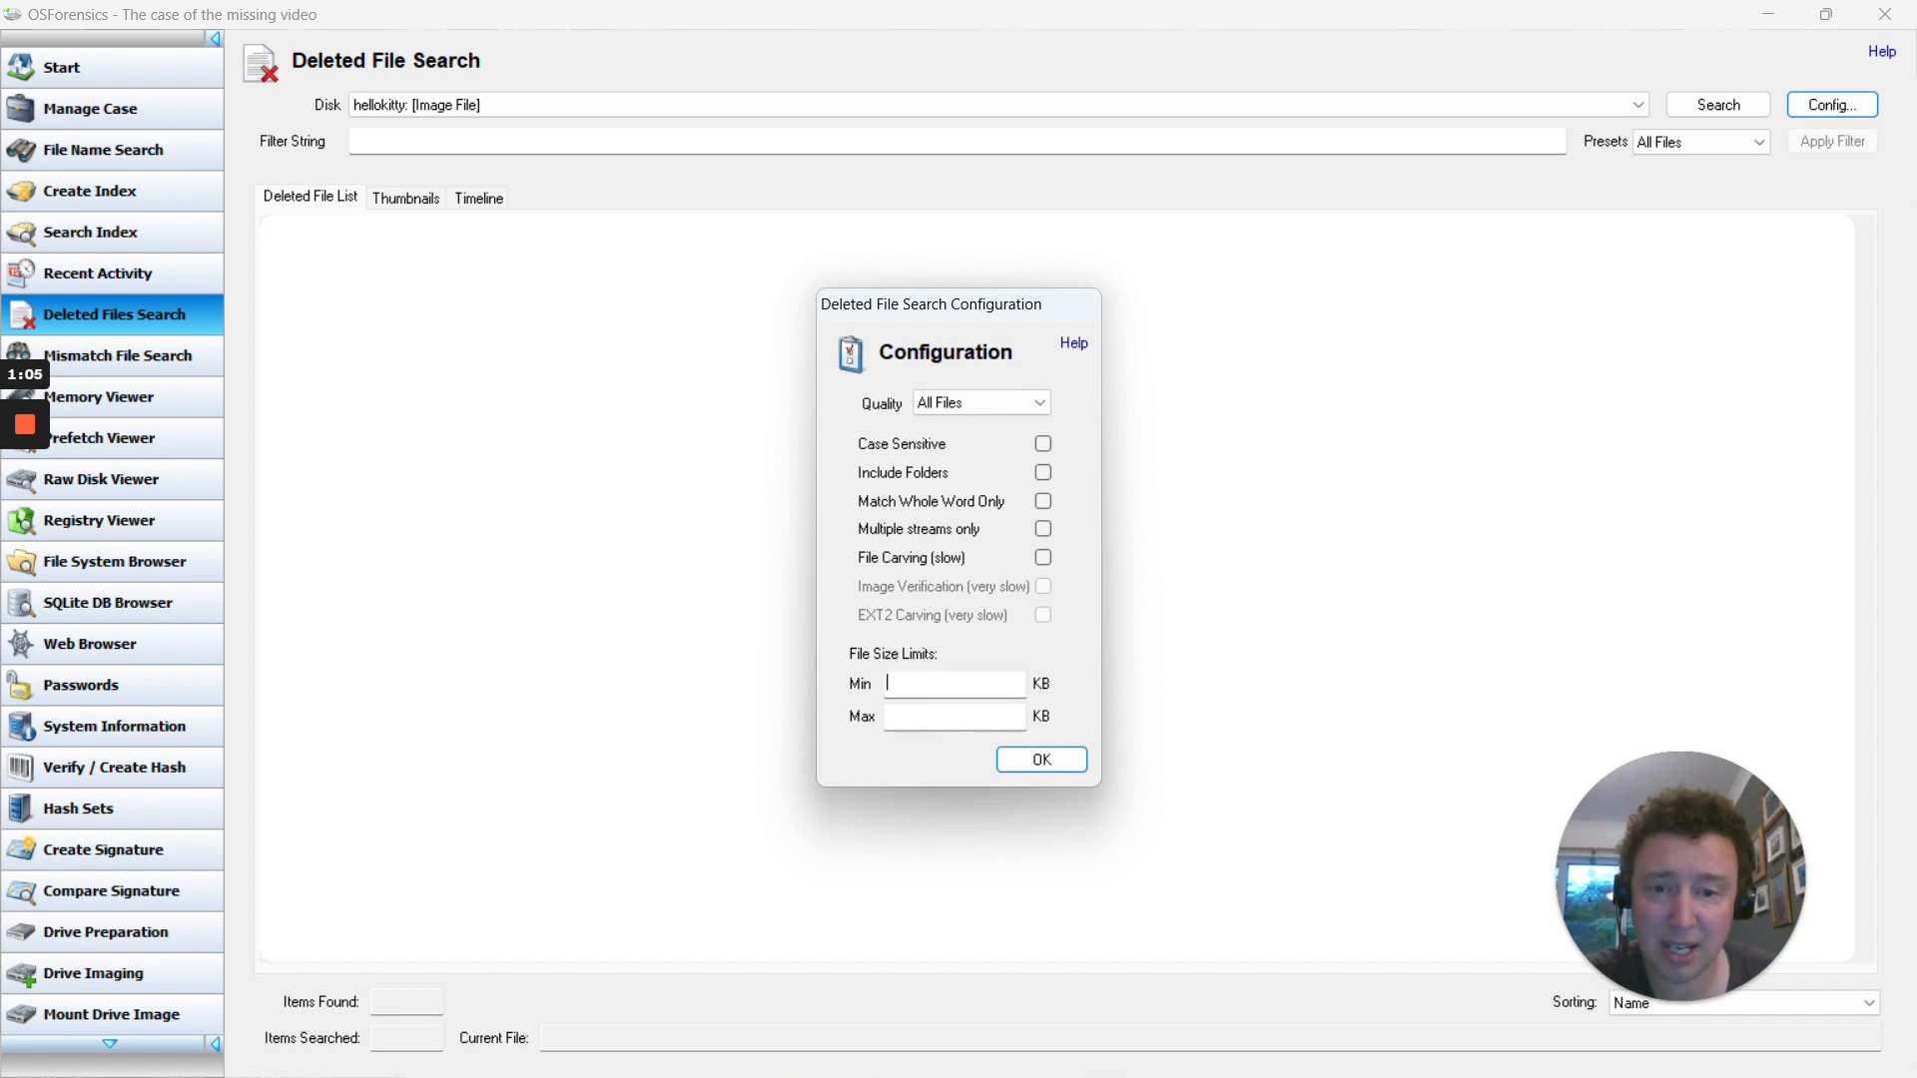
text(1)
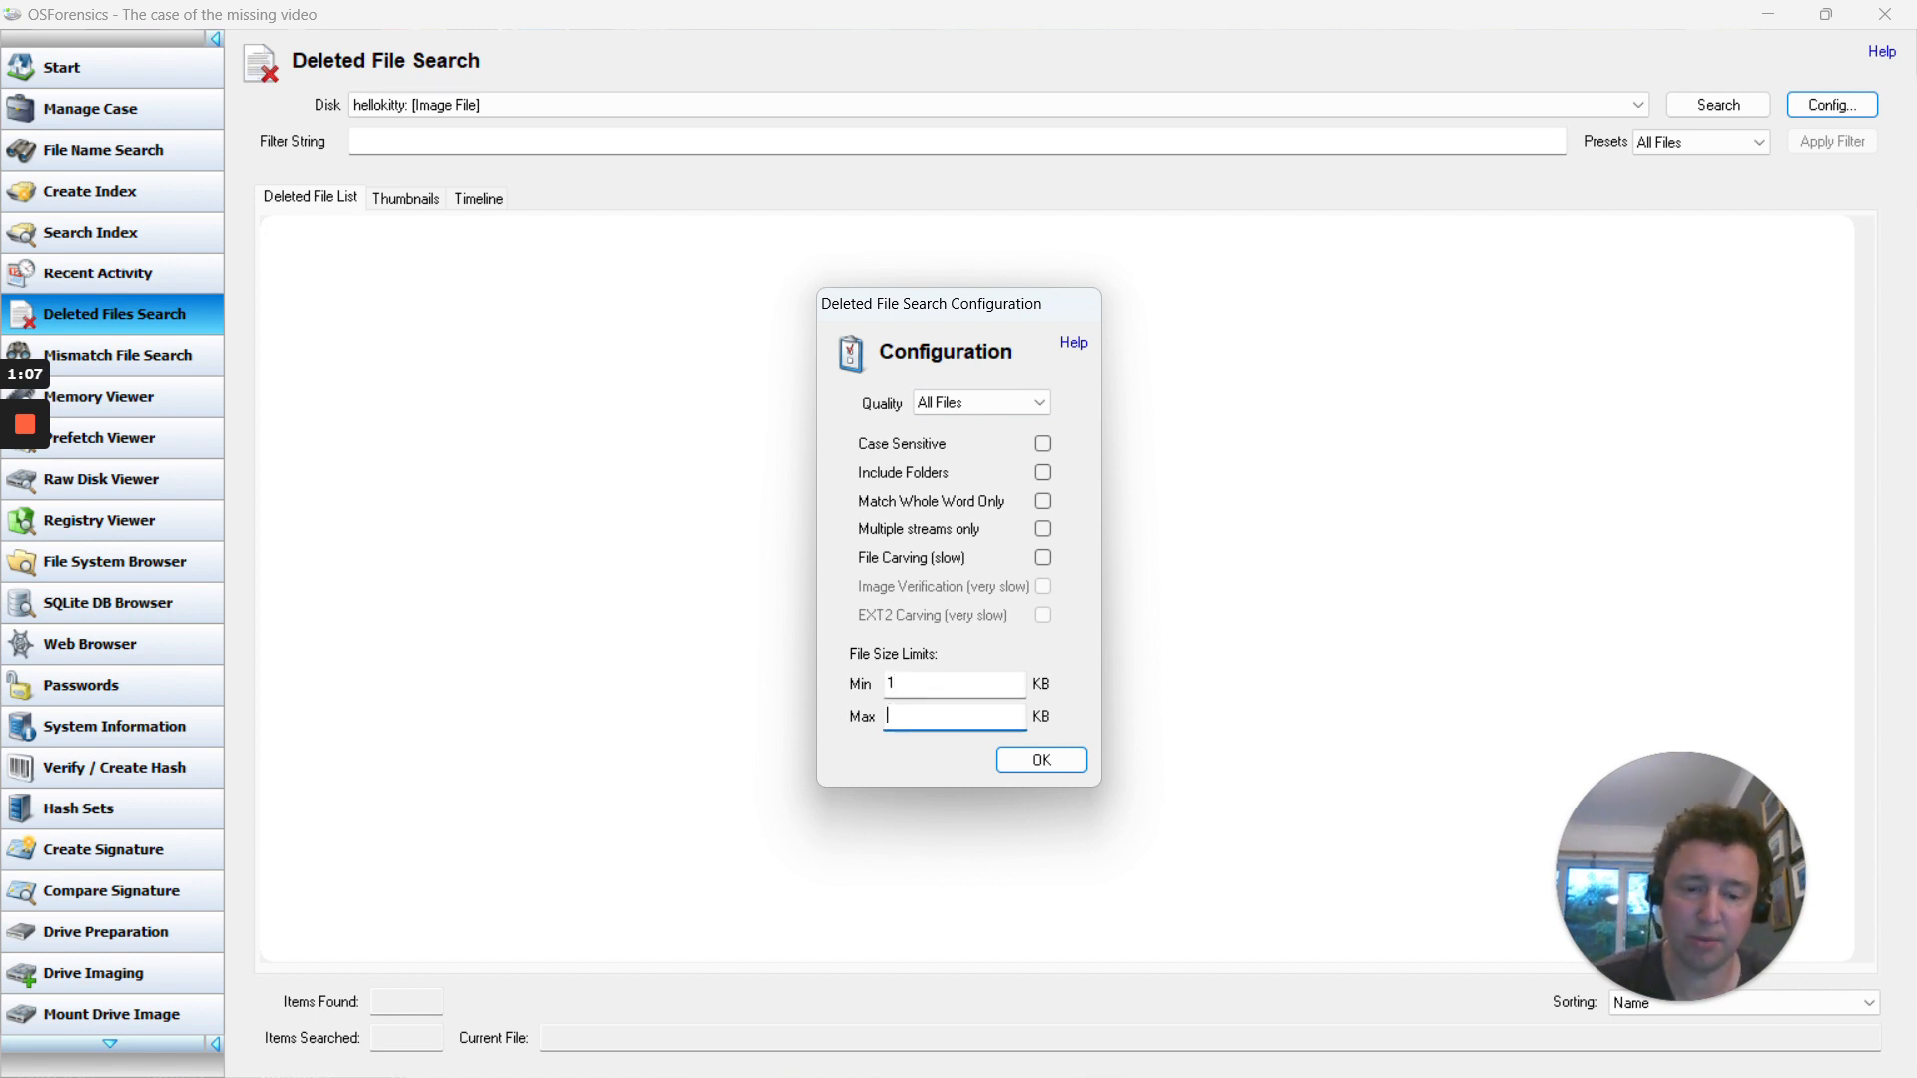
text(1024)
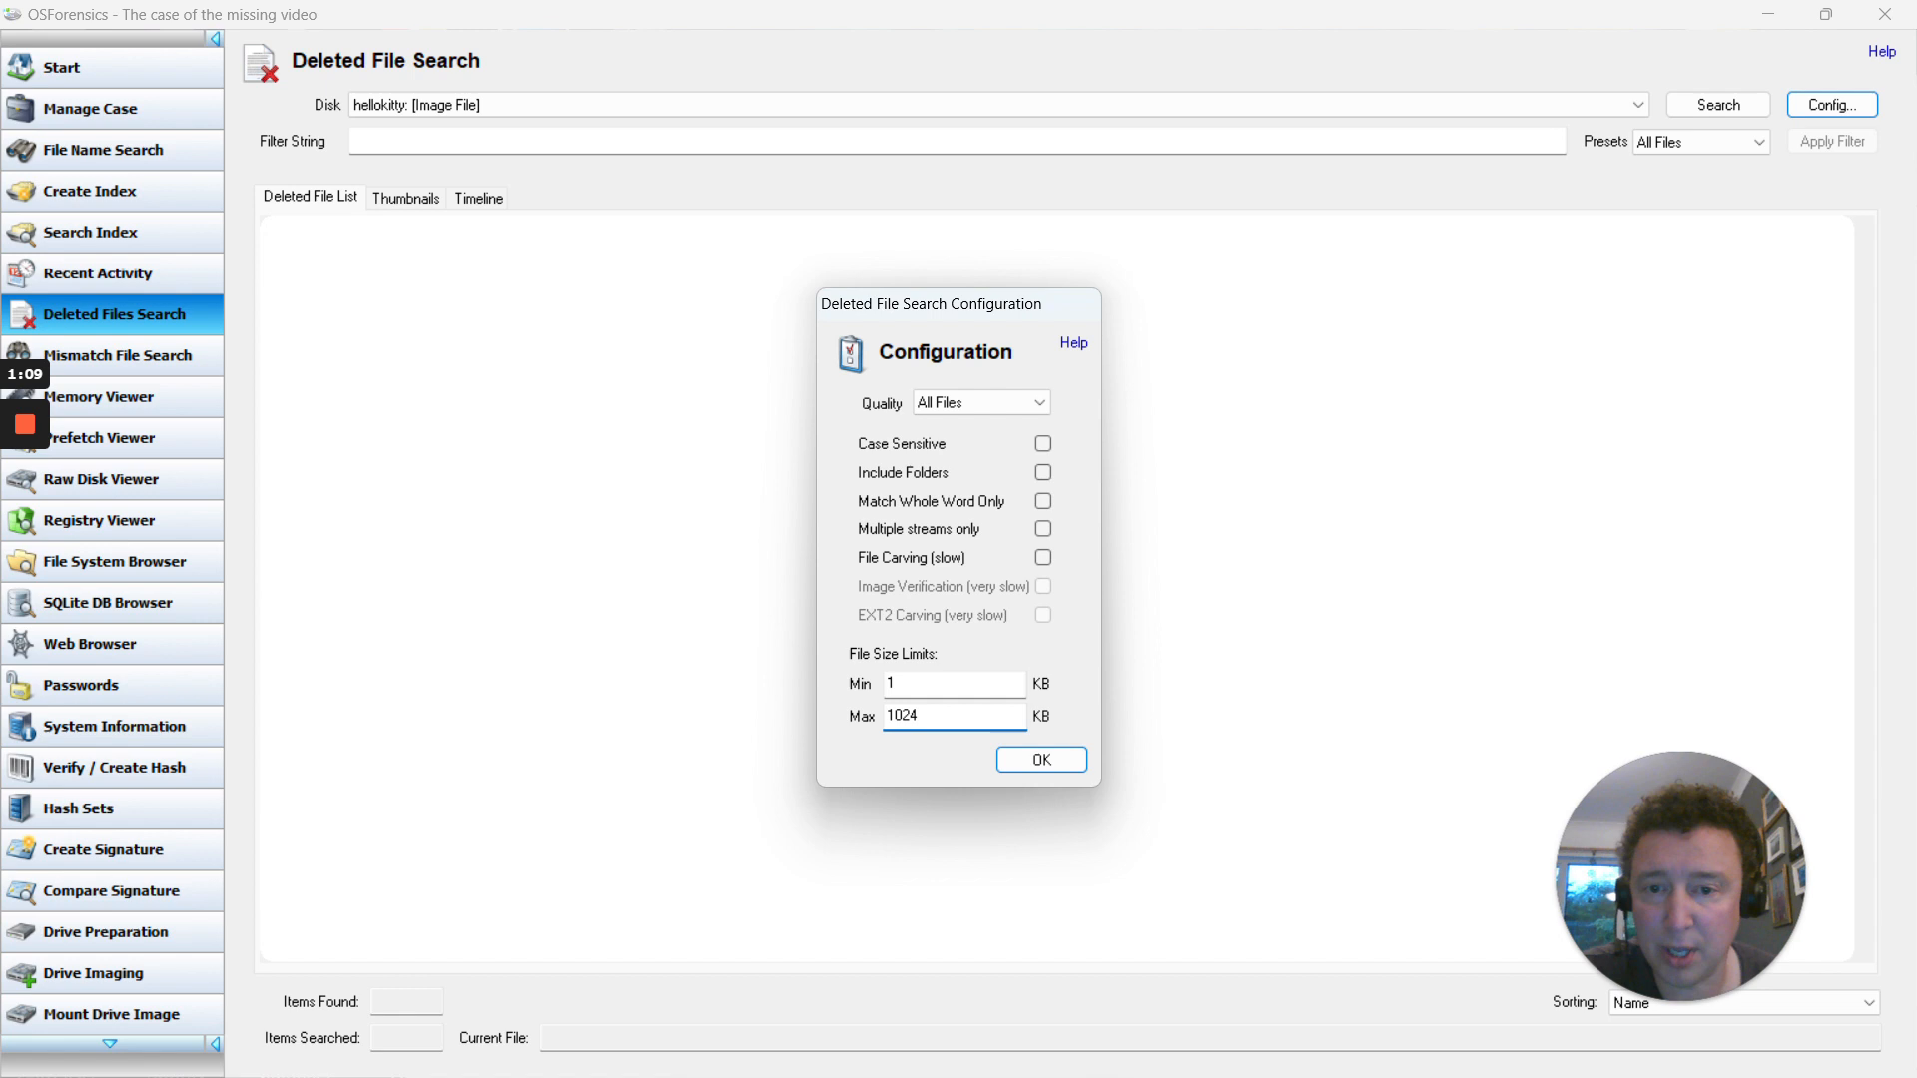
click(1039, 759)
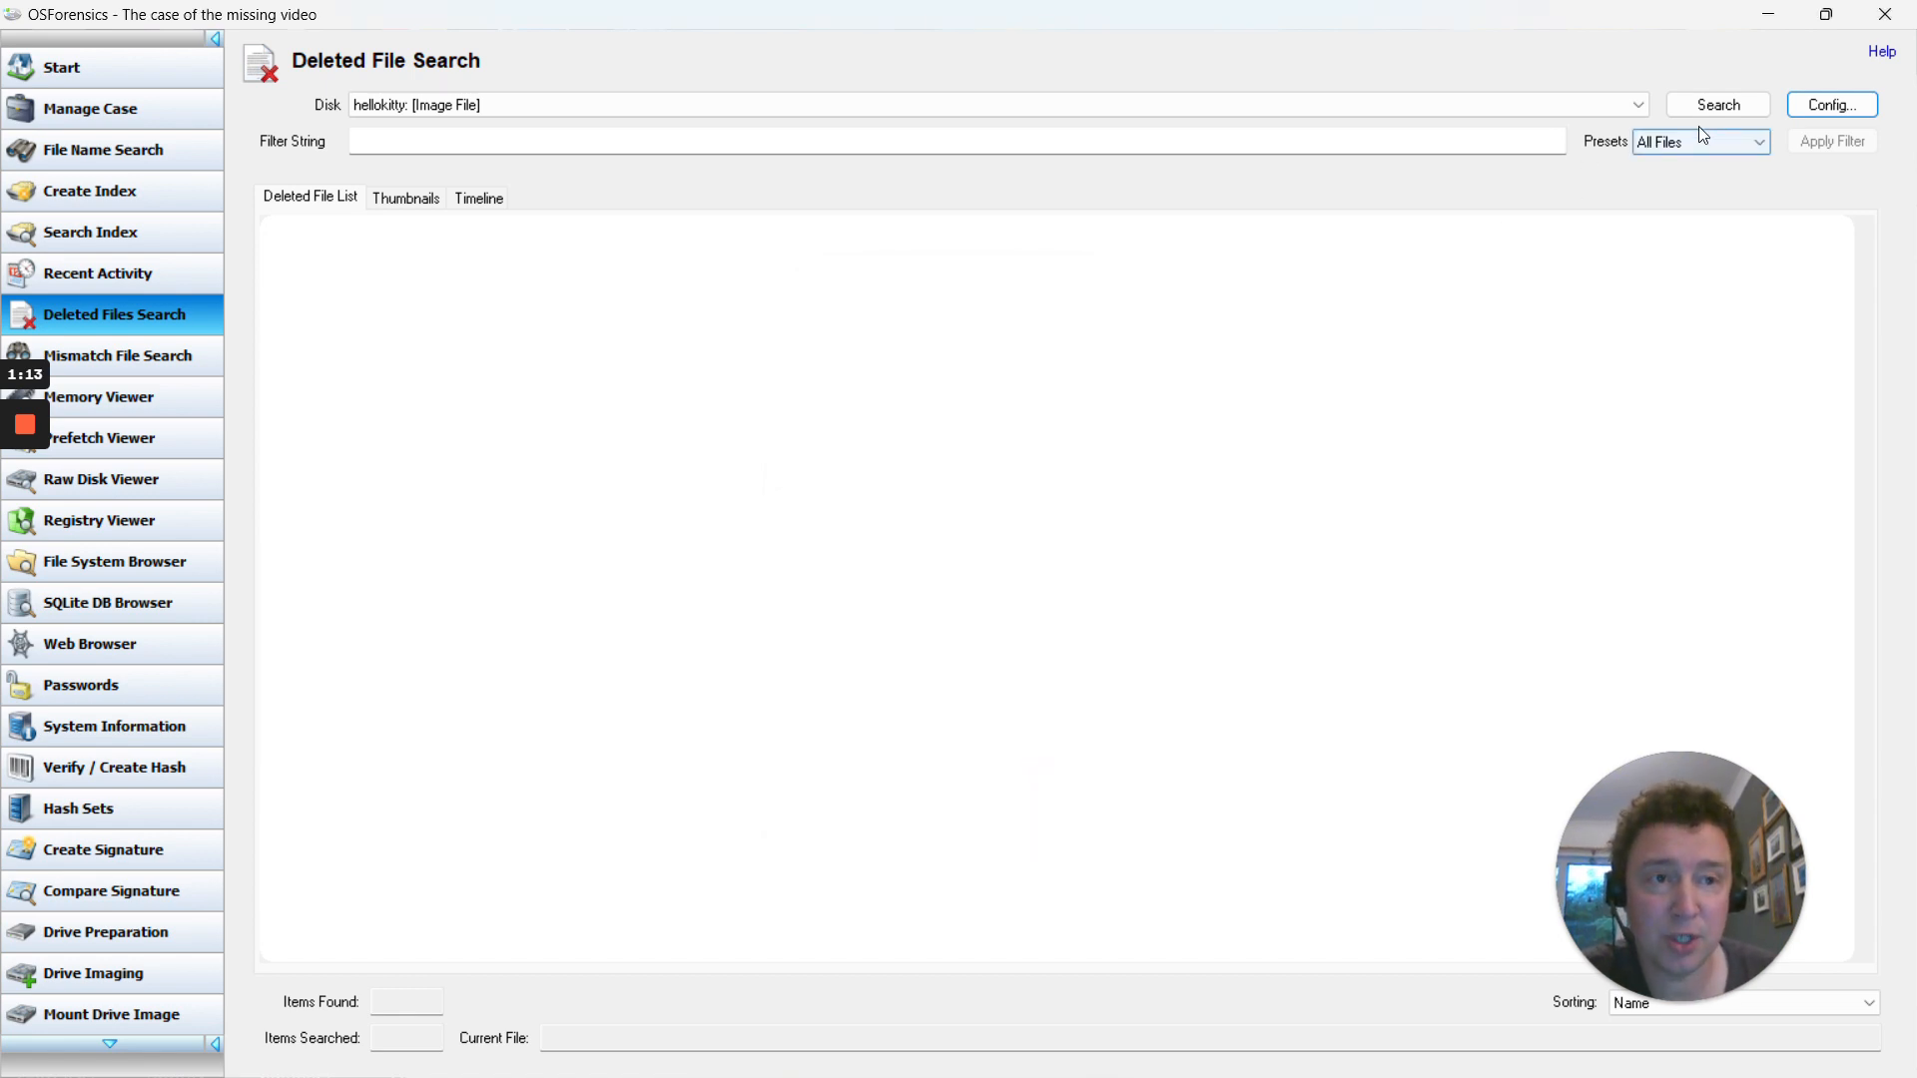
- Run the search, view results as thumbnails and timeline, then select the DrugWise.htm result
click(1717, 103)
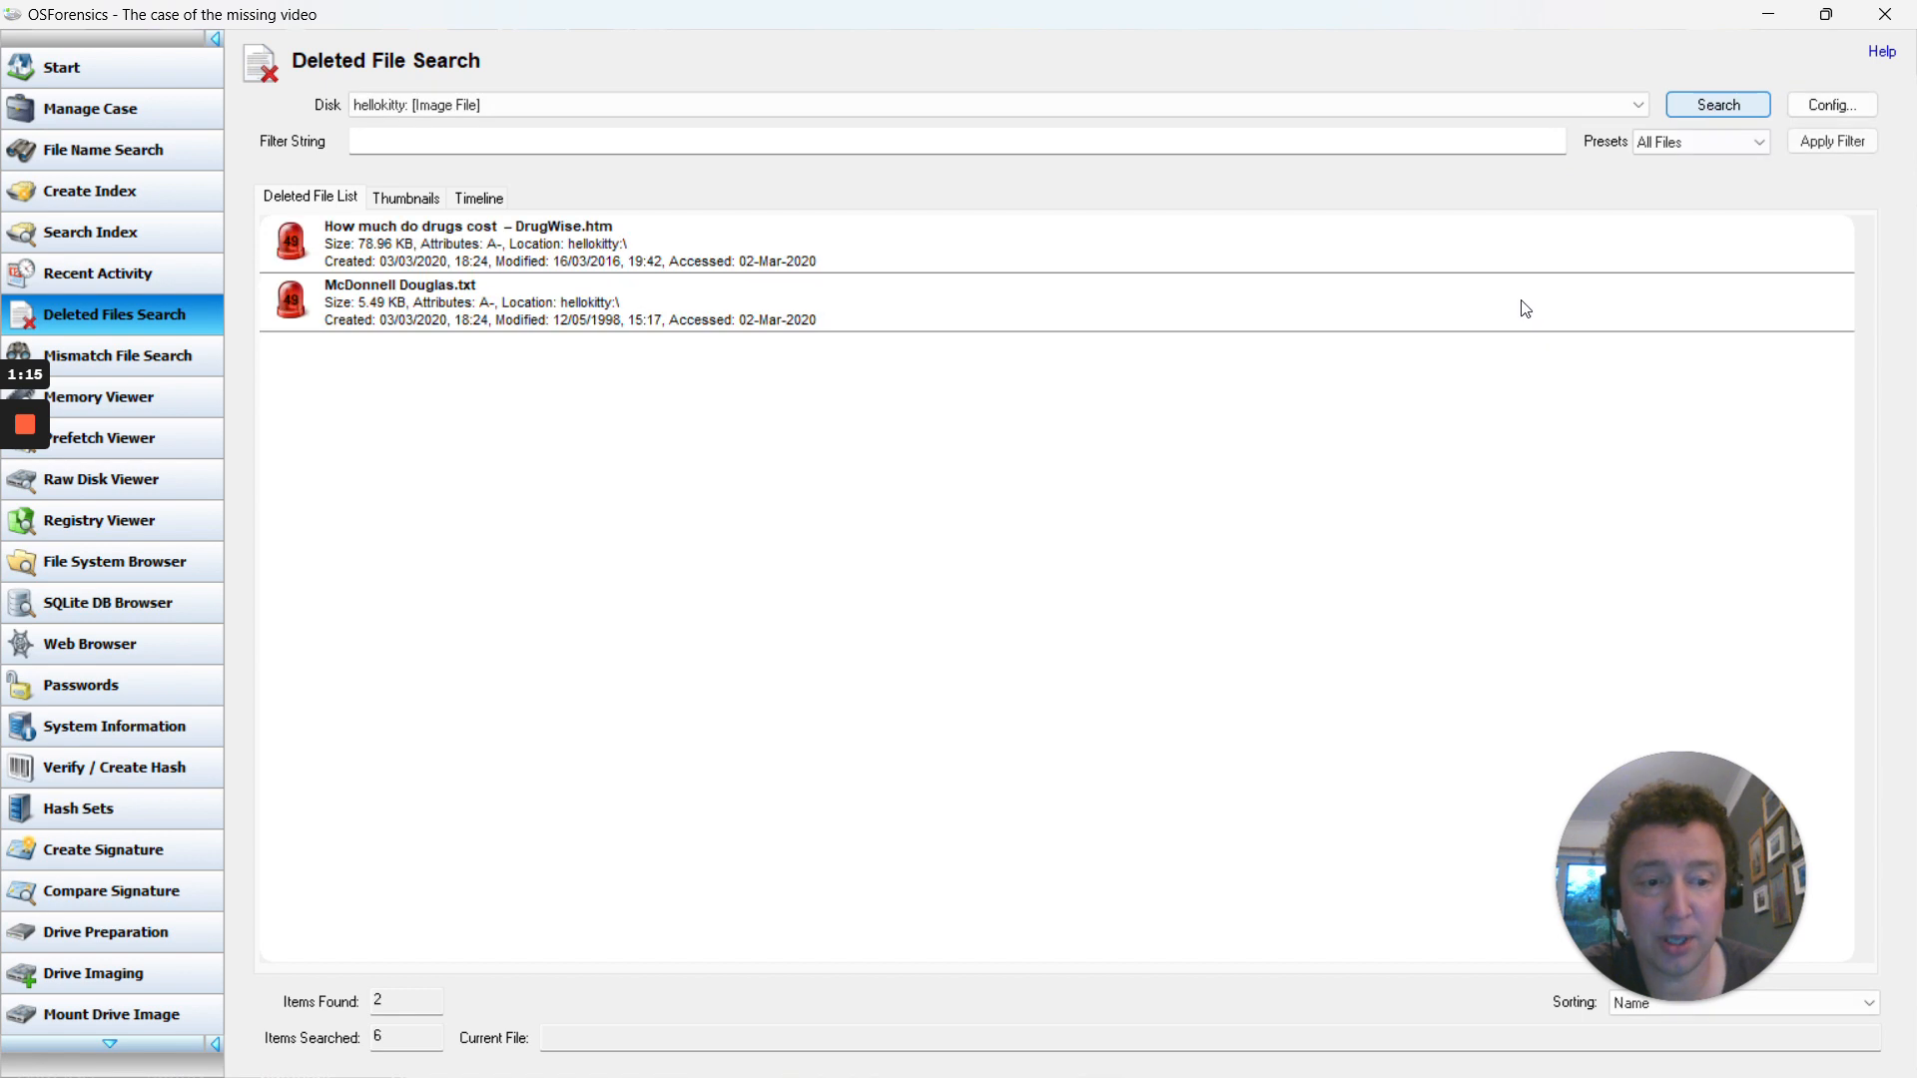
mouse_move(1468, 475)
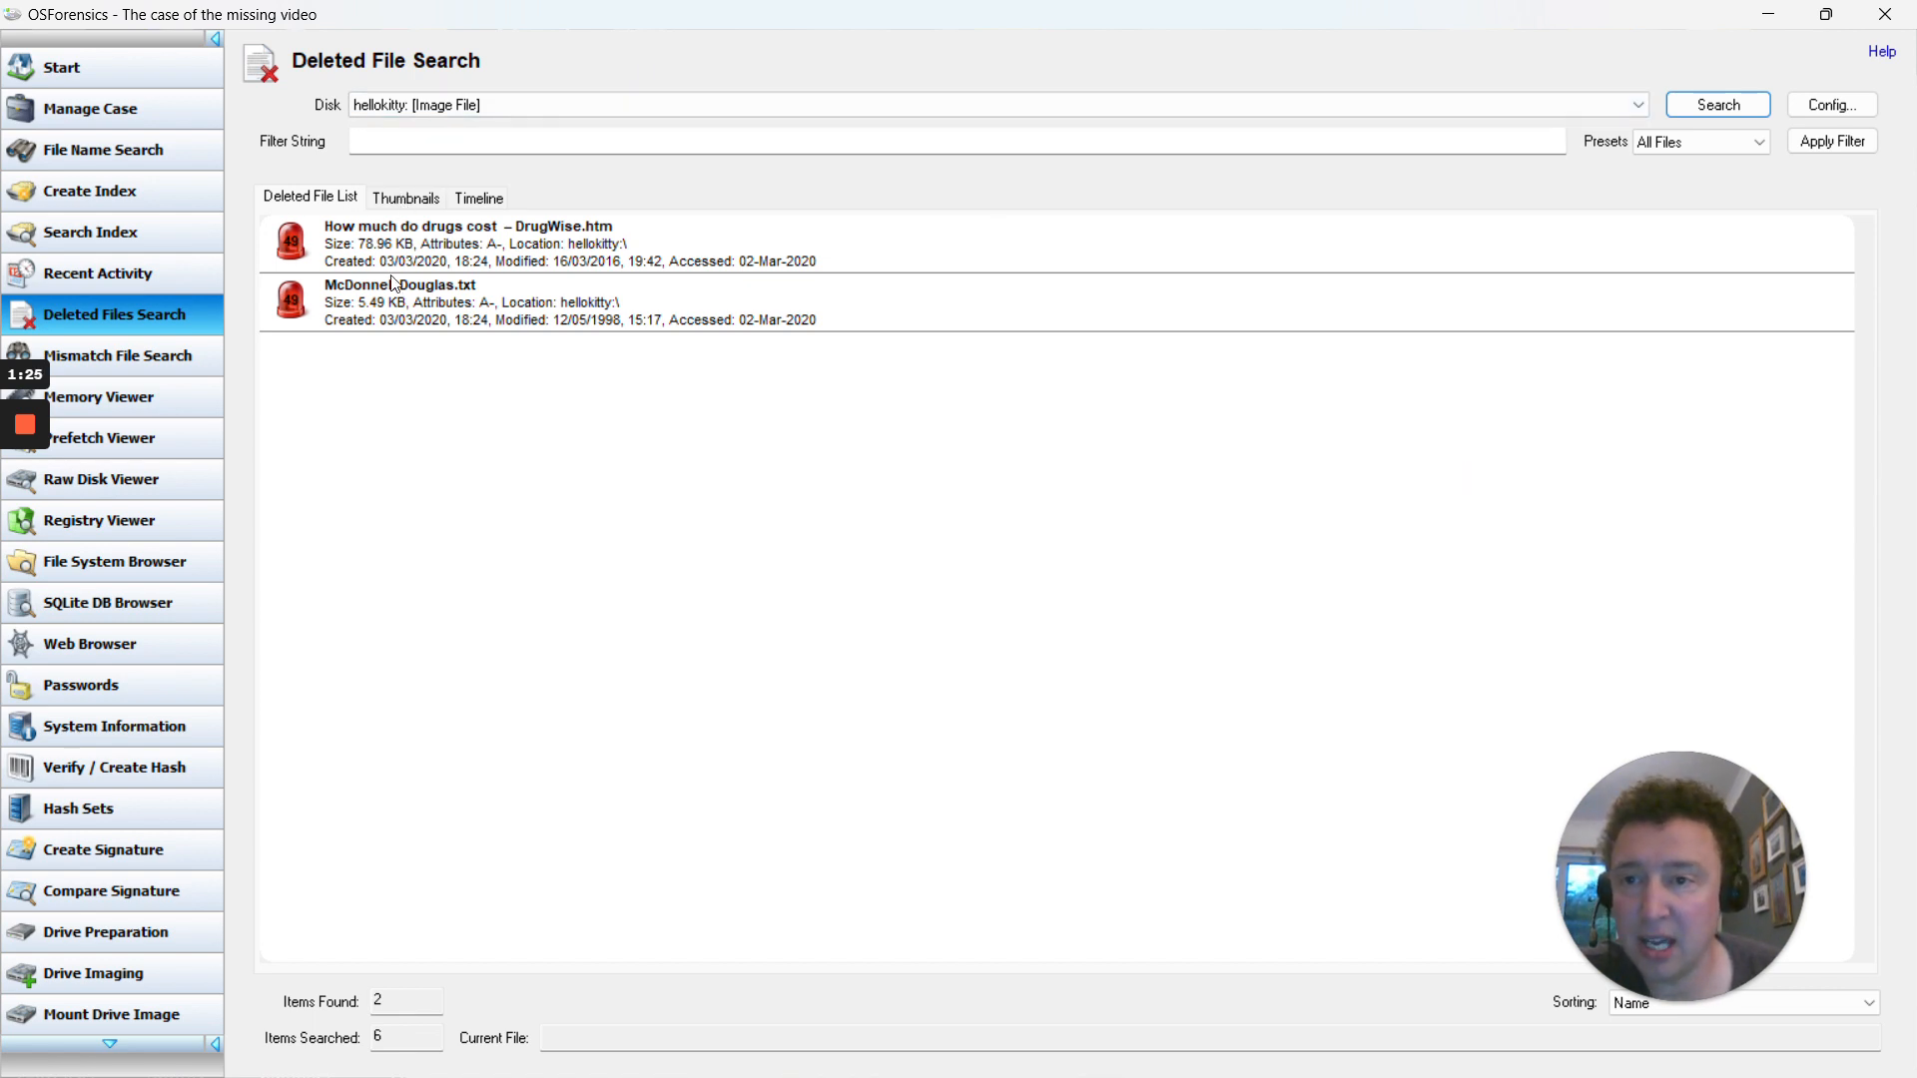
click(406, 198)
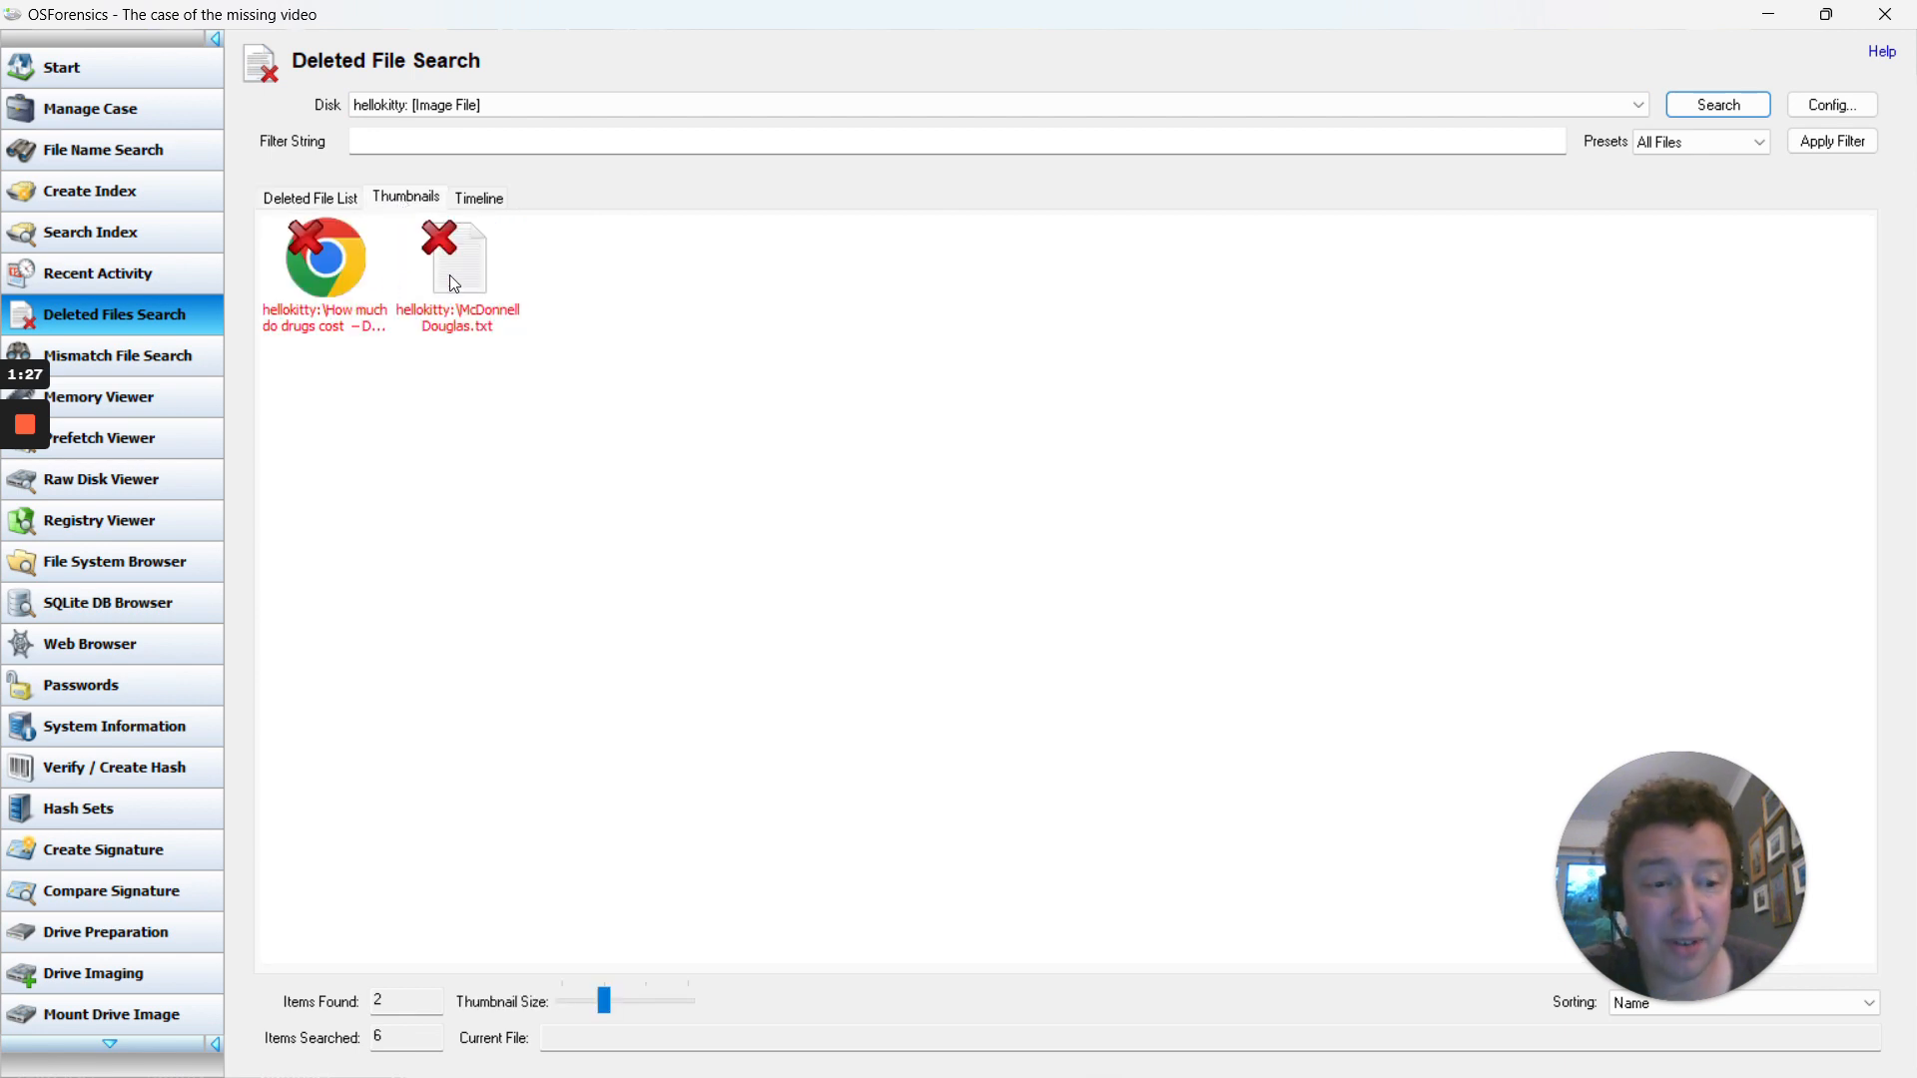
mouse_move(323, 257)
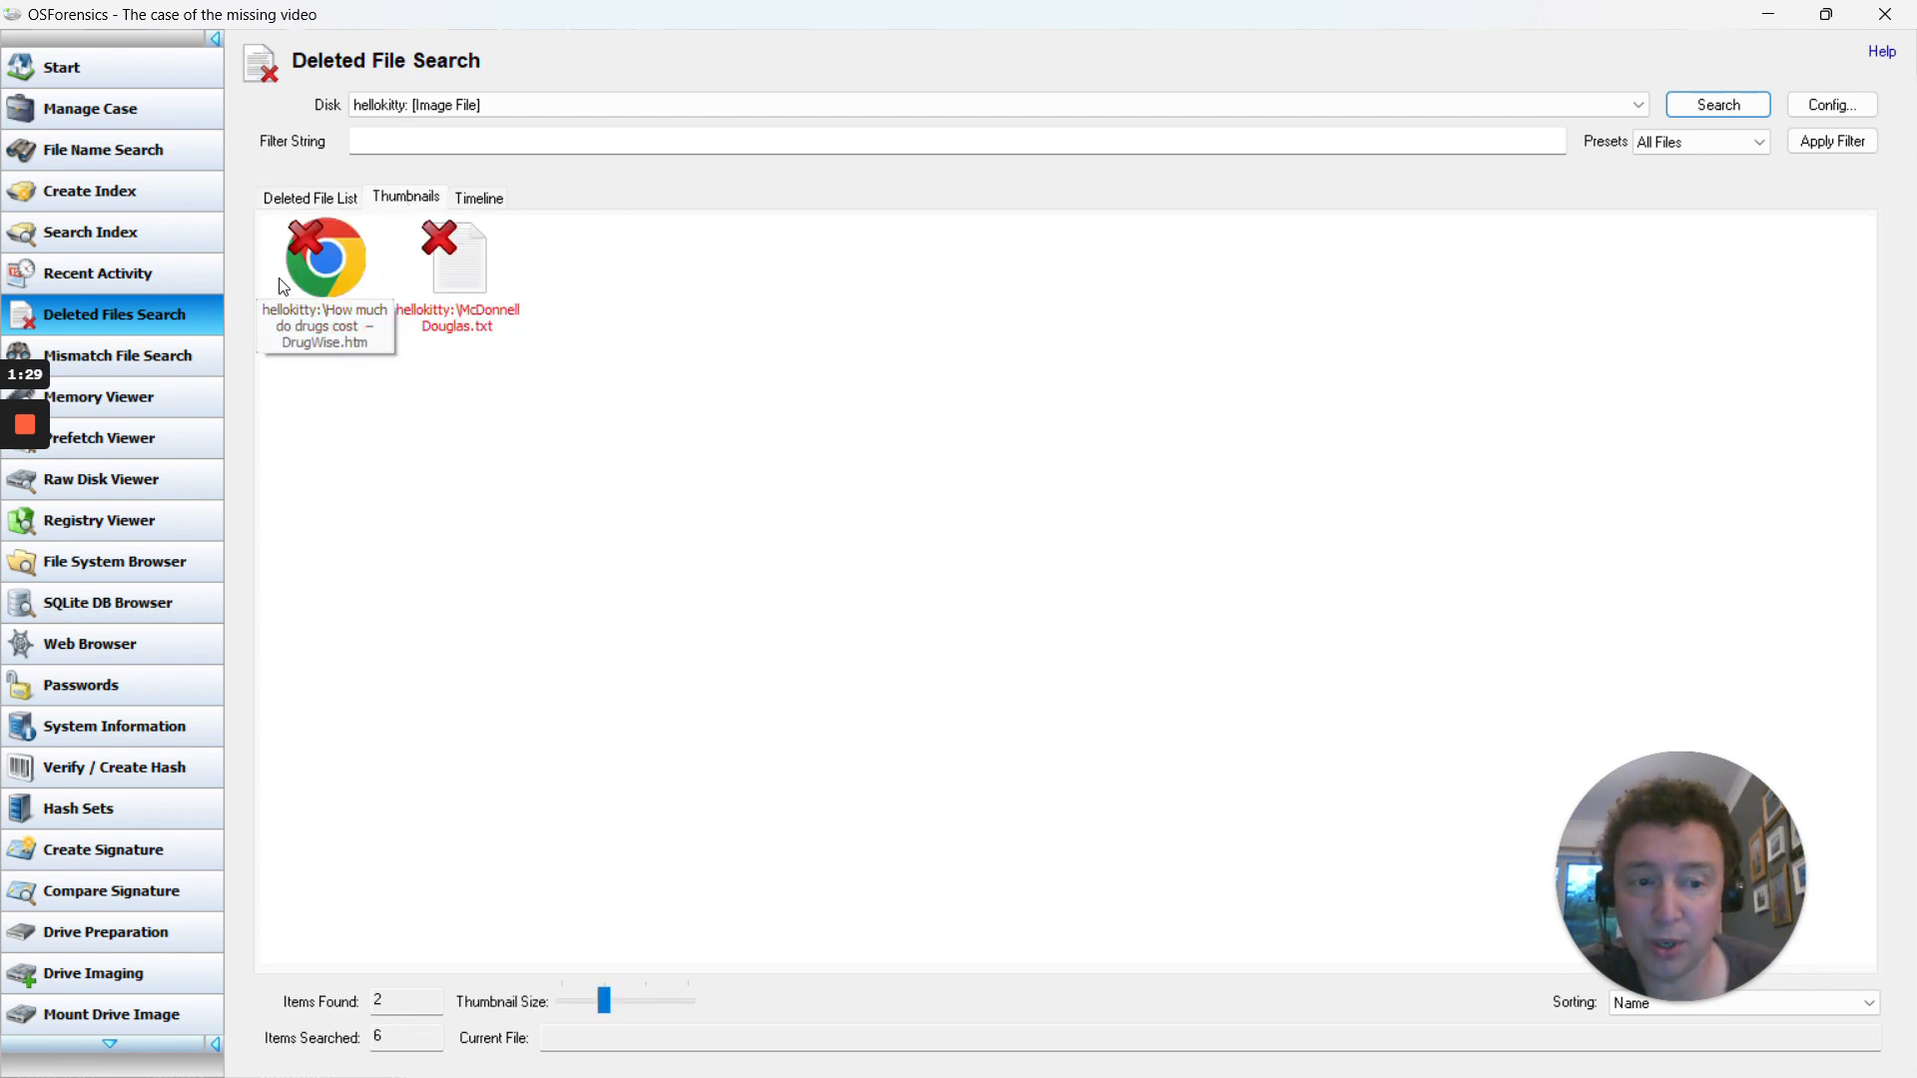
click(477, 198)
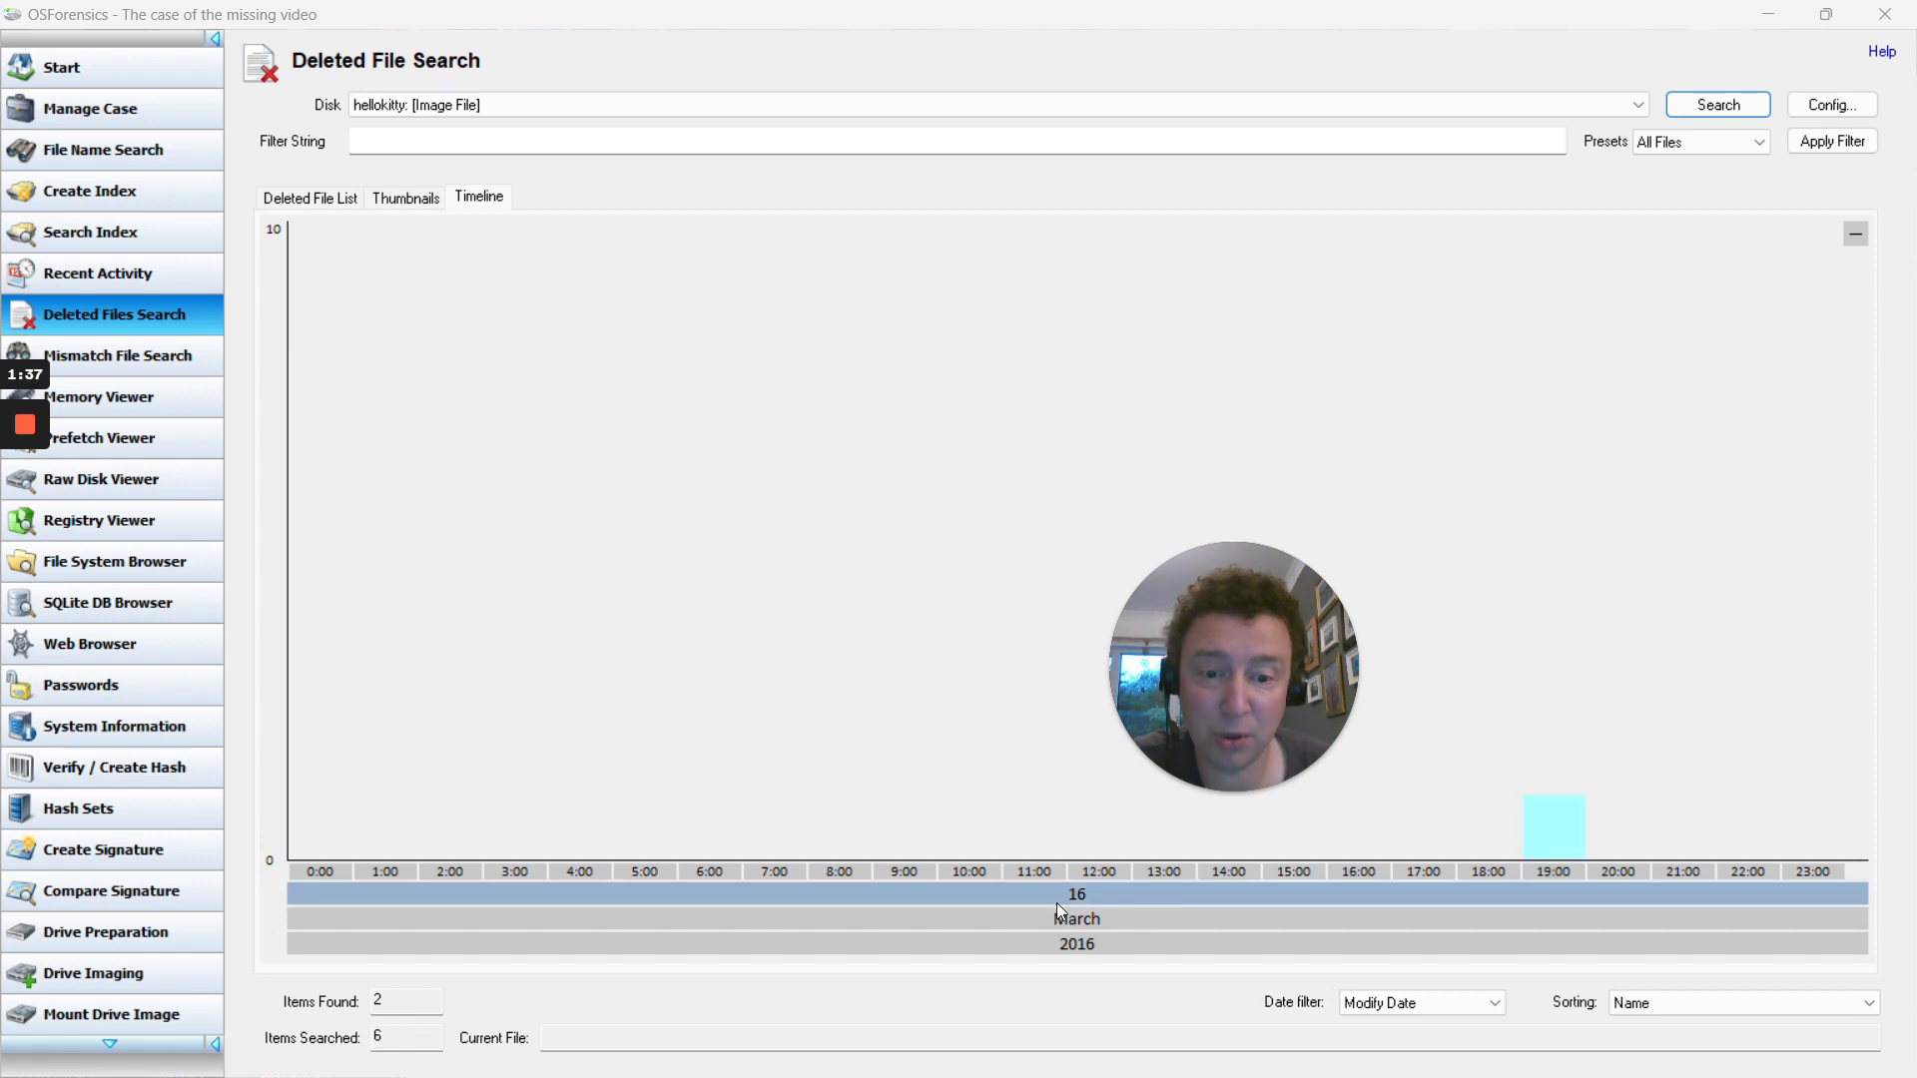
mouse_move(1553, 856)
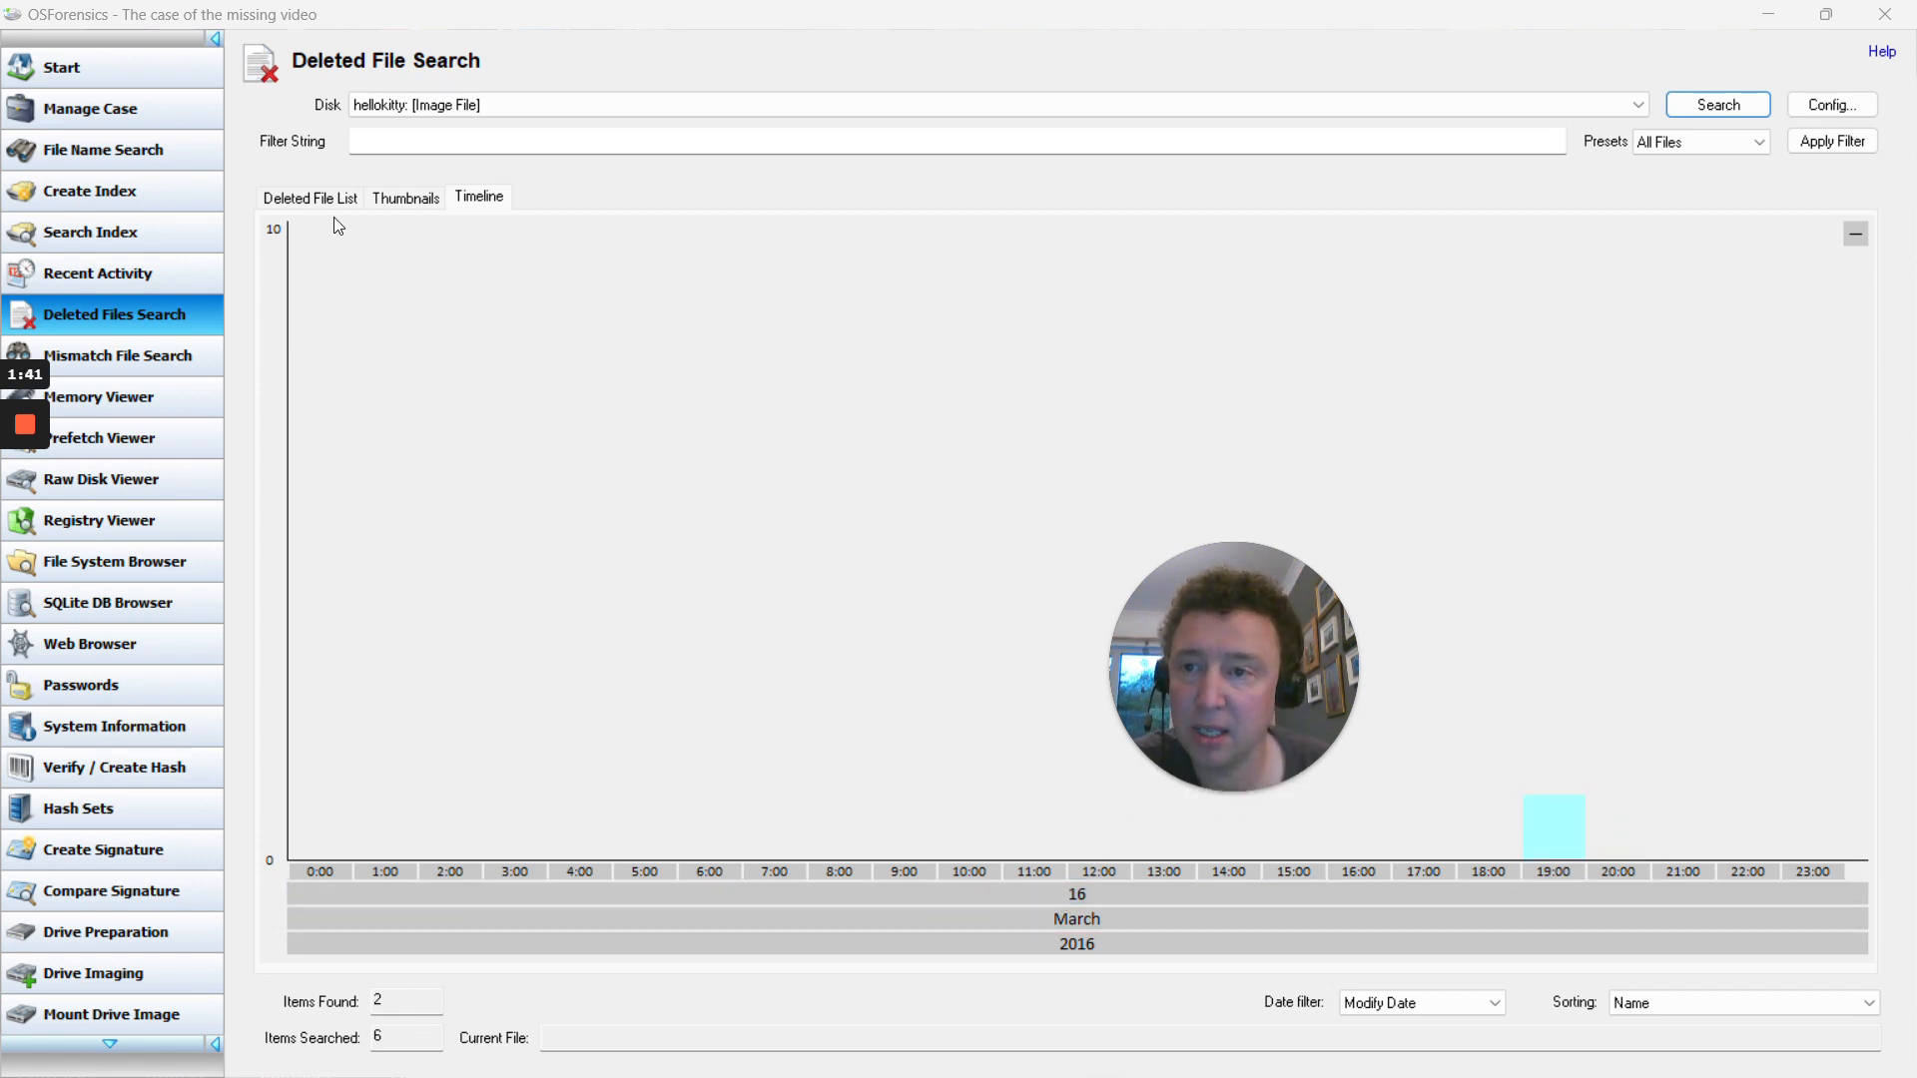
click(310, 198)
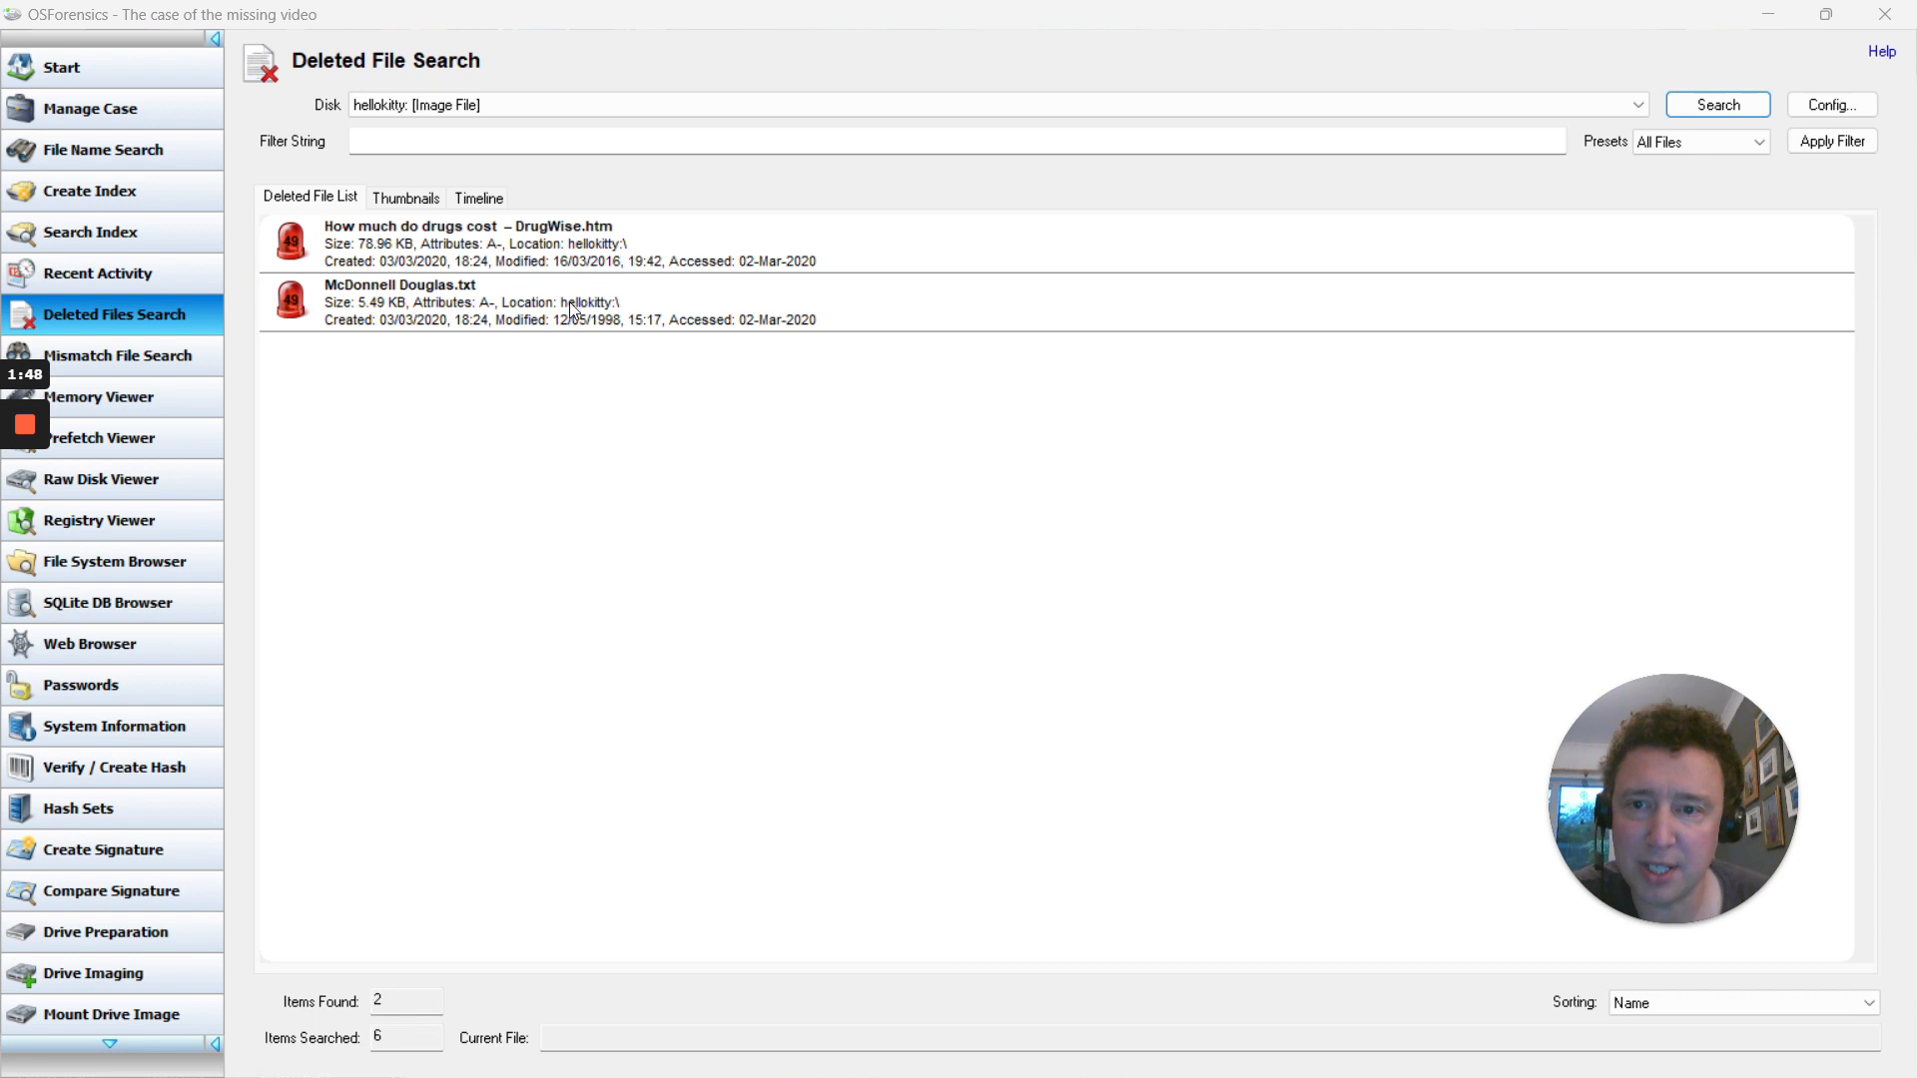
click(489, 241)
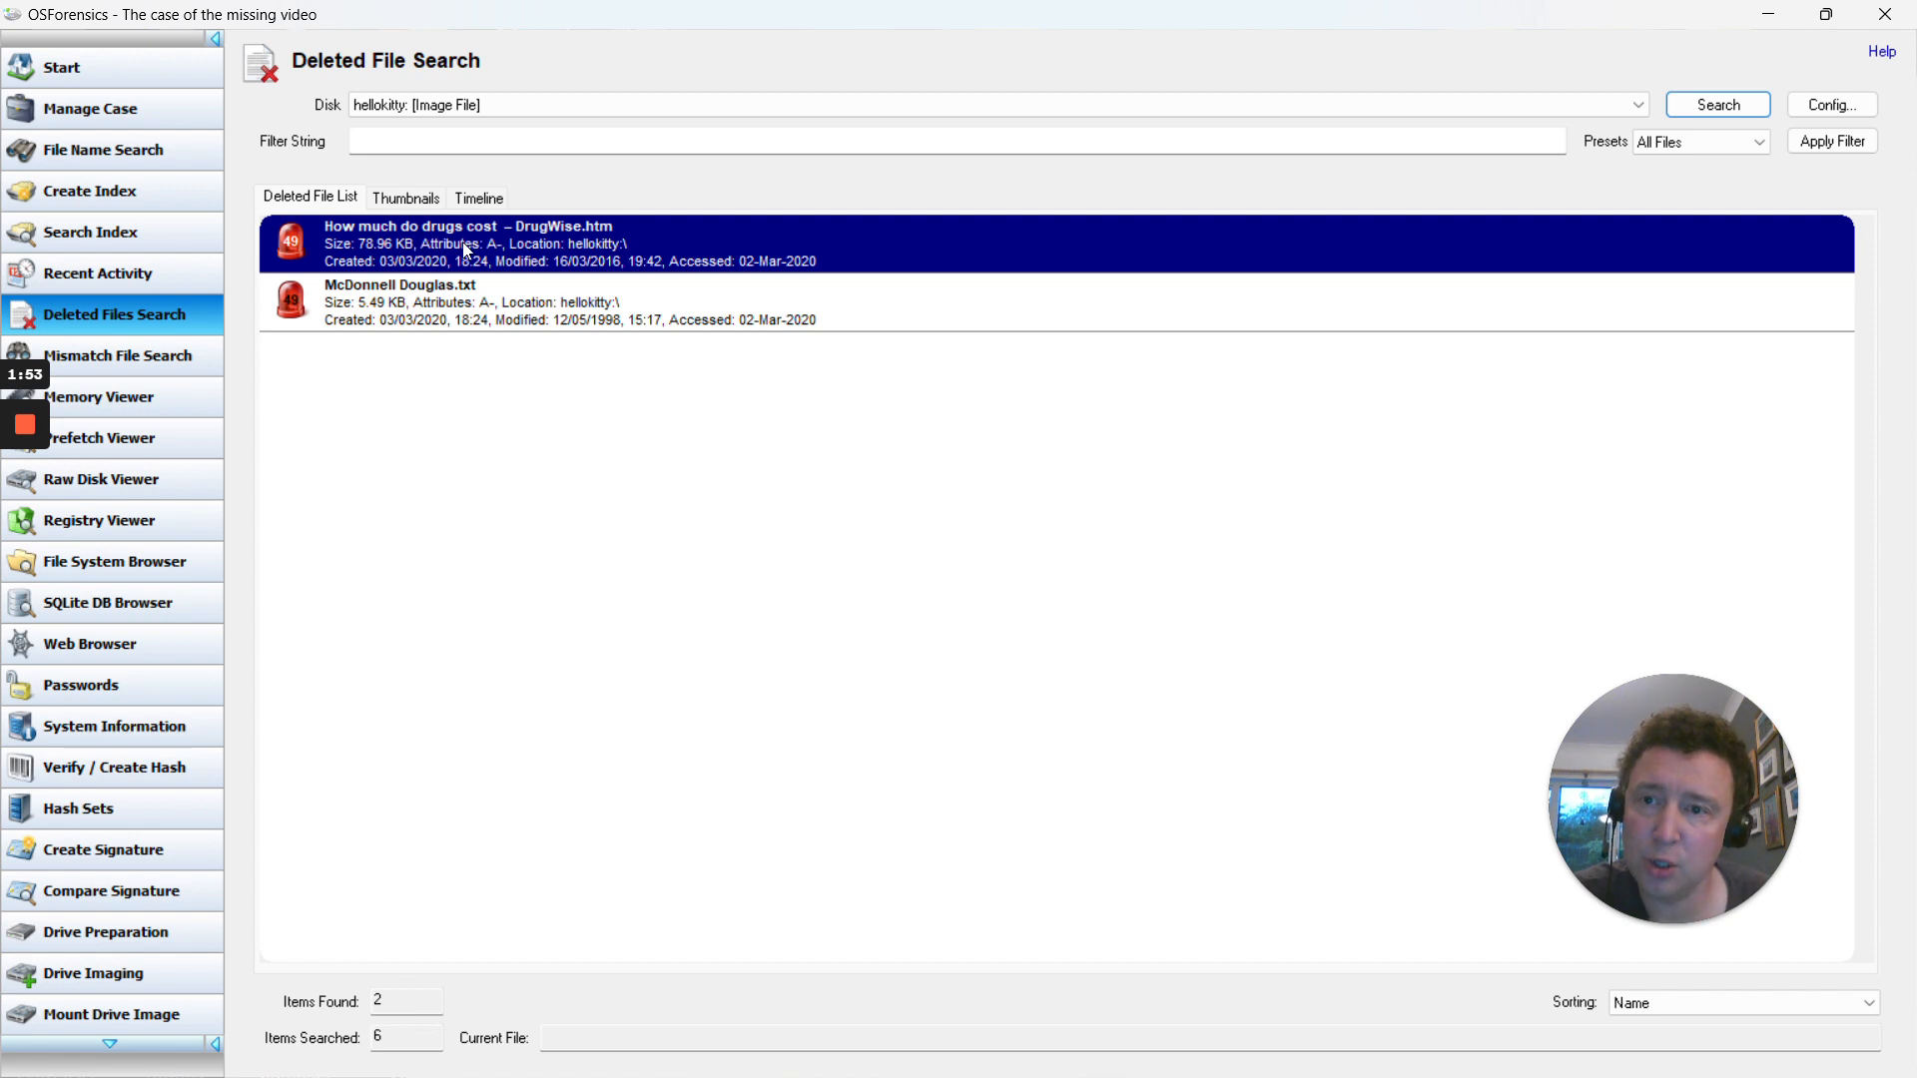
- Add DrugWise.htm to the case via Add to Case > File(s) with the note 'Relates to cost of drugs'
right_click(465, 241)
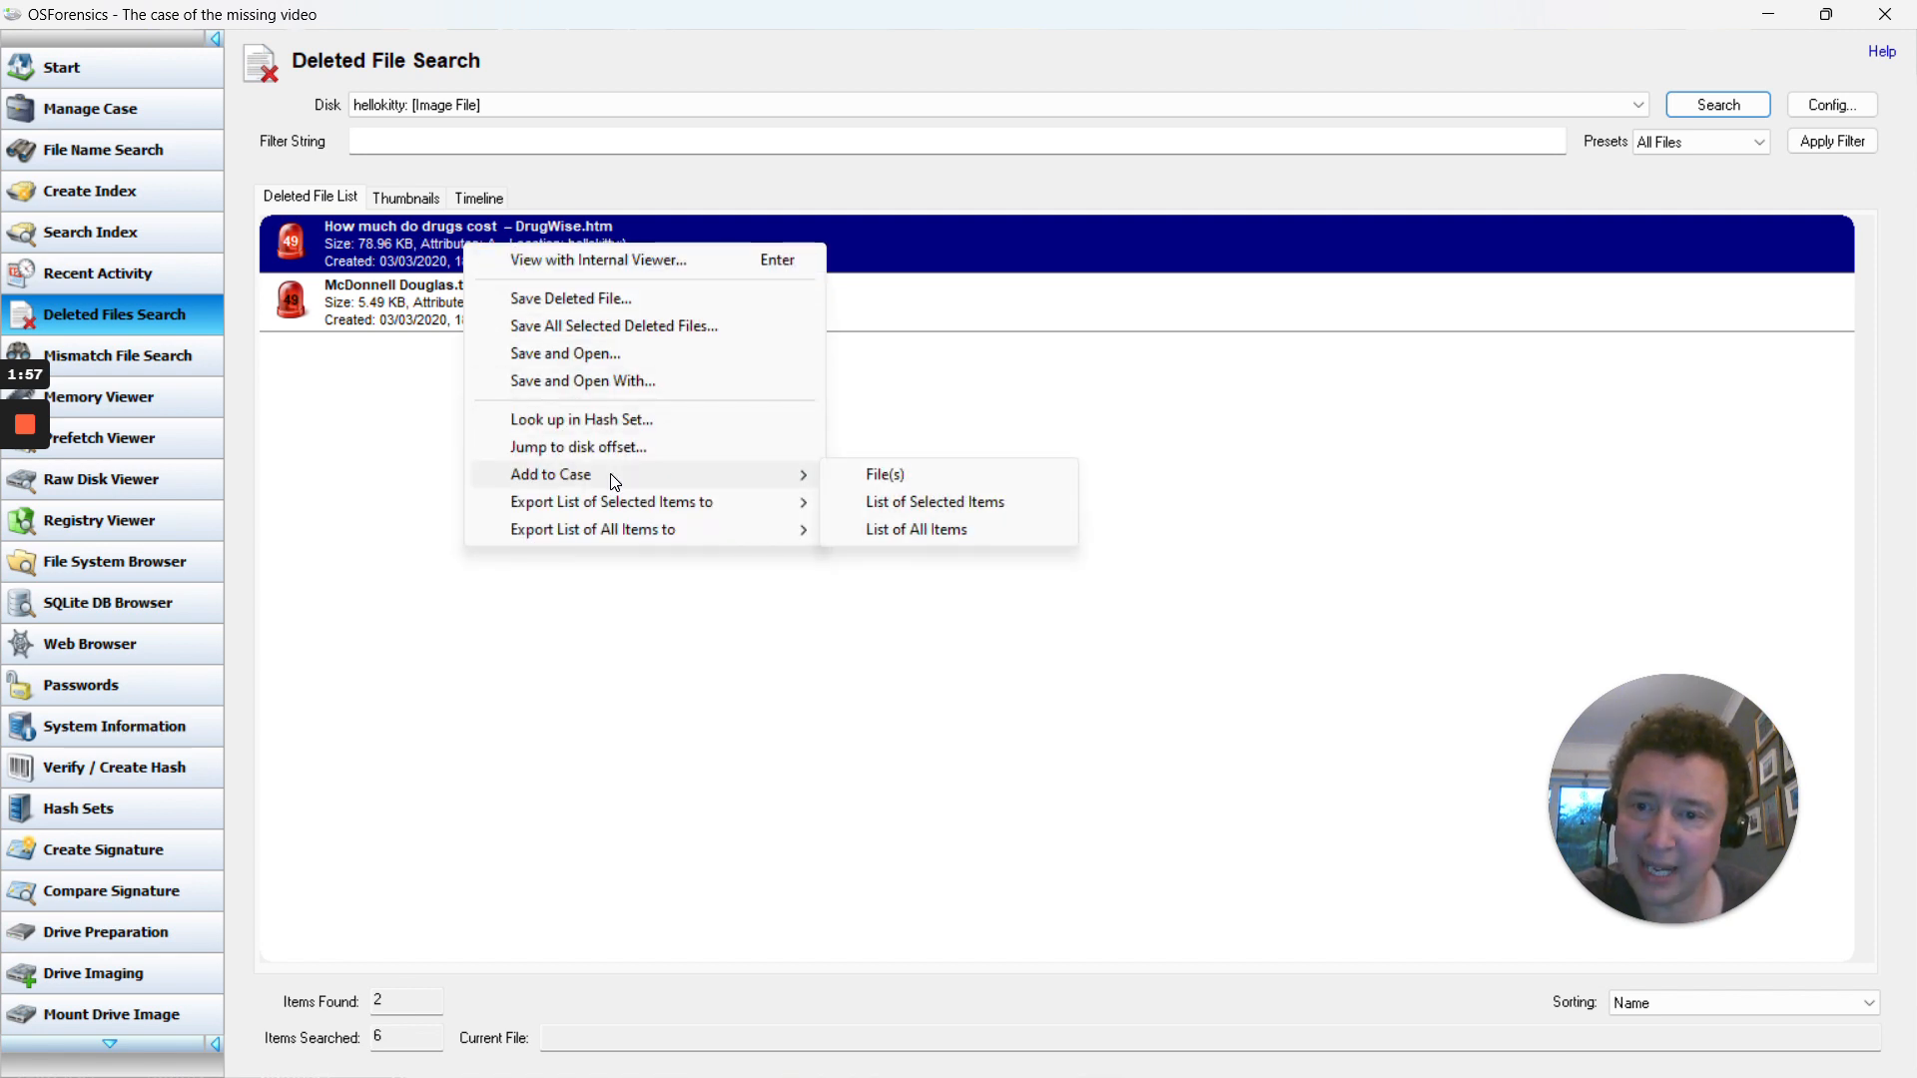
mouse_move(885, 475)
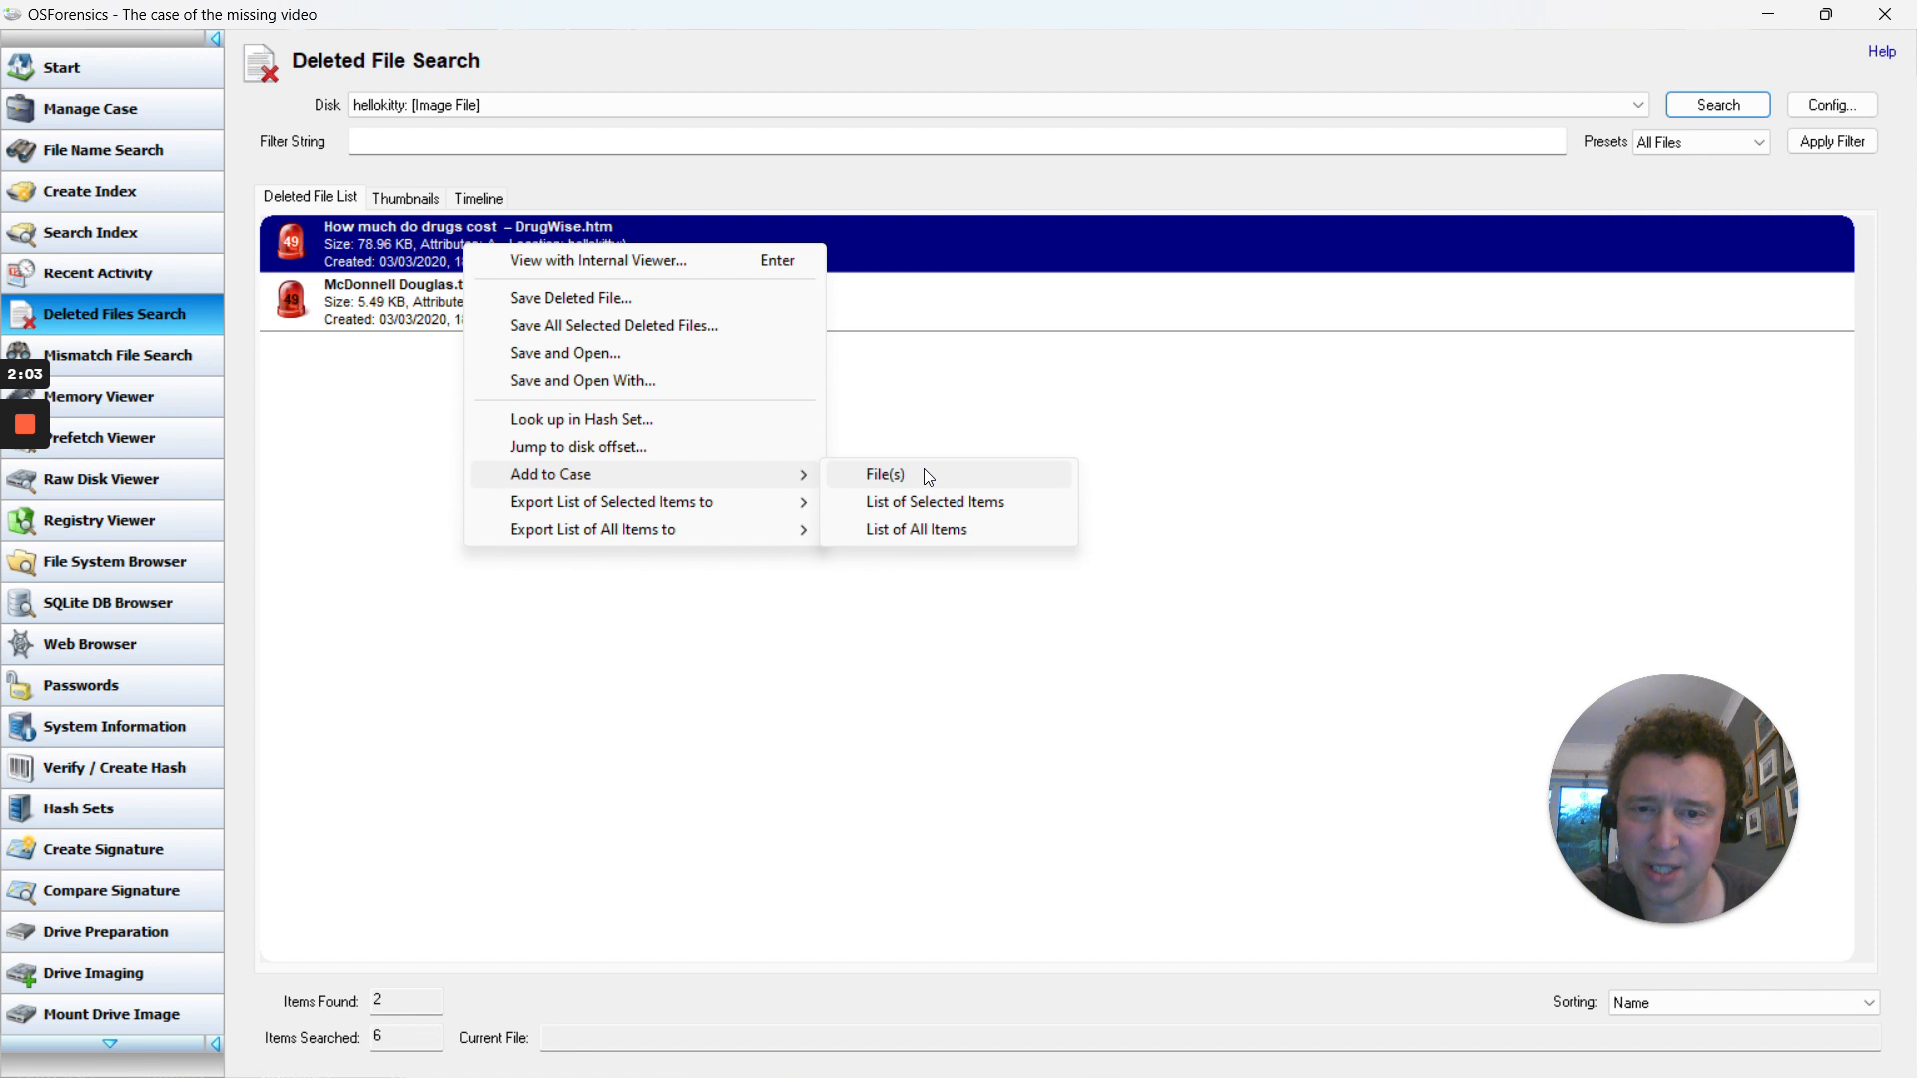
click(885, 476)
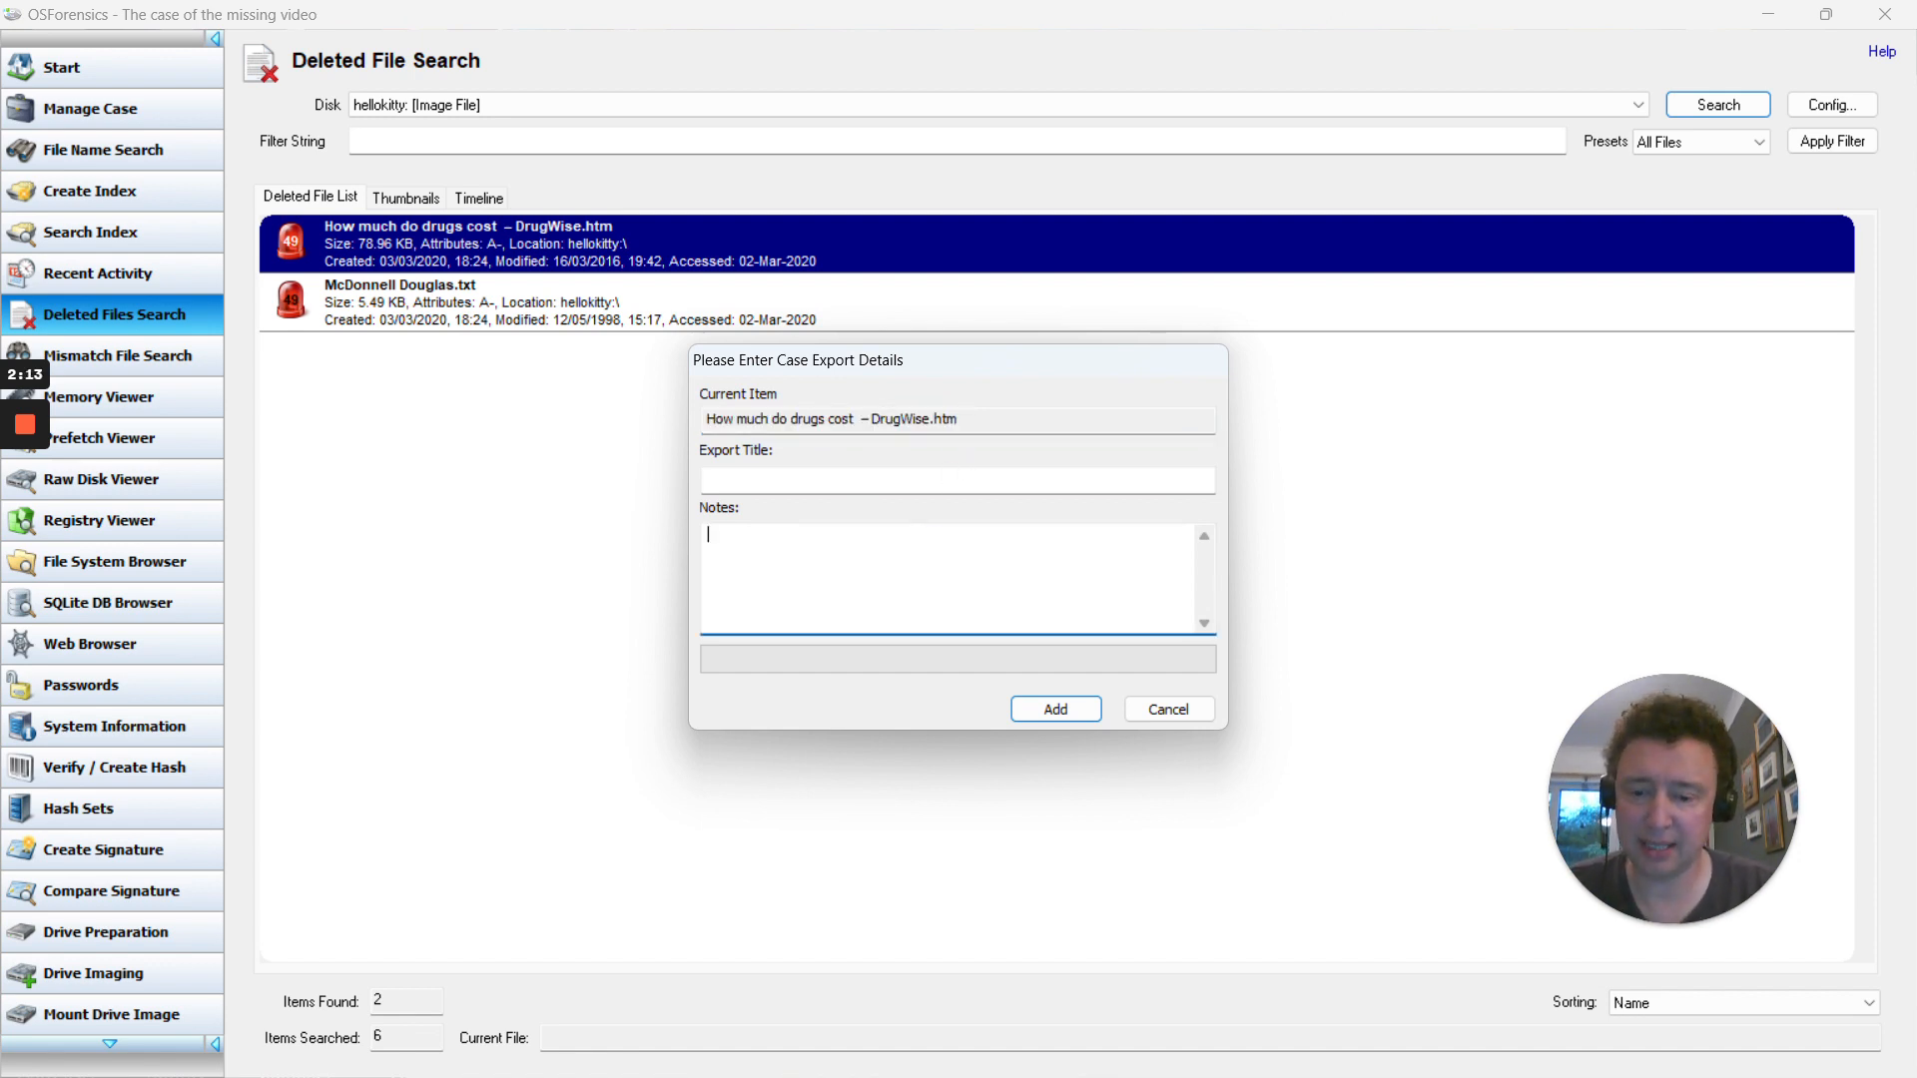
text(Relates to)
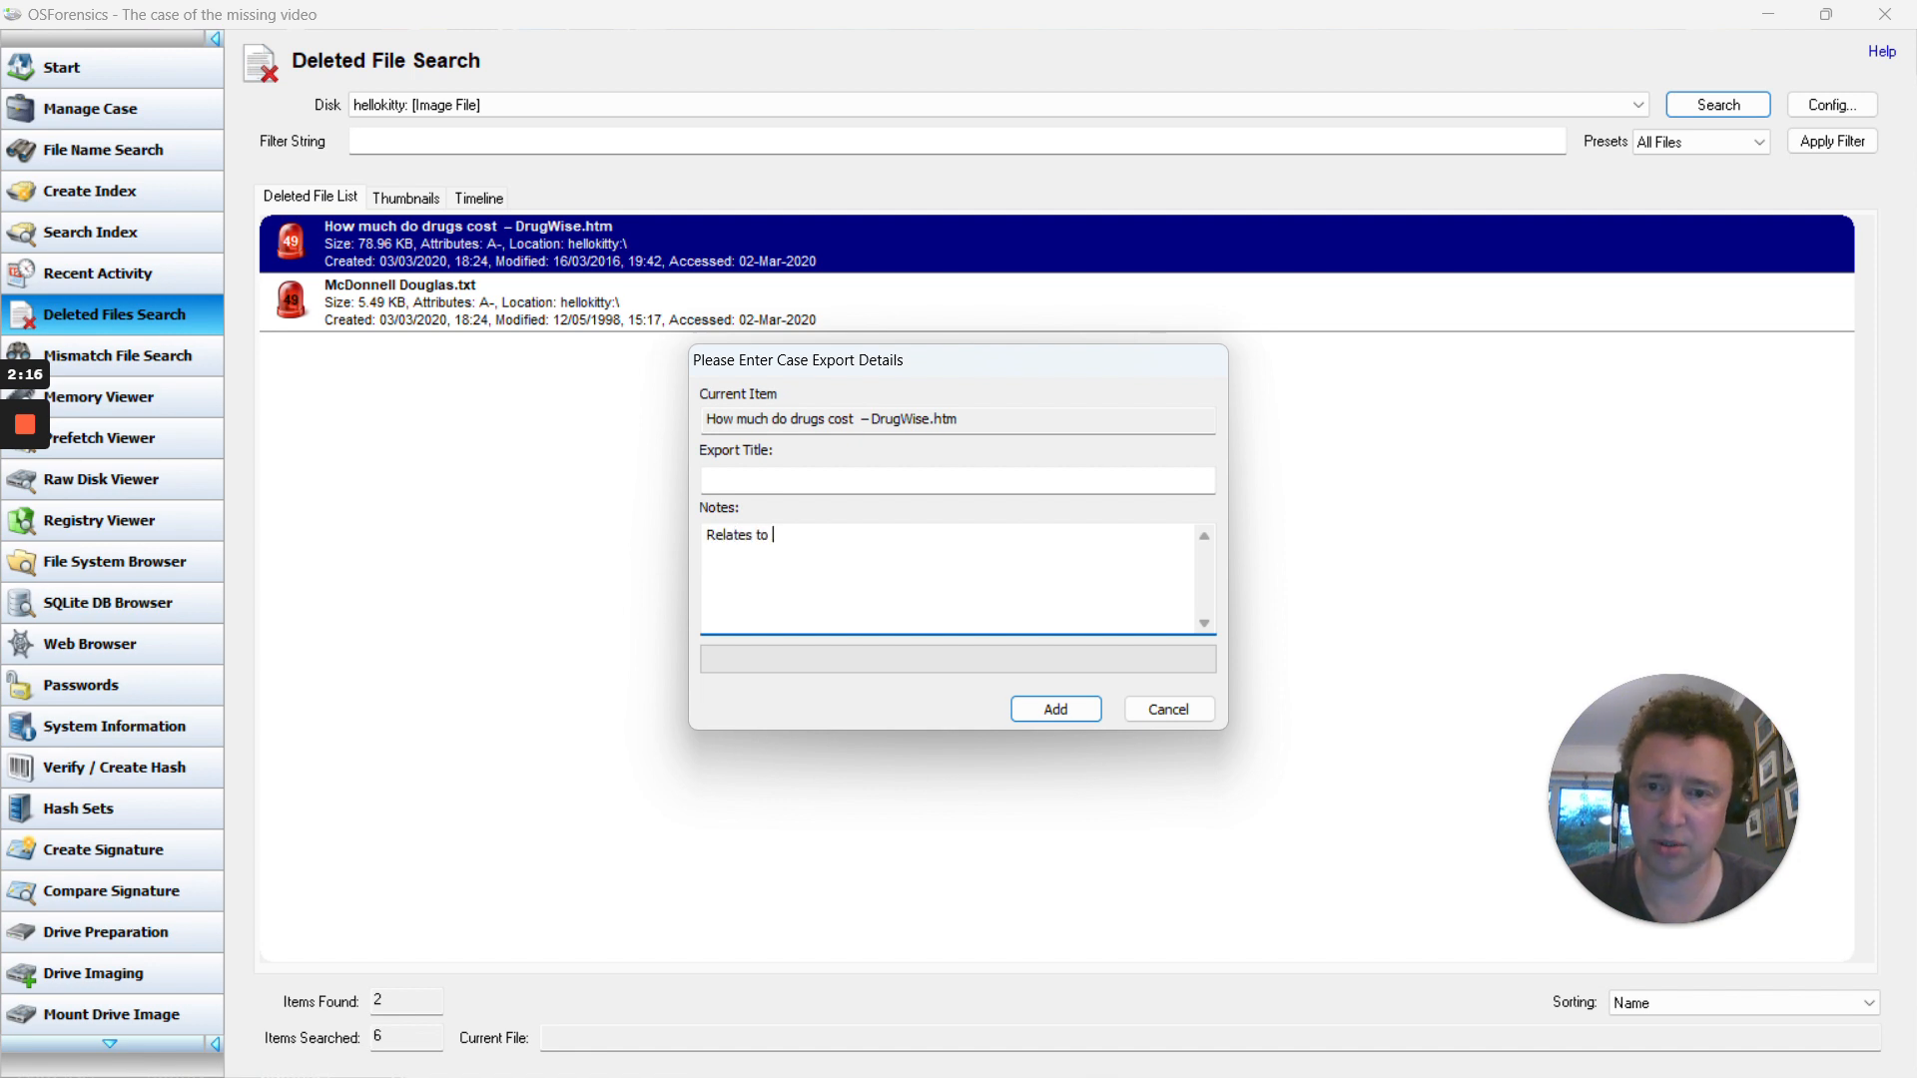
text(drugs)
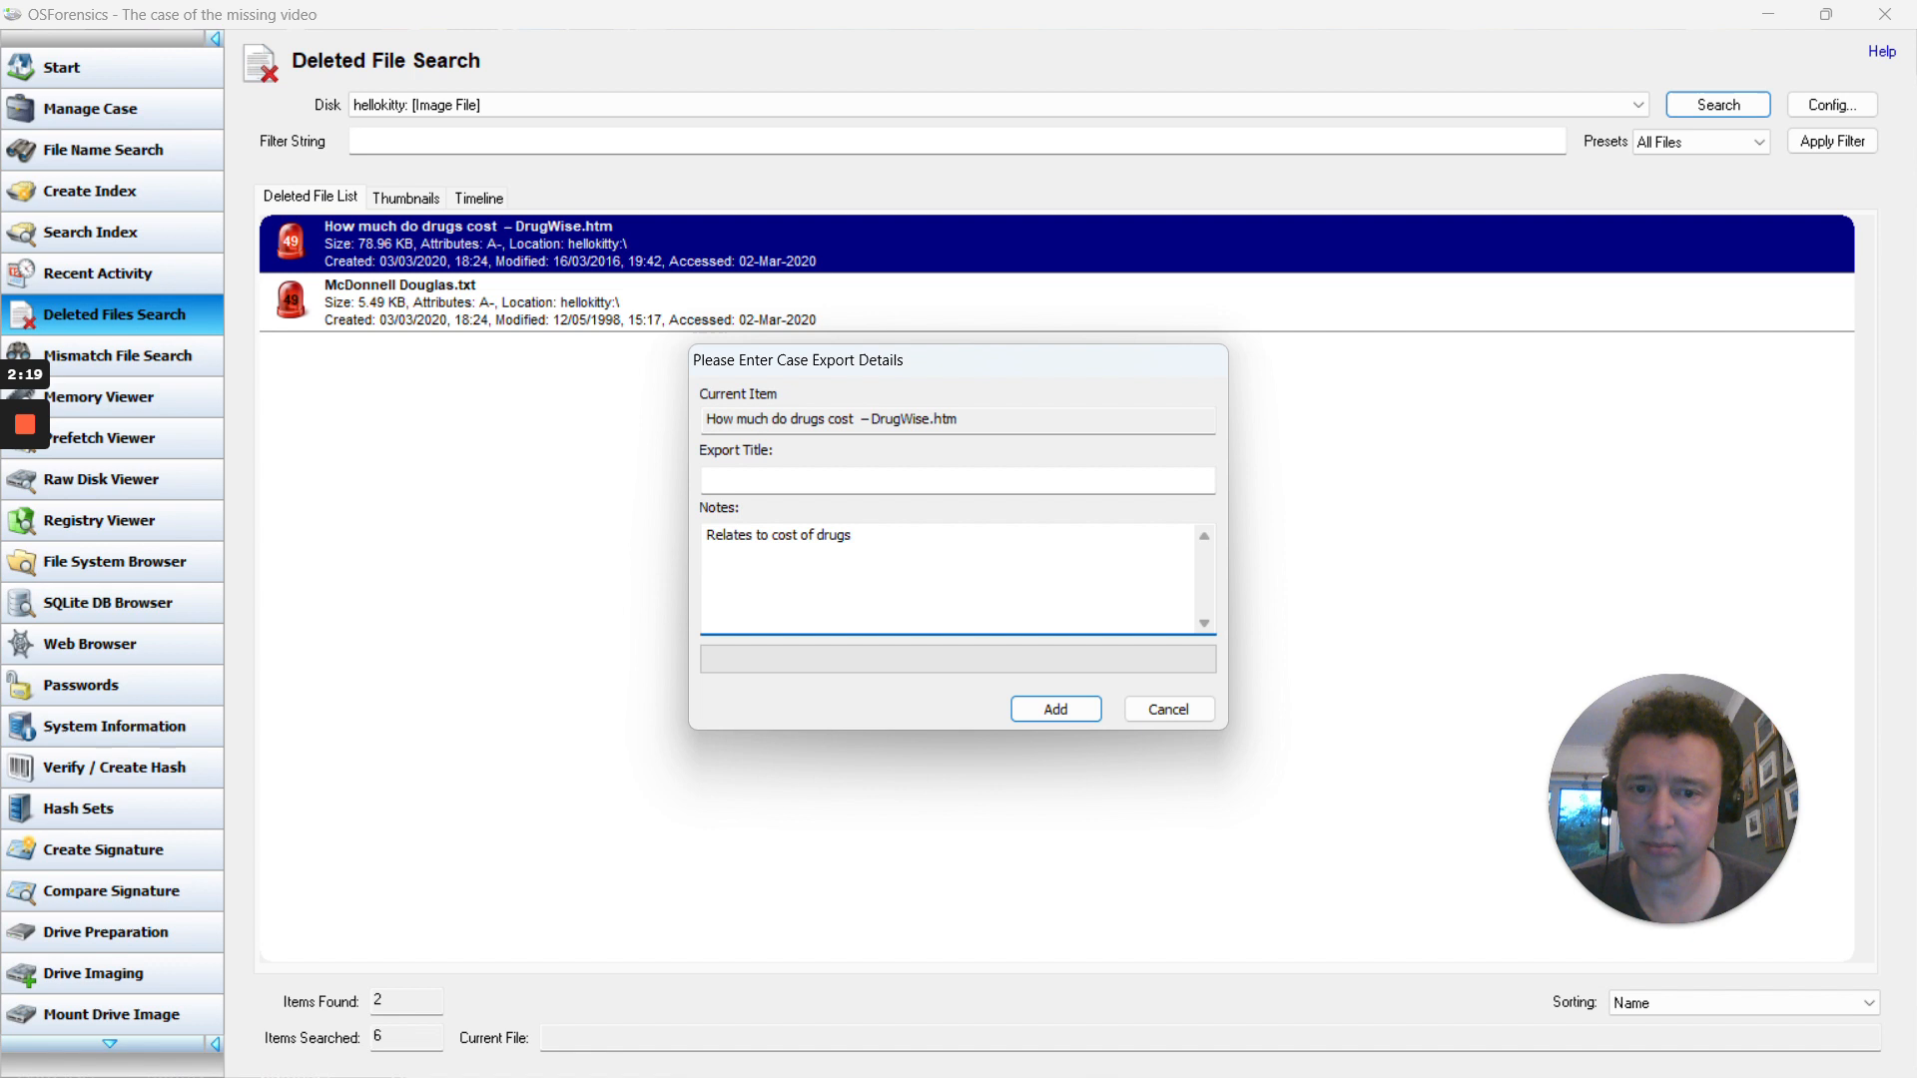
click(1053, 709)
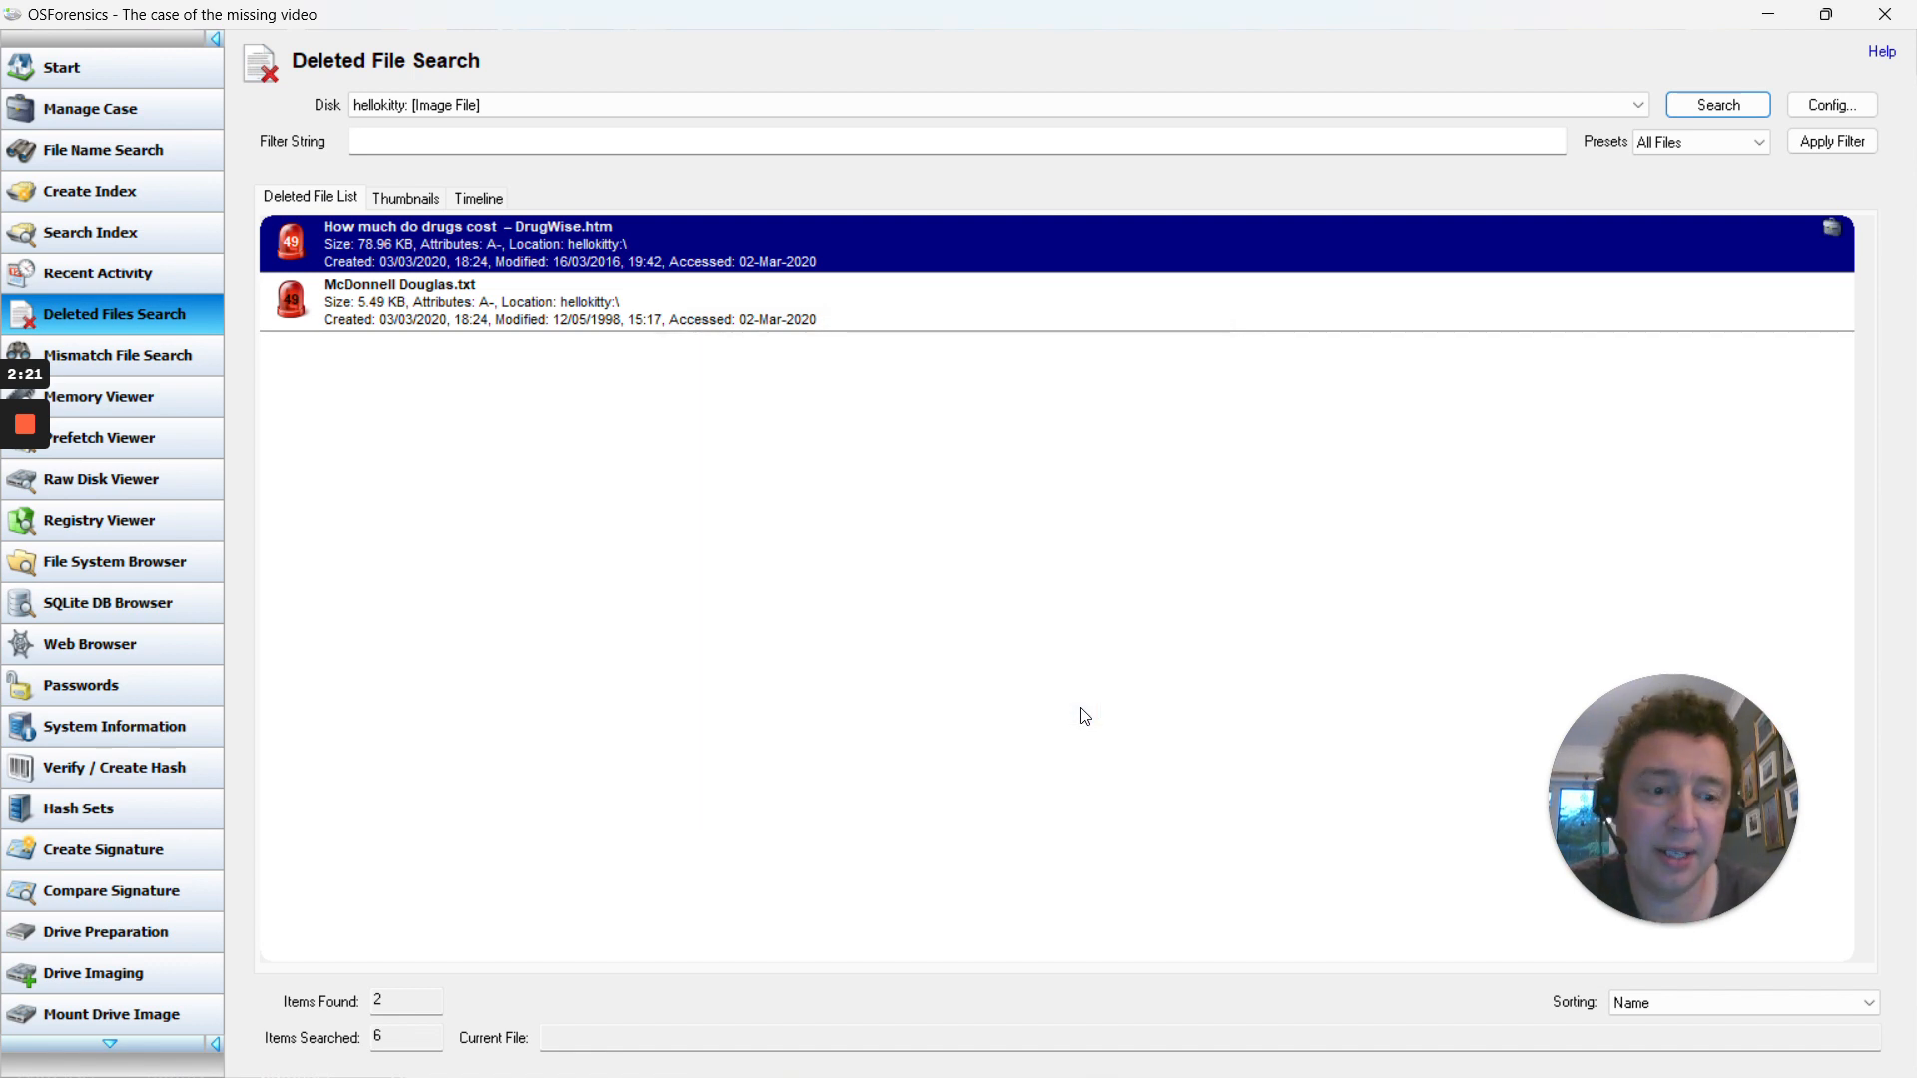
mouse_move(286, 266)
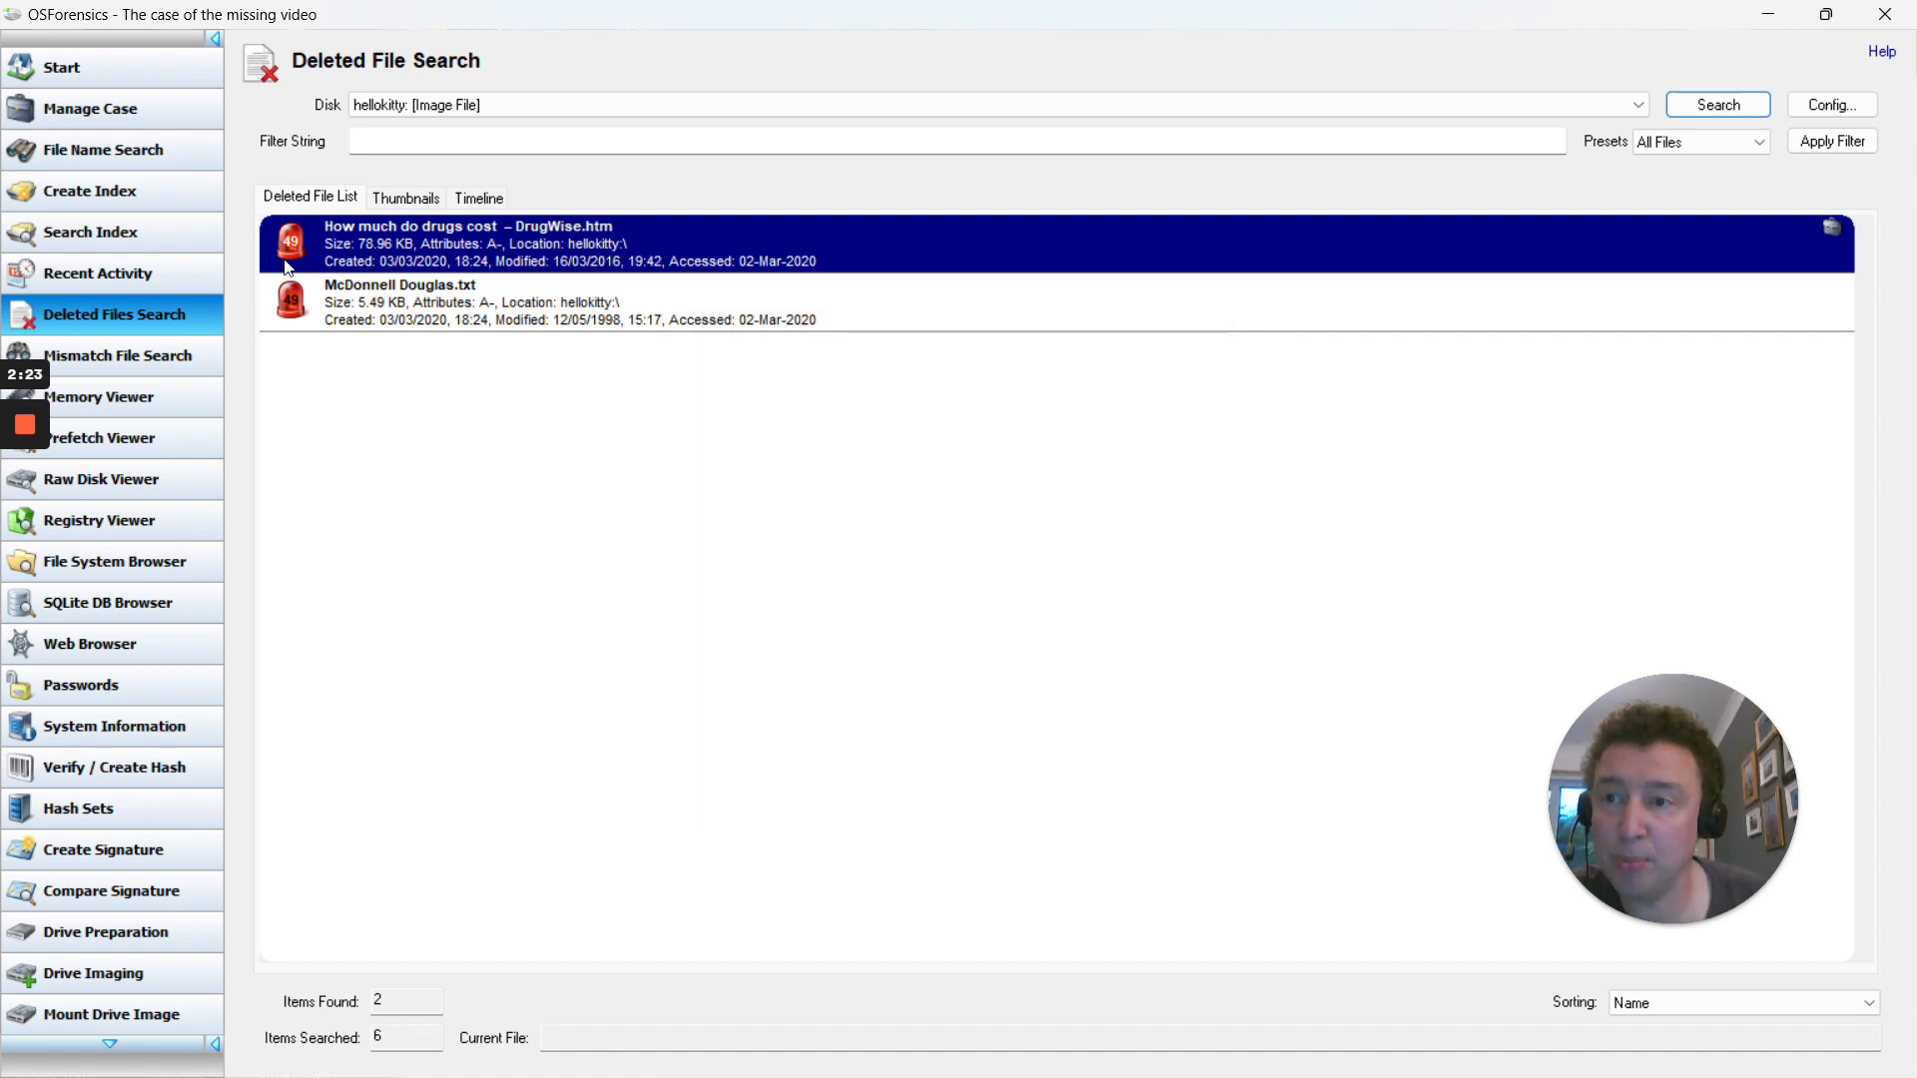
- From Manage Case, view the undeleted DrugWise file's File Info: size, location and dates
click(90, 108)
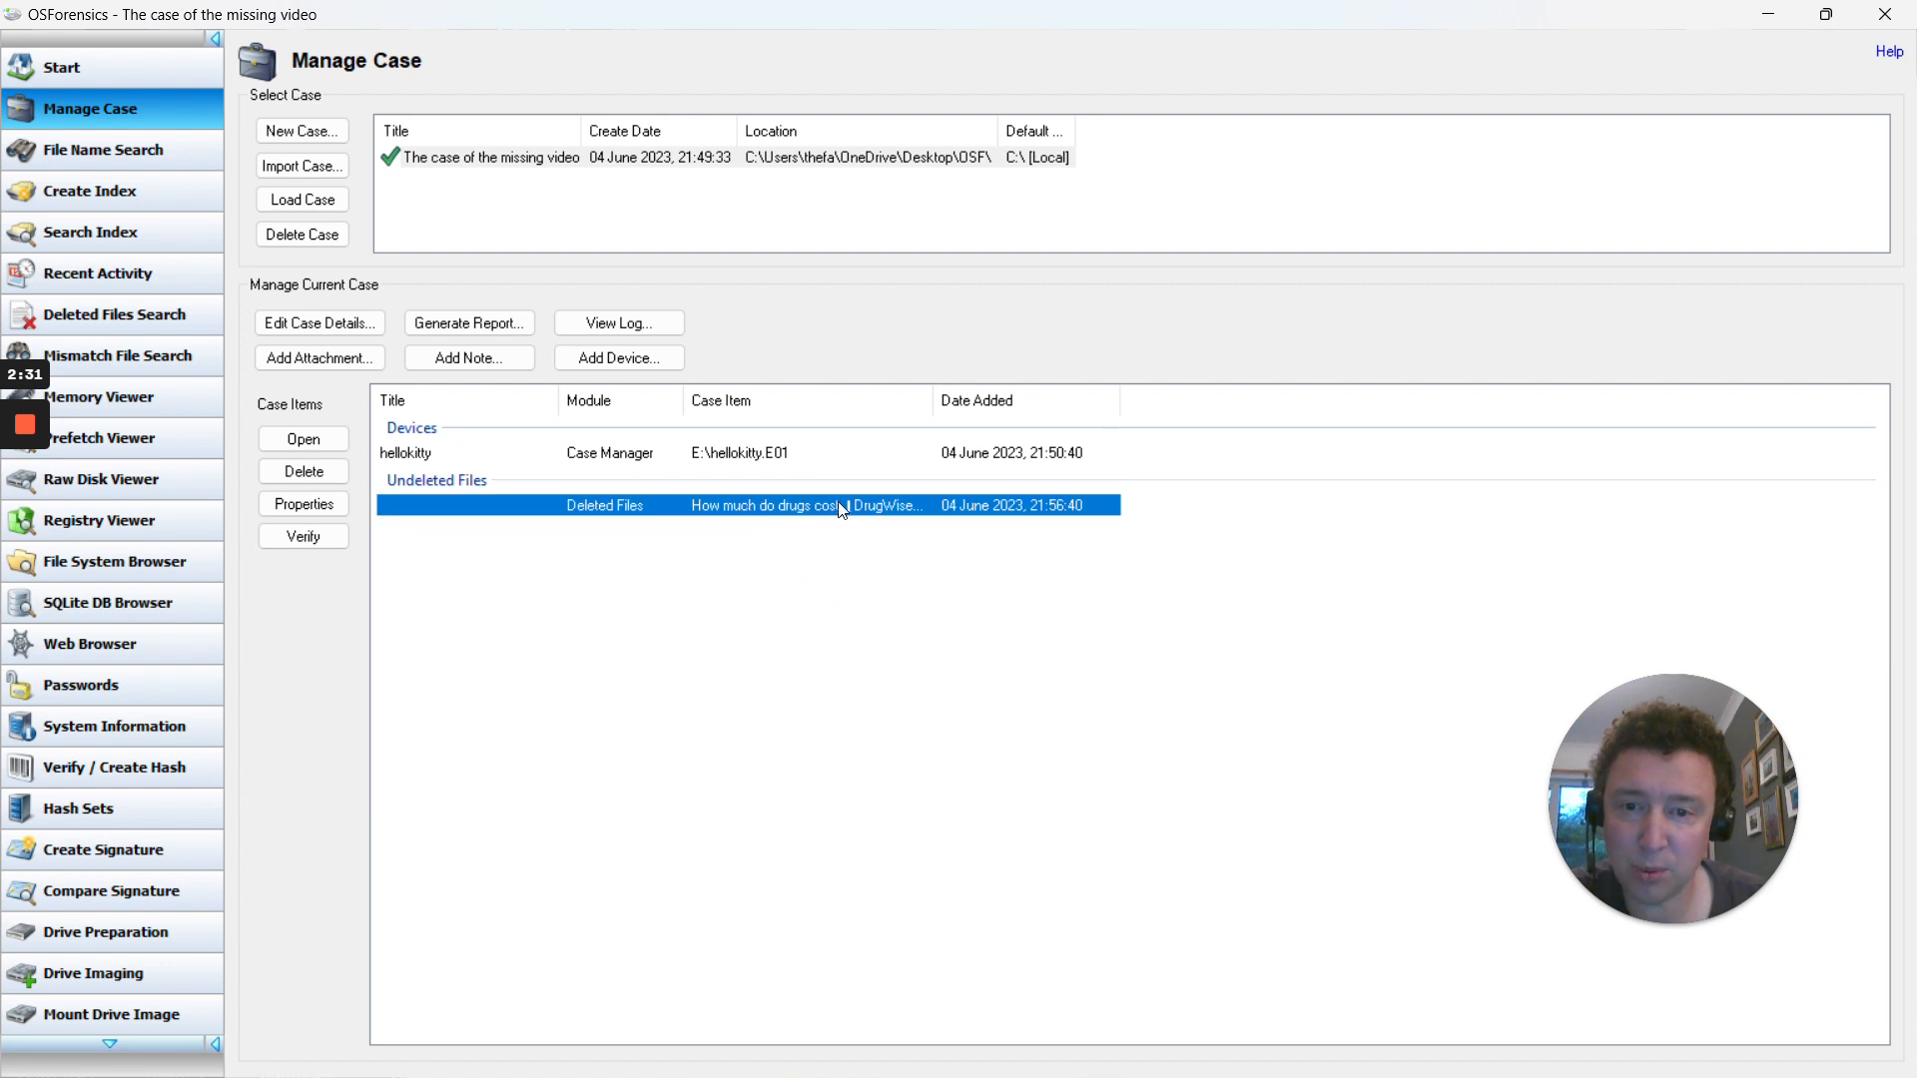
mouse_move(679, 511)
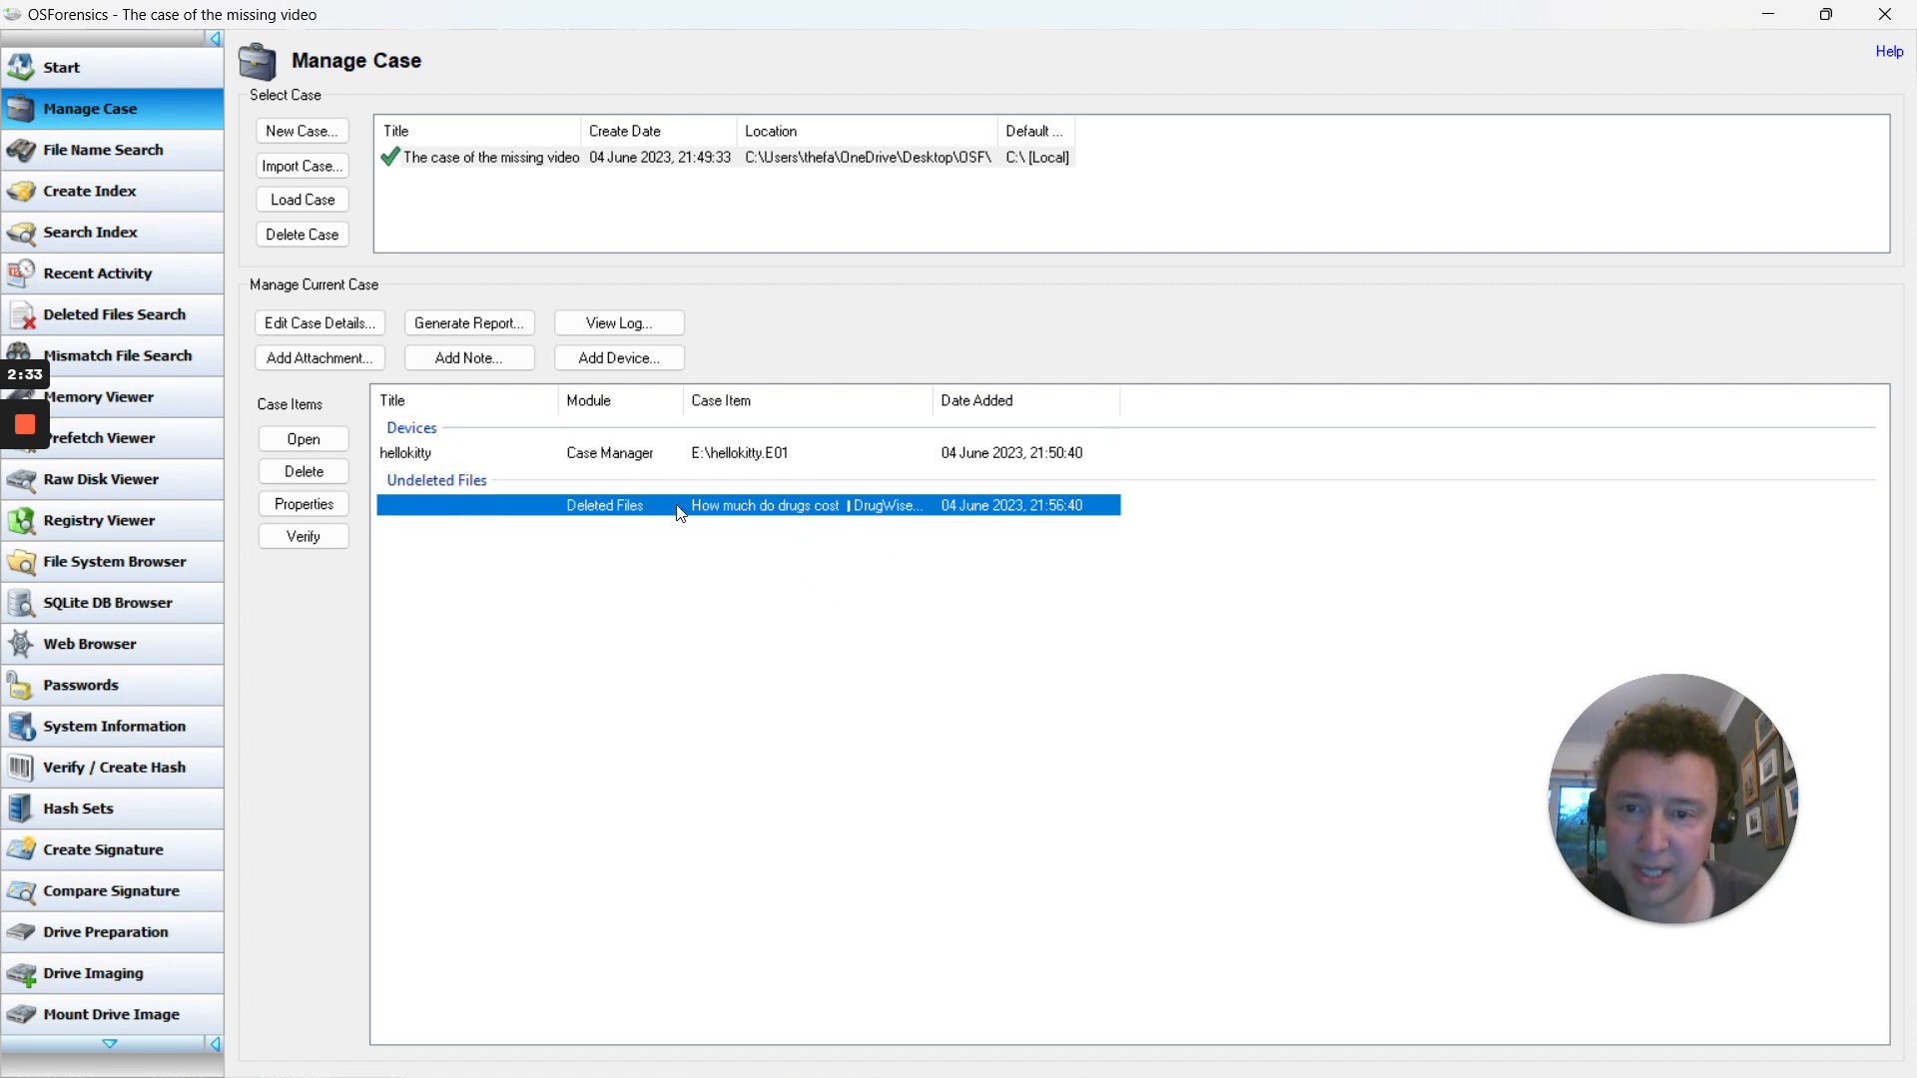
mouse_move(693, 527)
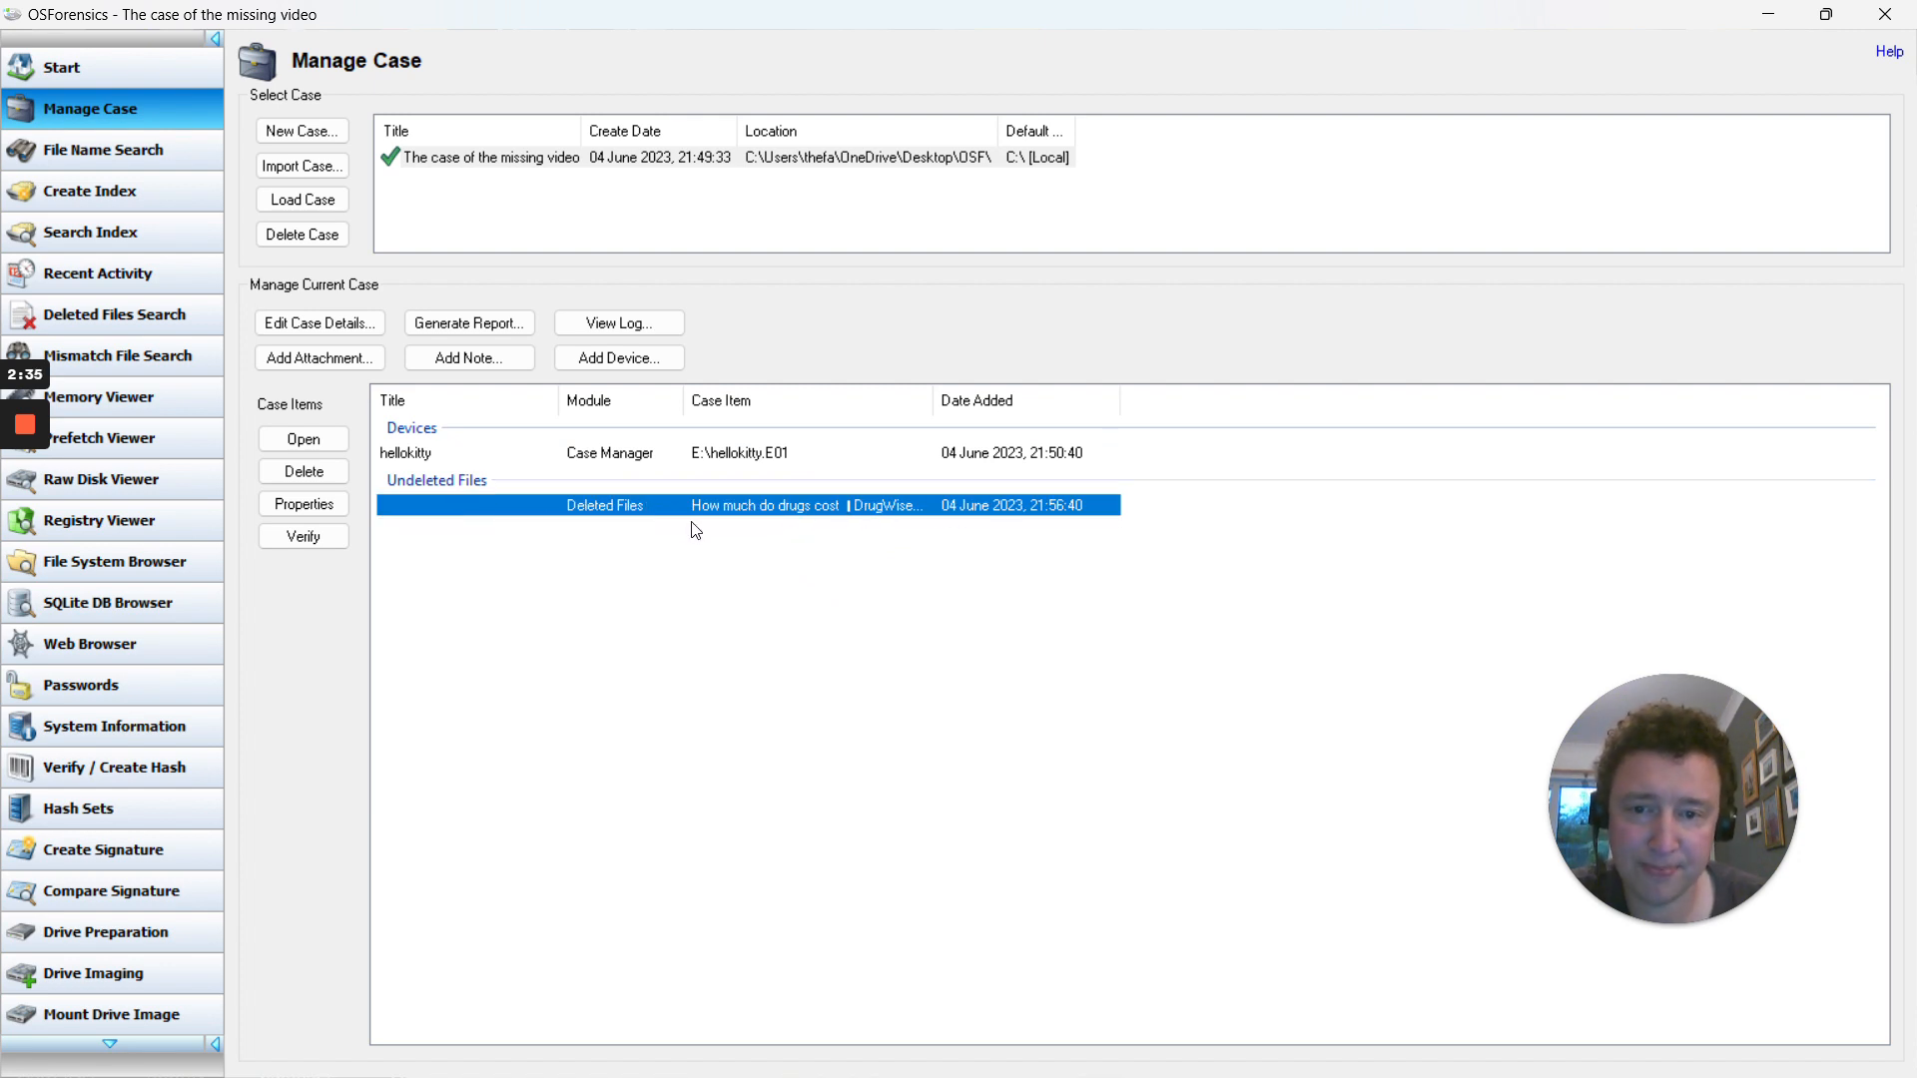
double_click(765, 505)
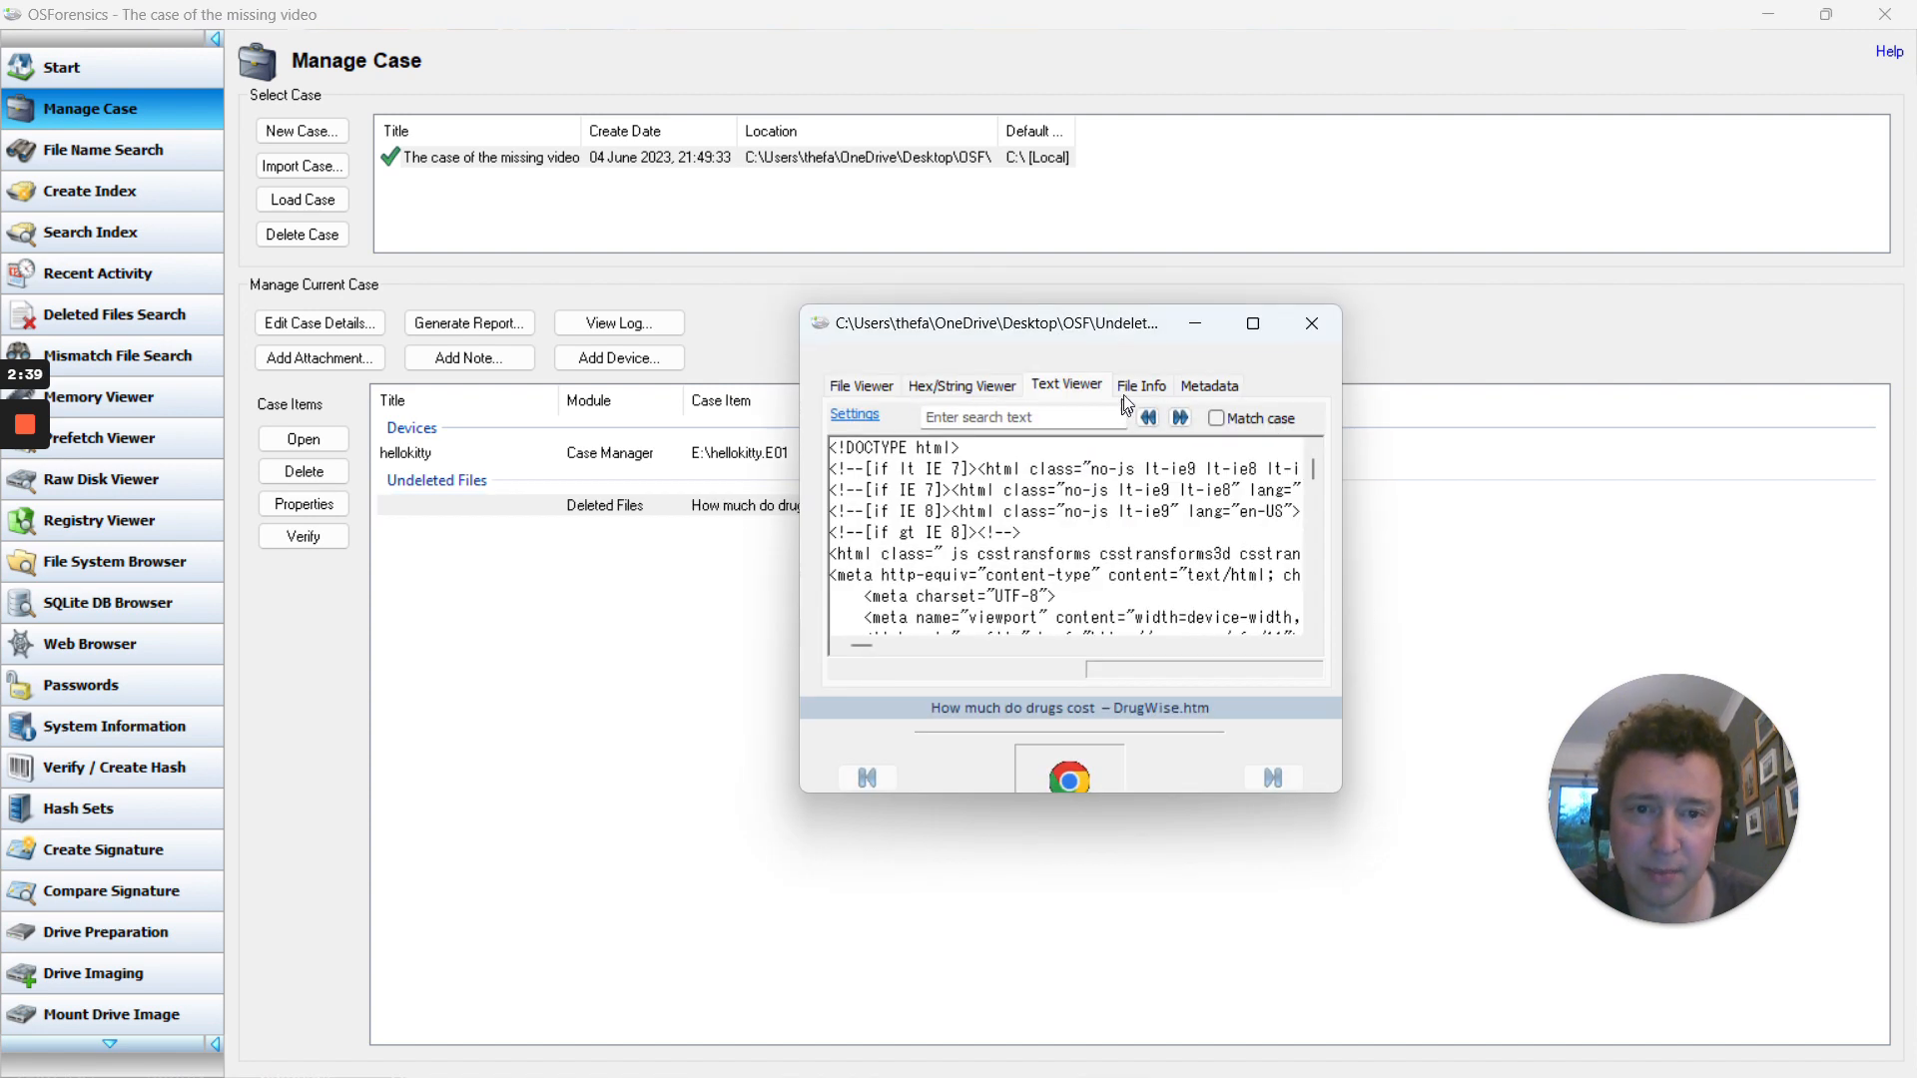
click(1140, 385)
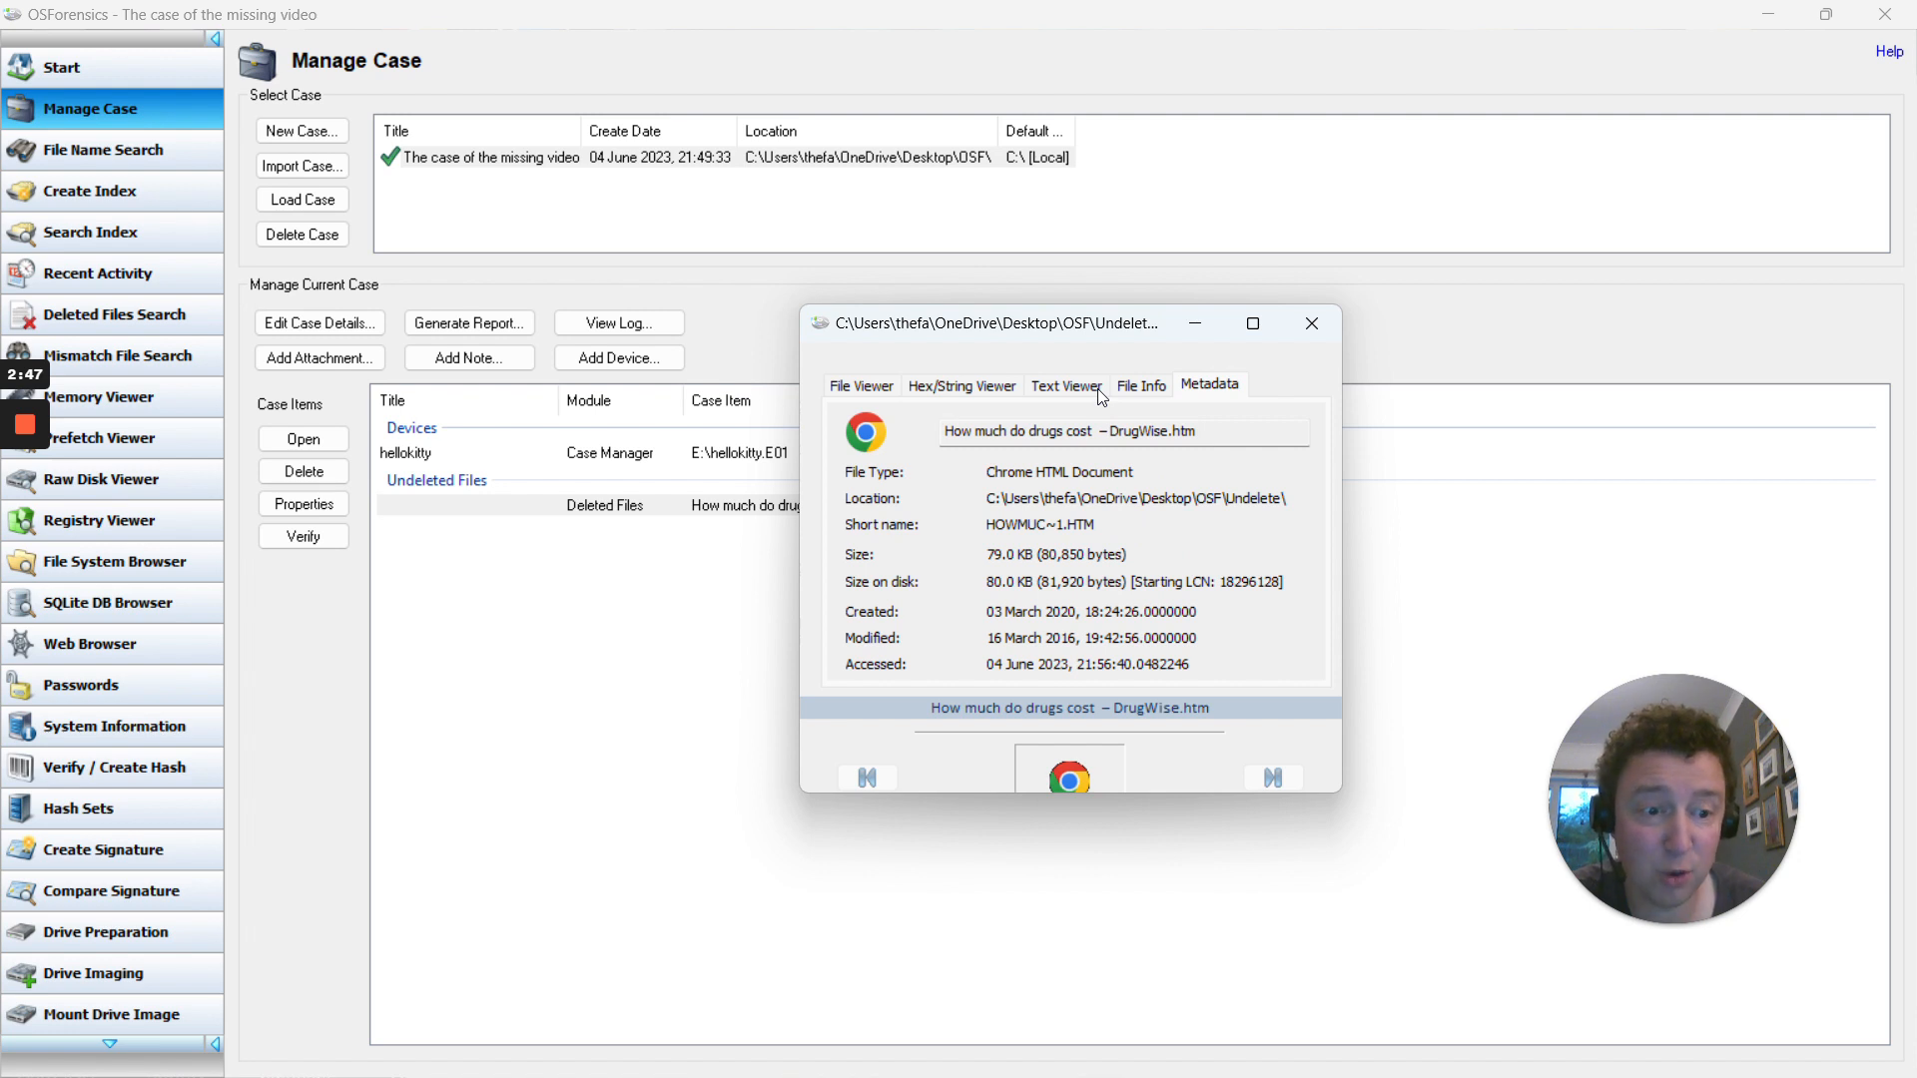
click(1140, 386)
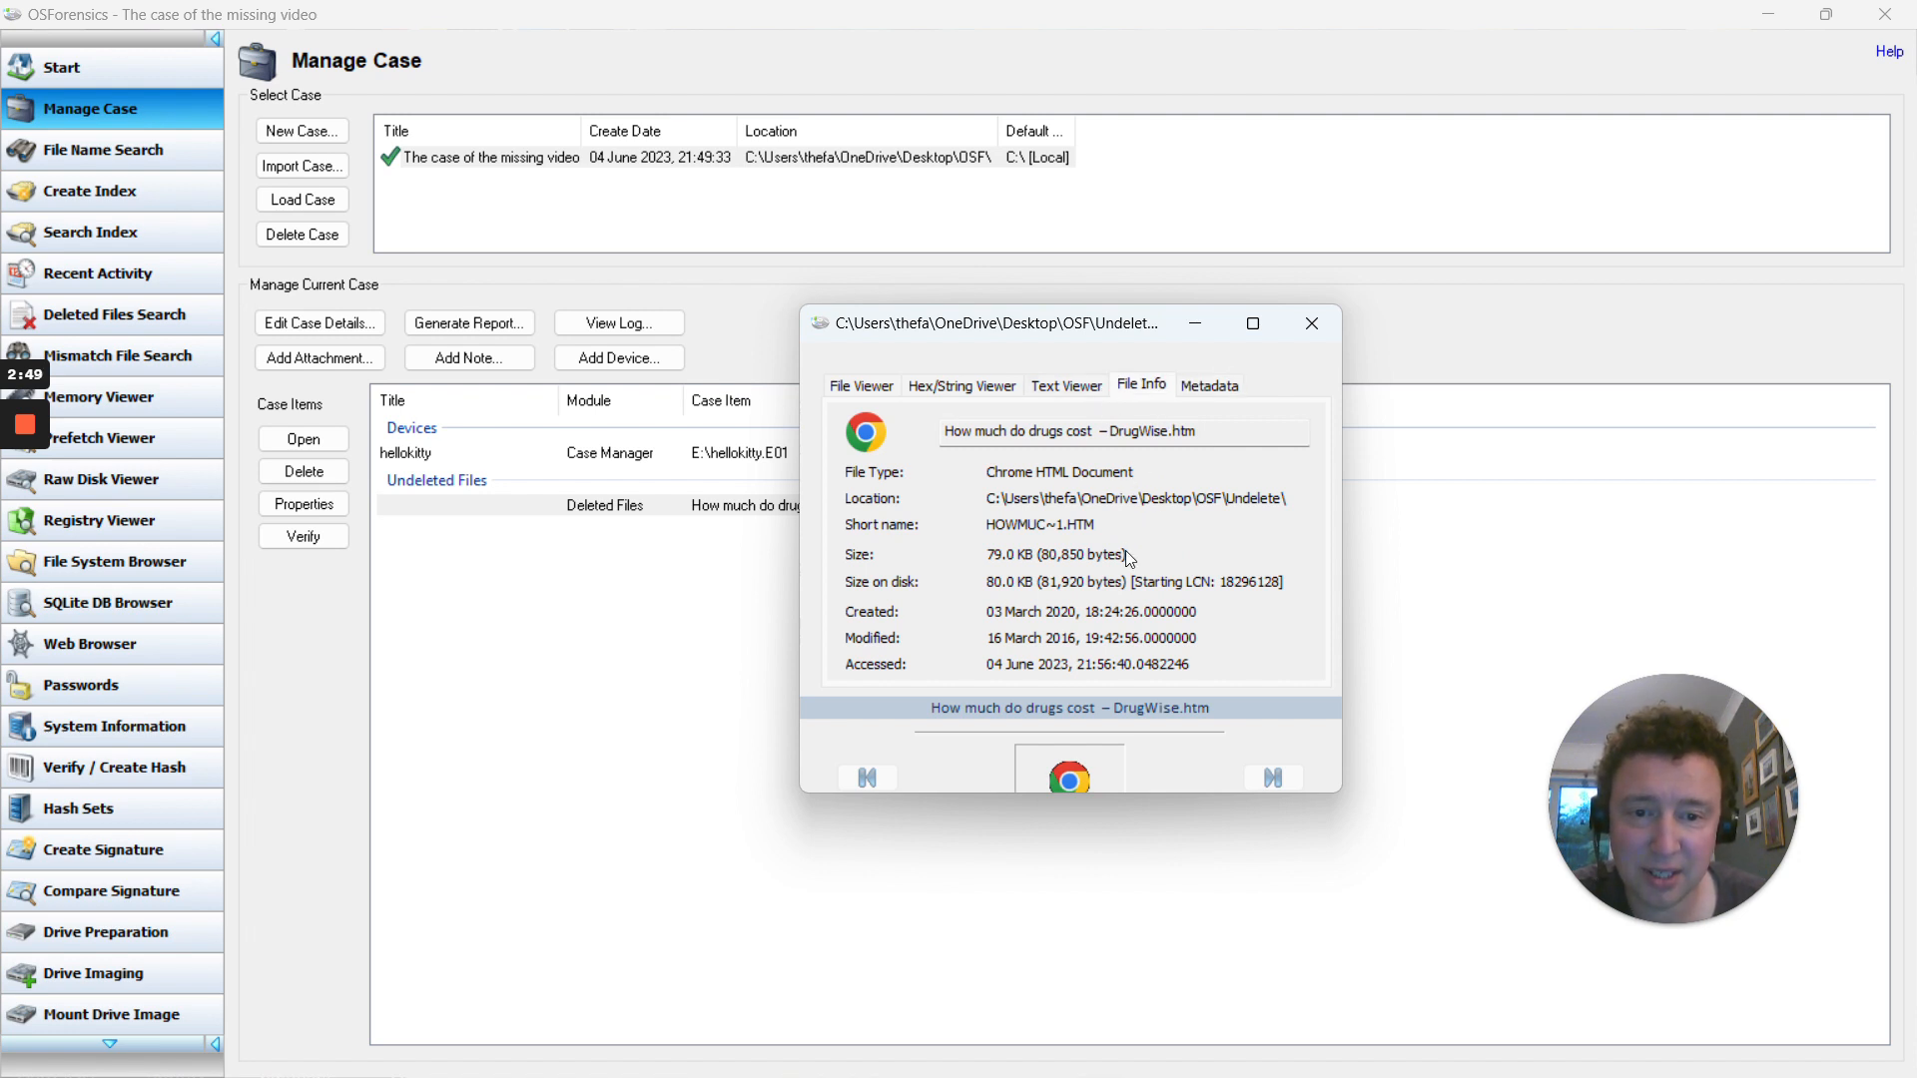
- Check the file's Metadata and HTML source in Text Viewer, then close the viewer
click(1208, 385)
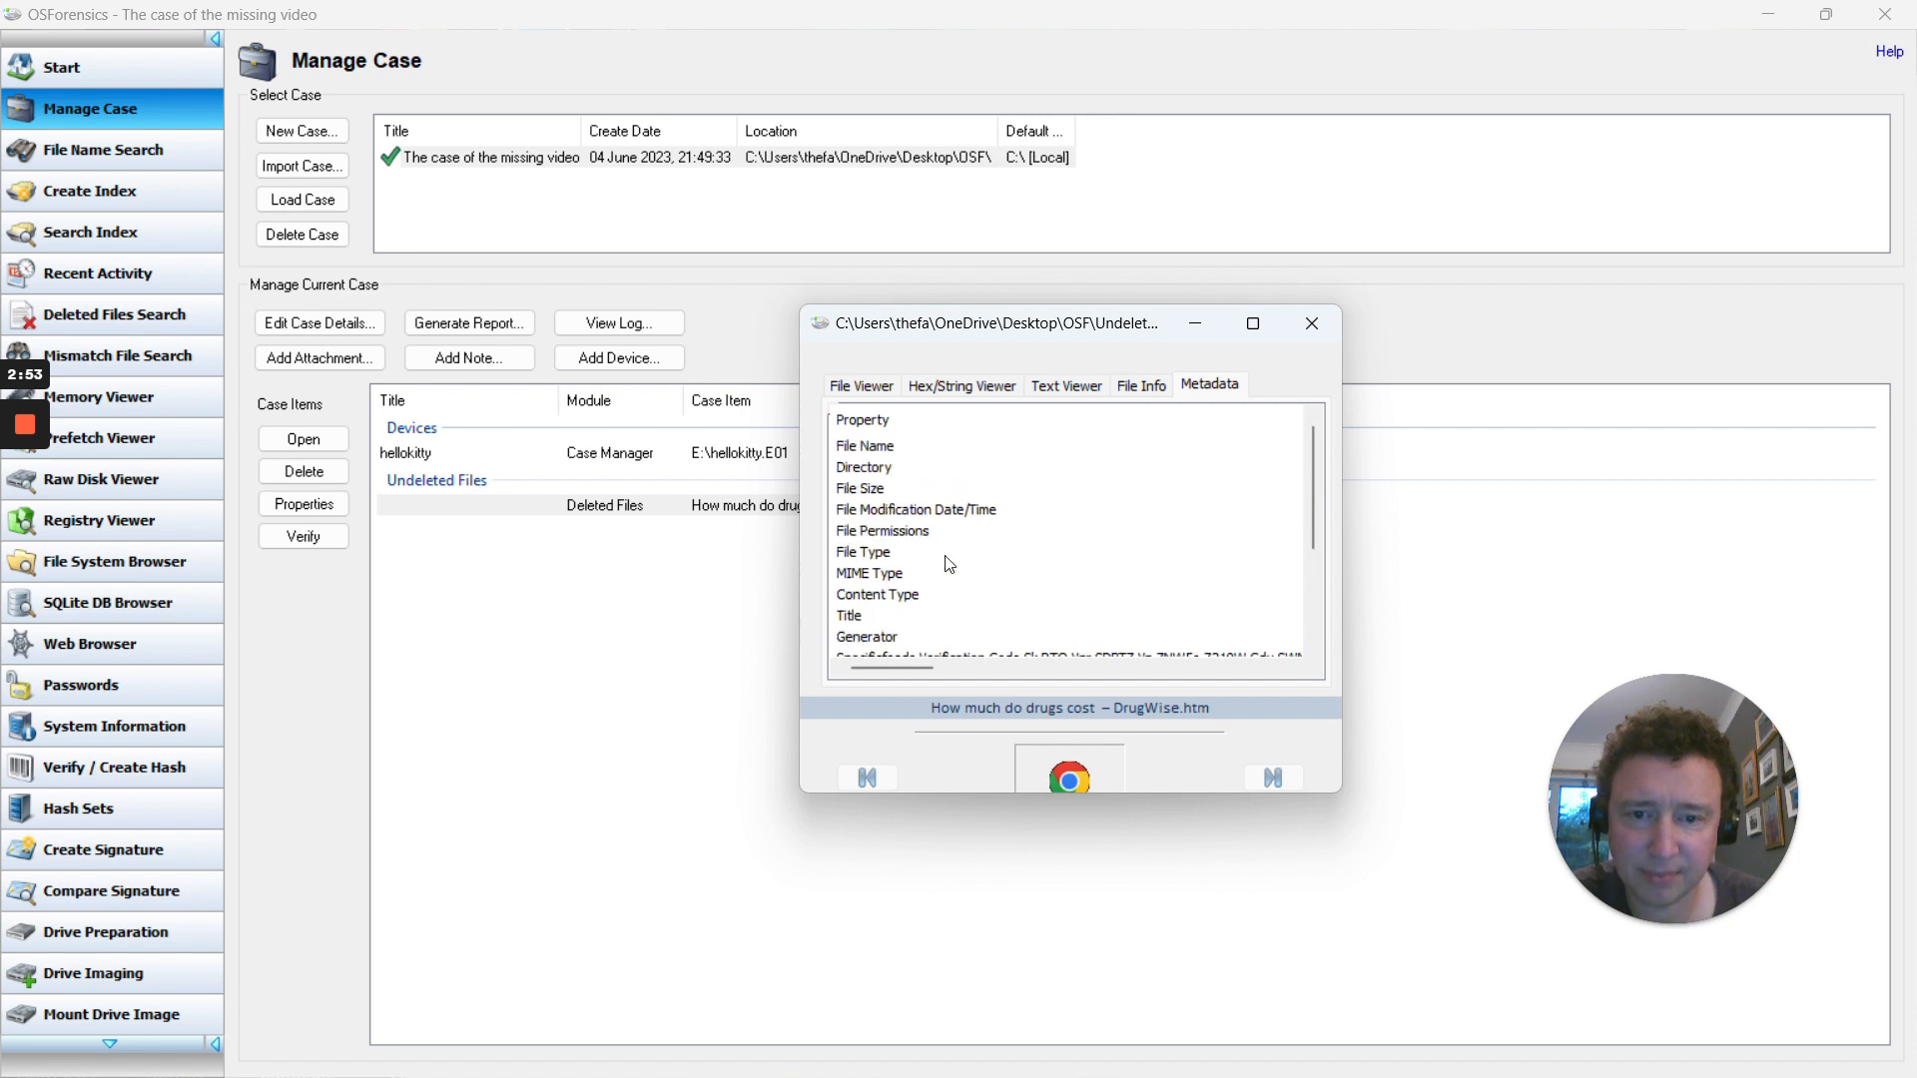
click(1064, 386)
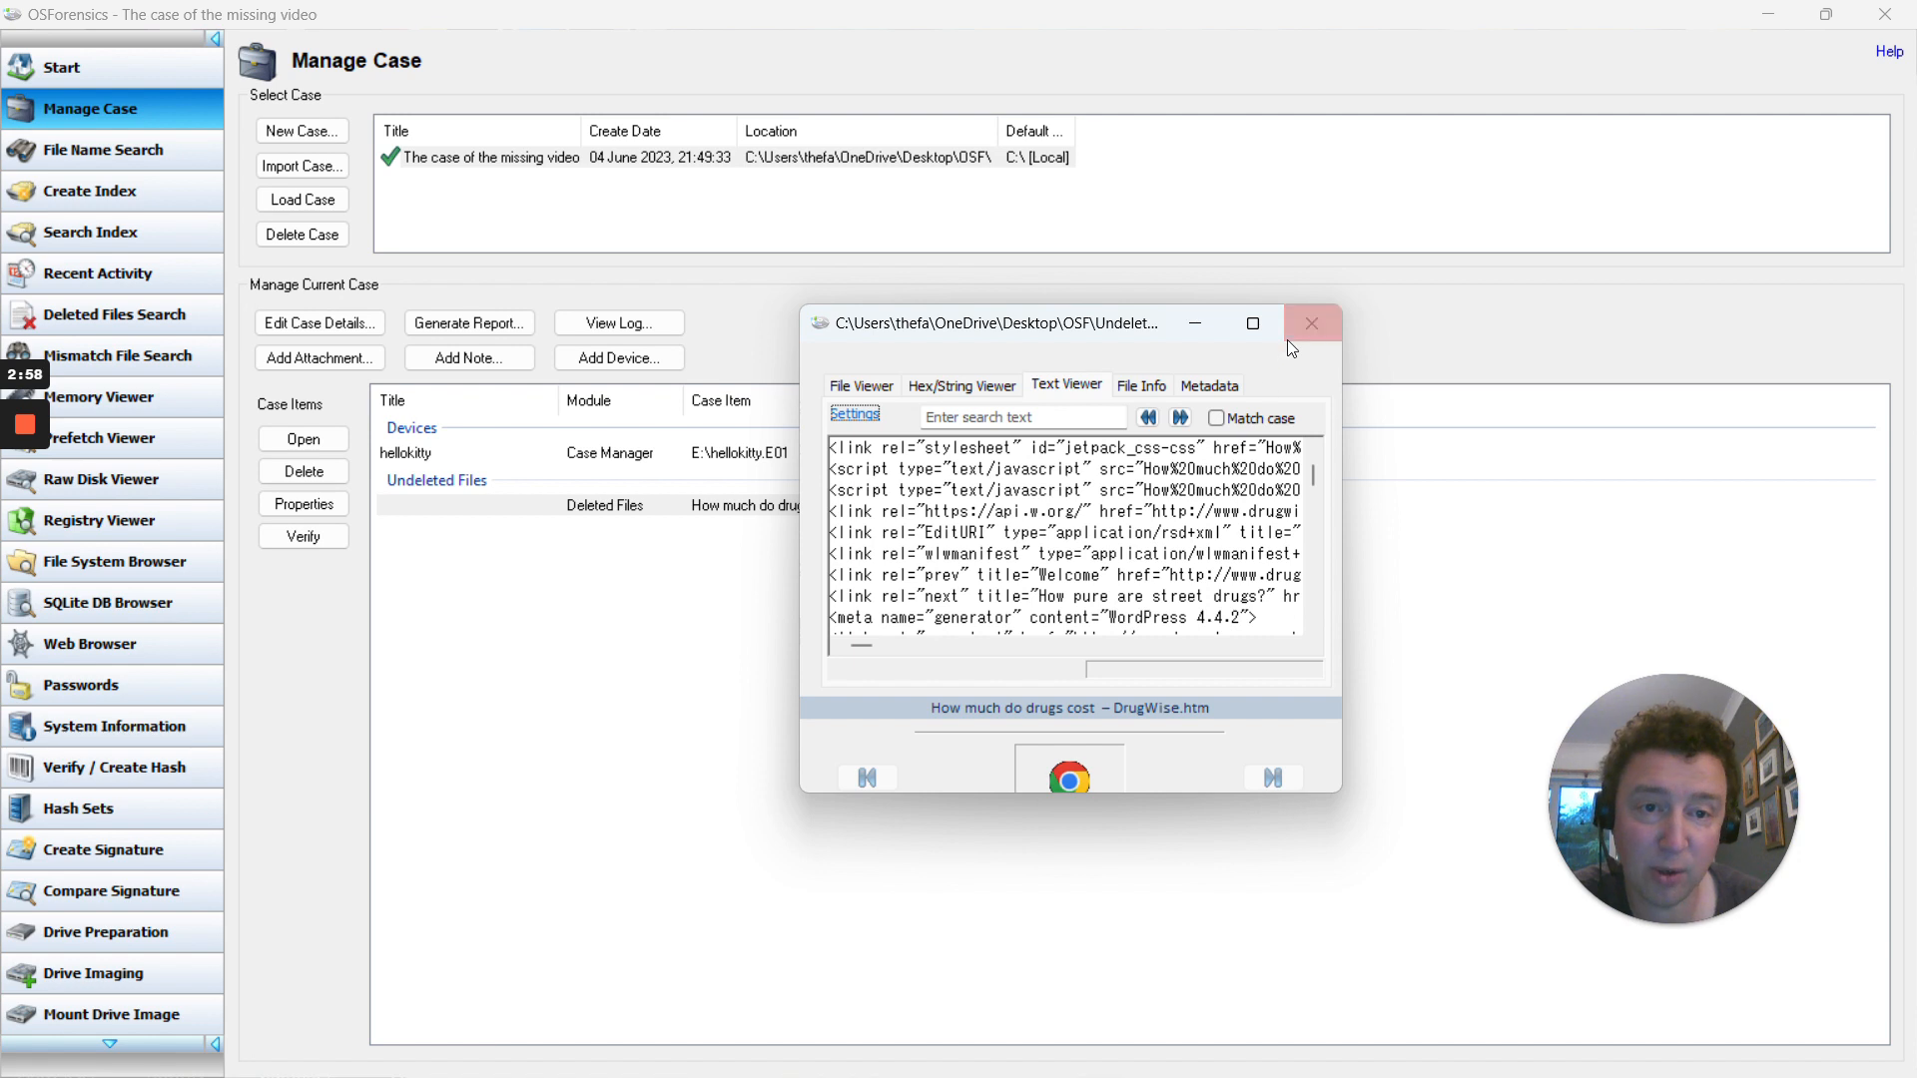
click(1311, 324)
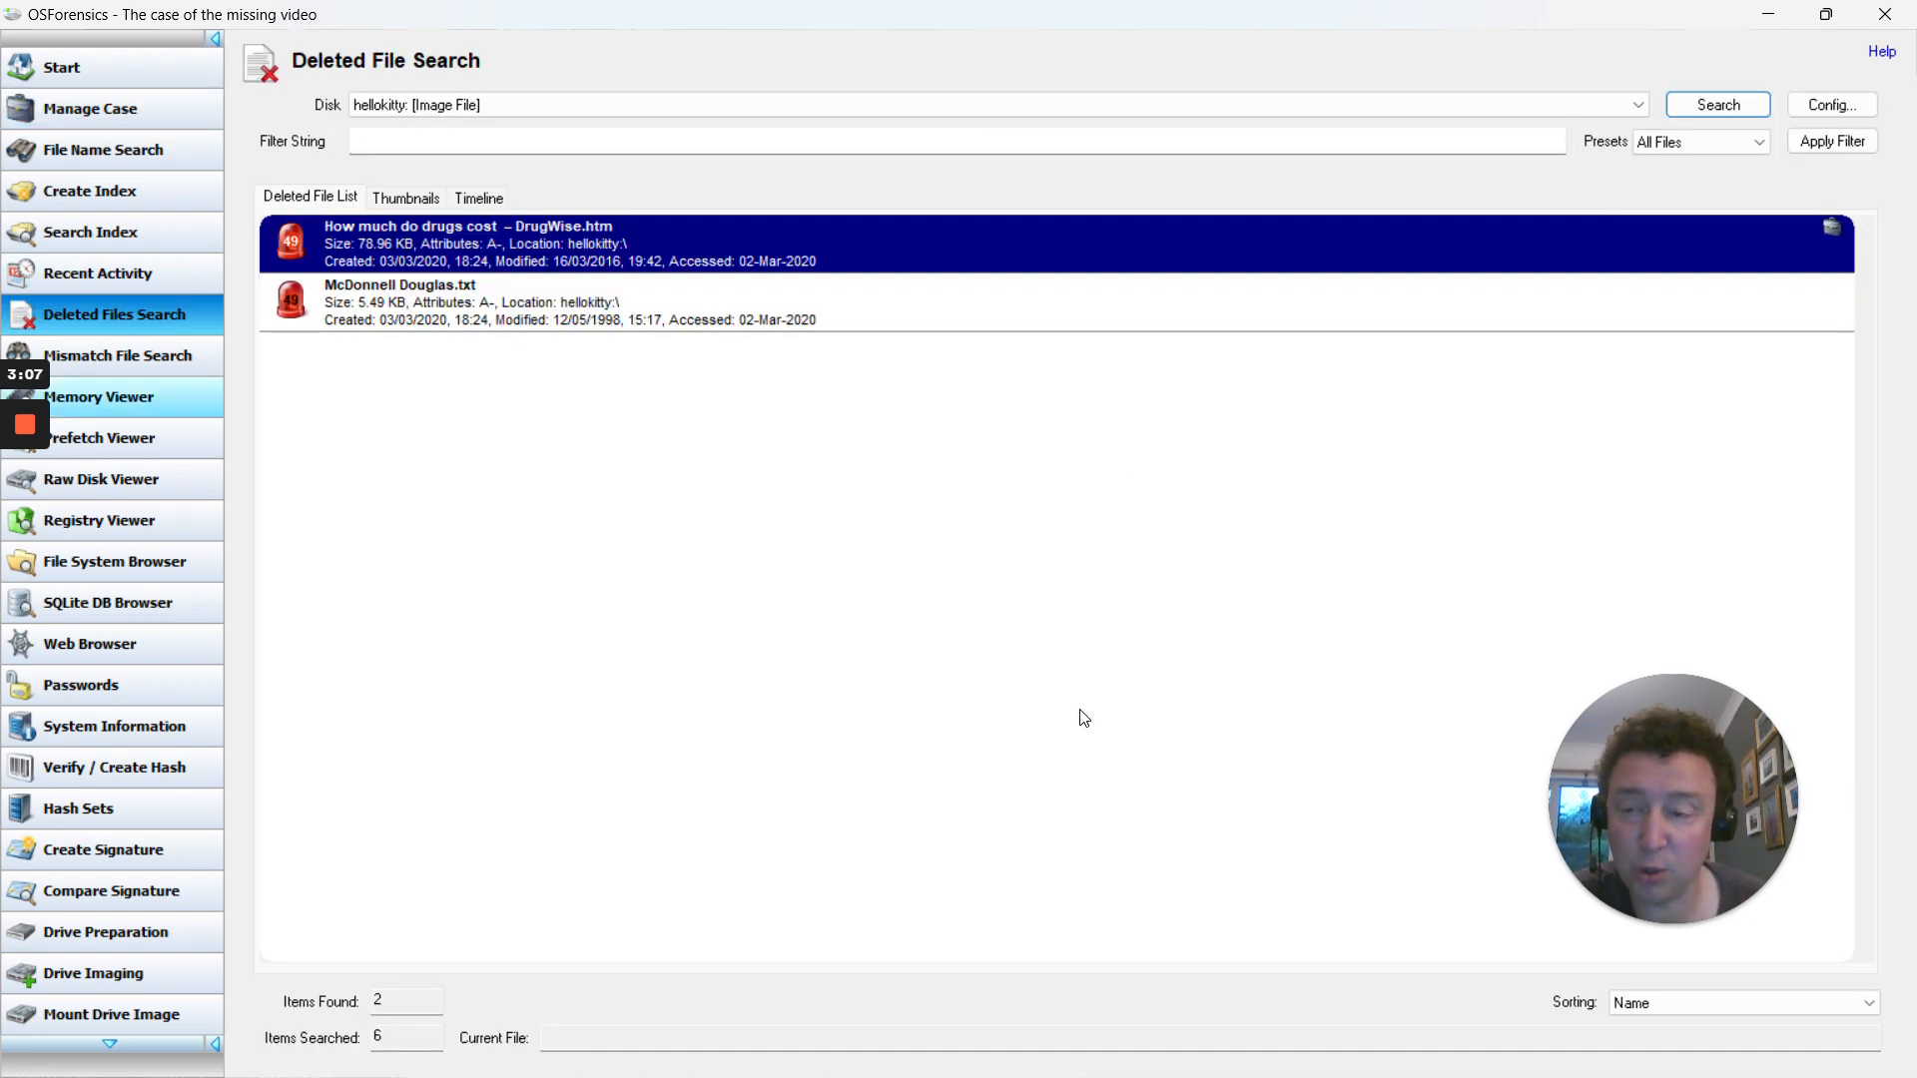
mouse_move(1353, 663)
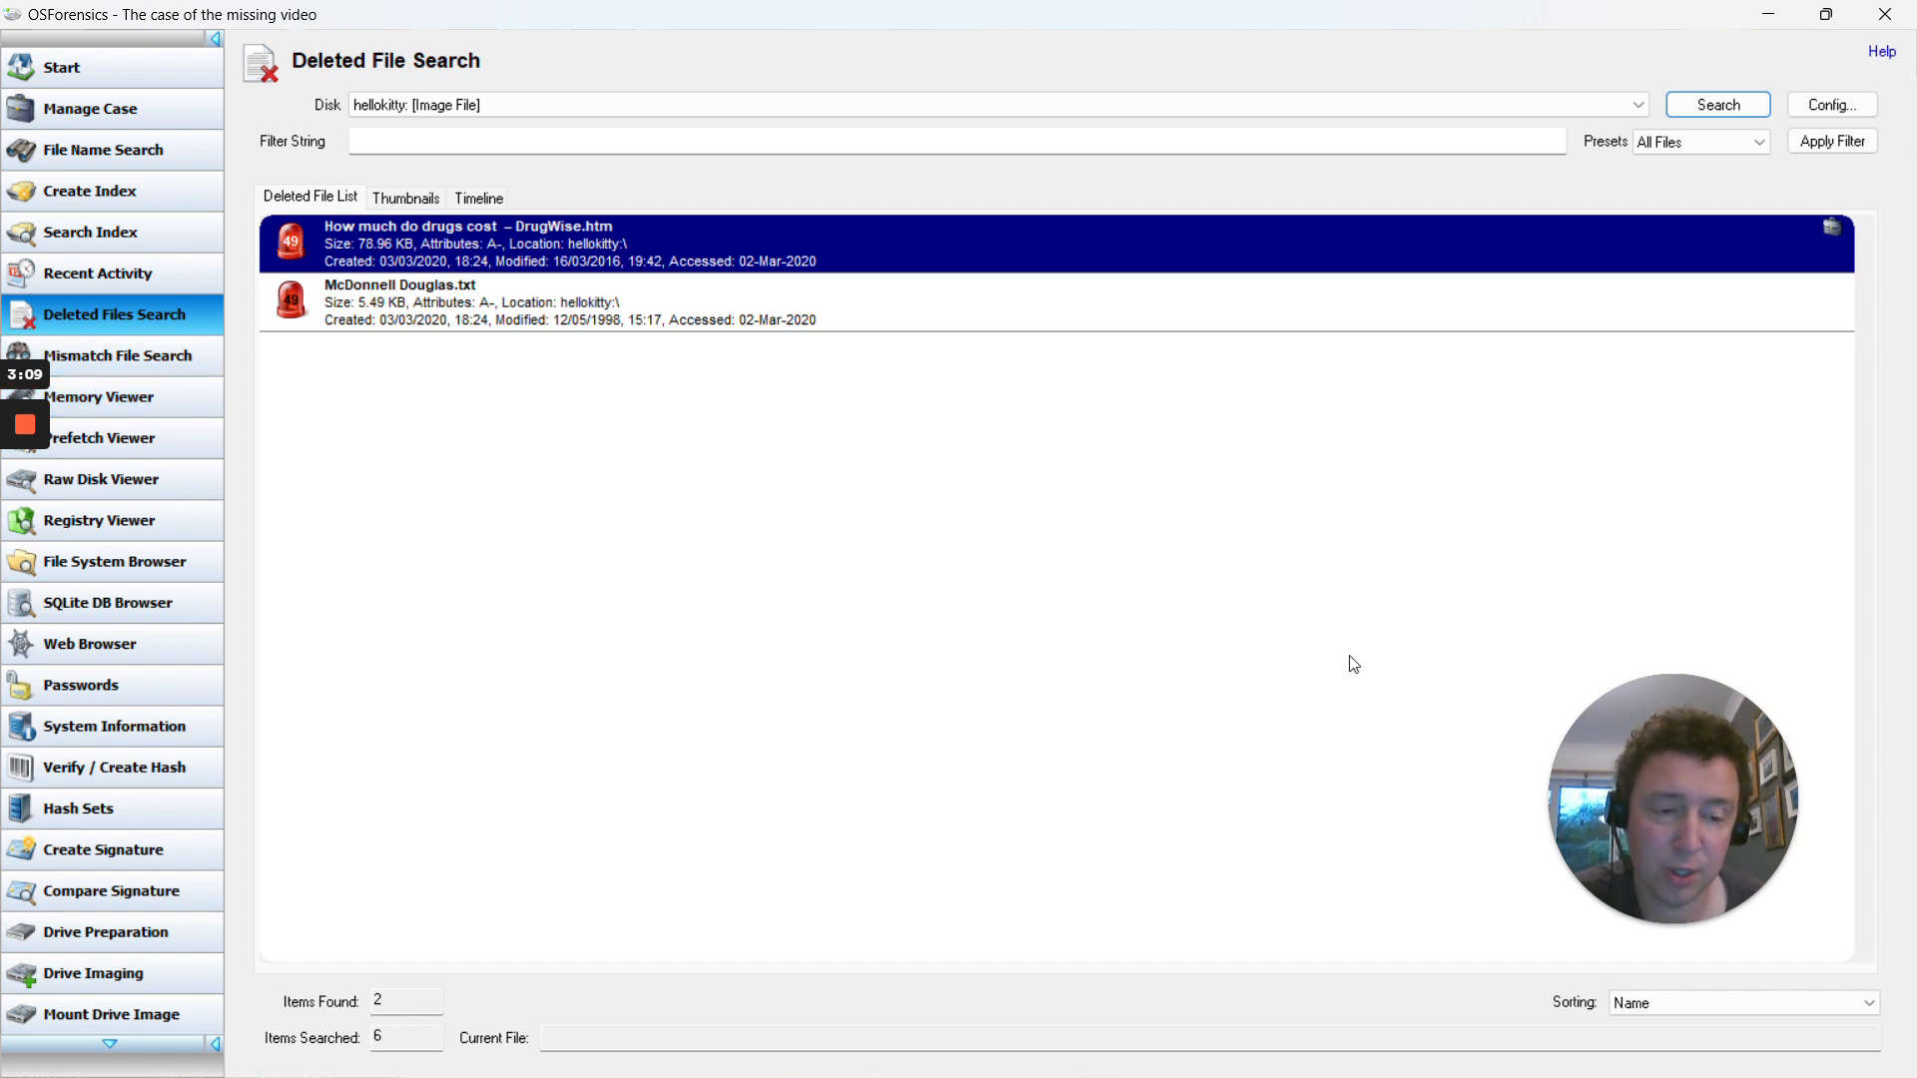
mouse_move(102, 477)
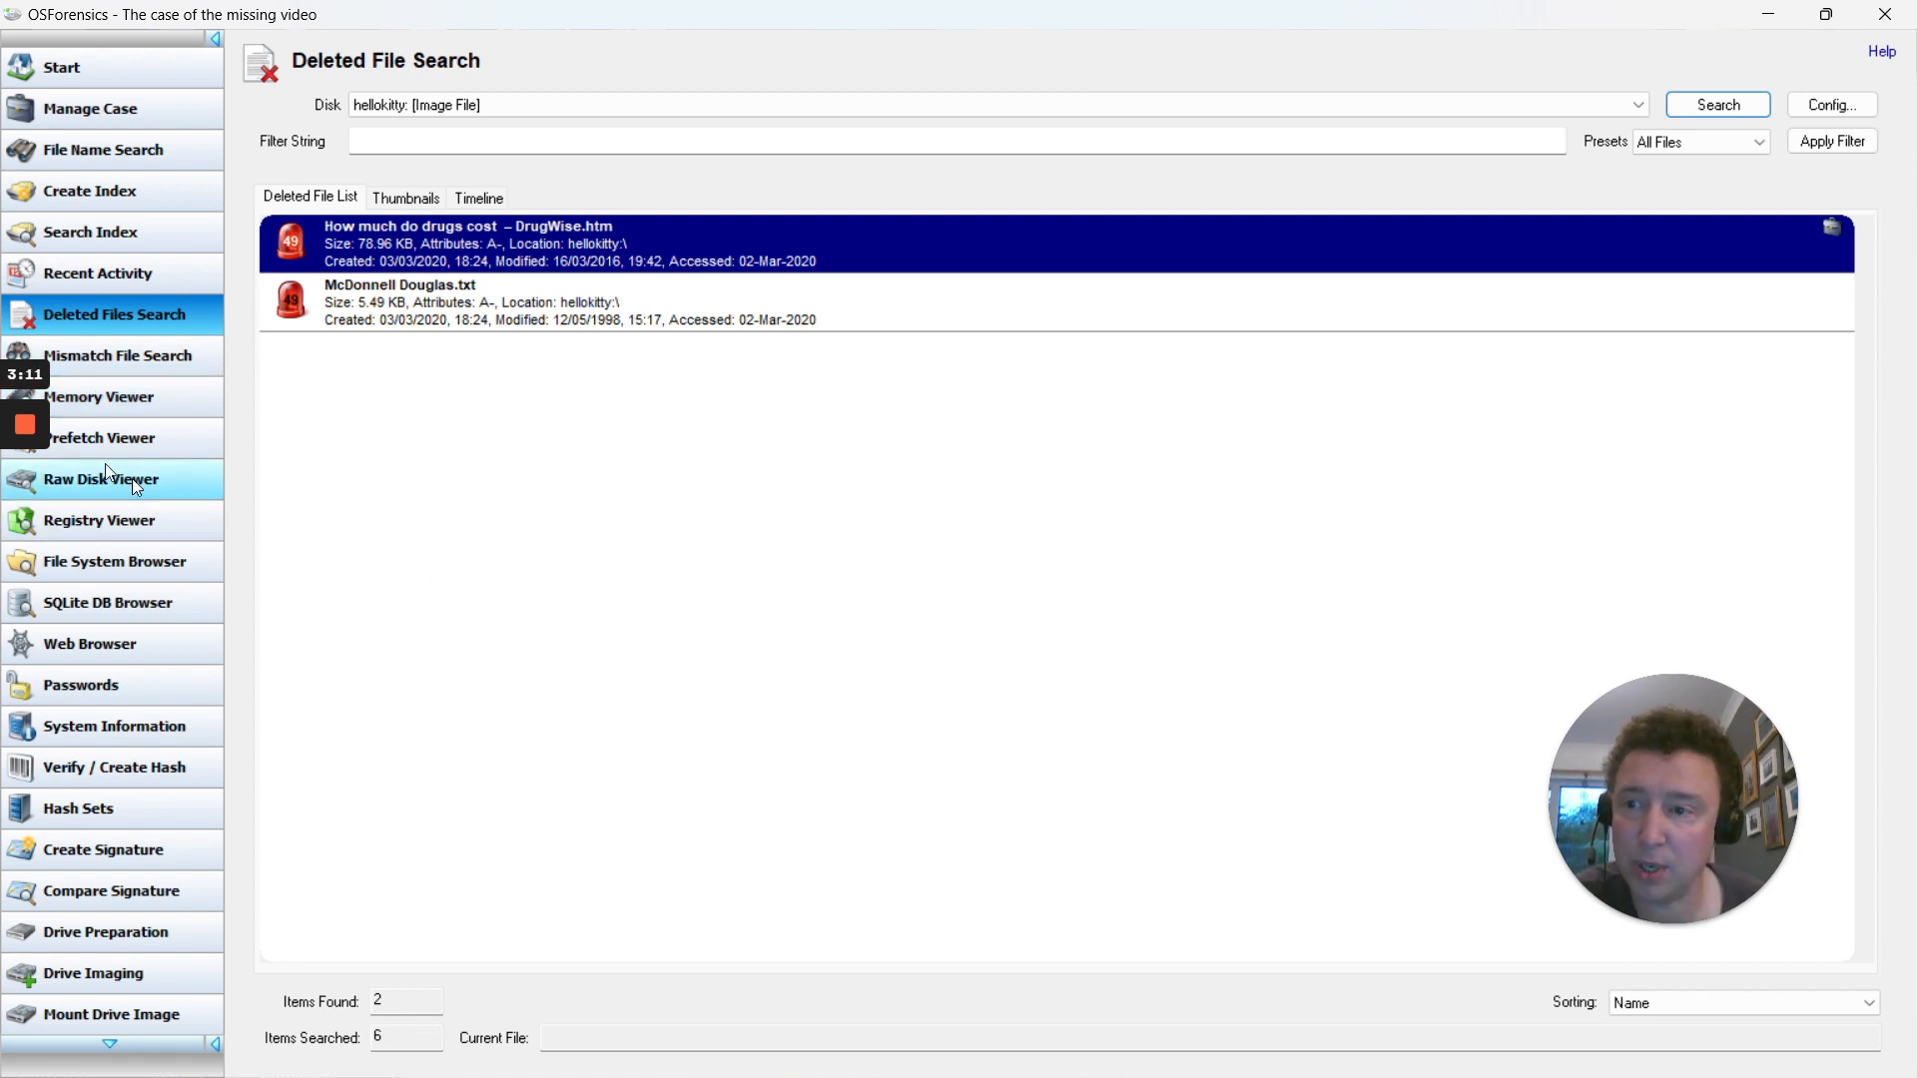